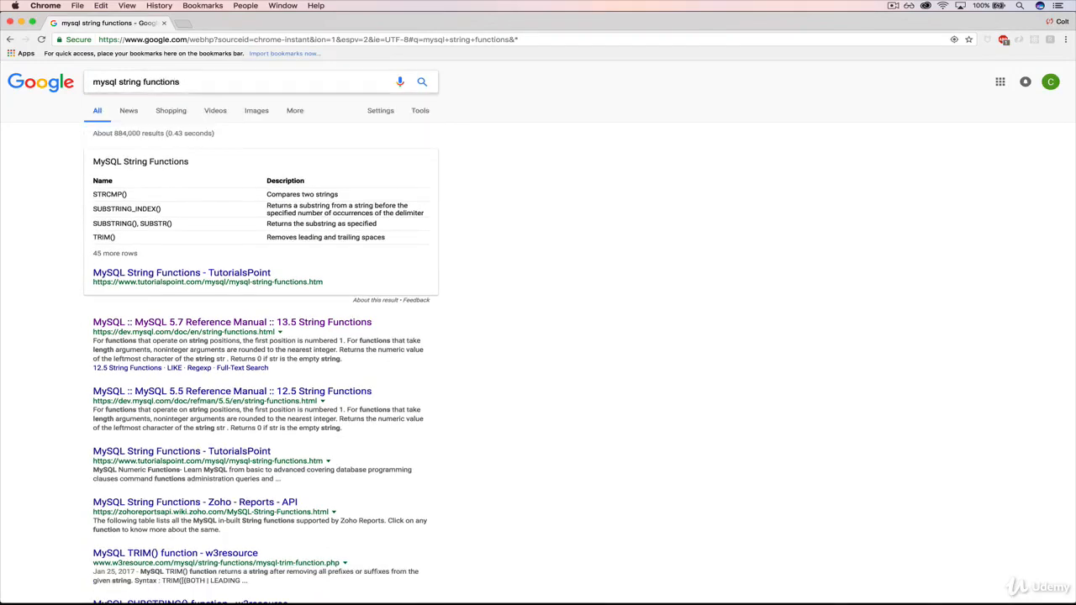
mouse_move(602, 154)
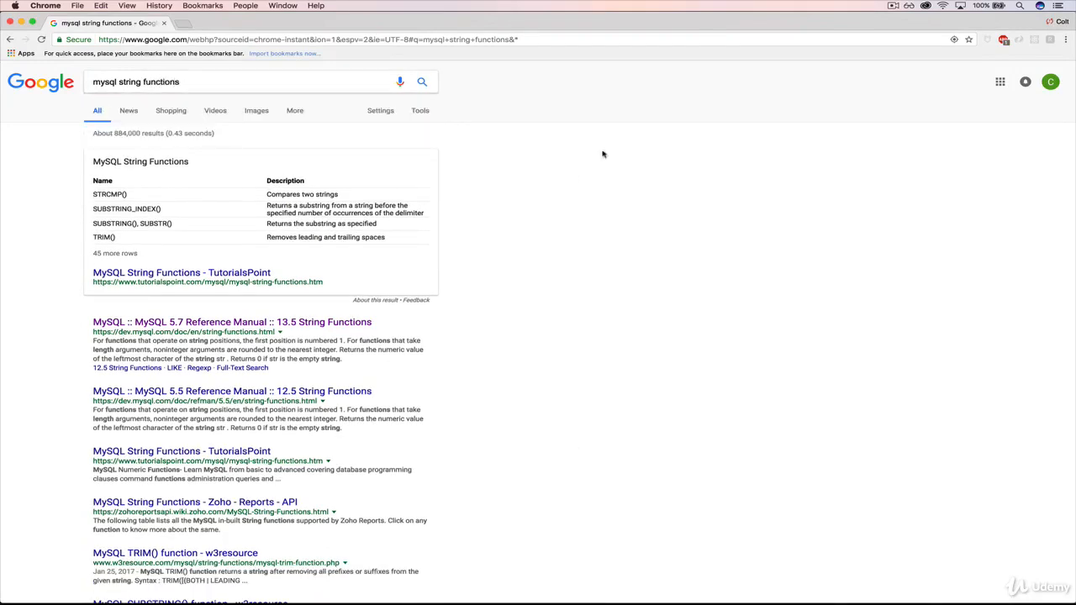
mouse_move(166, 322)
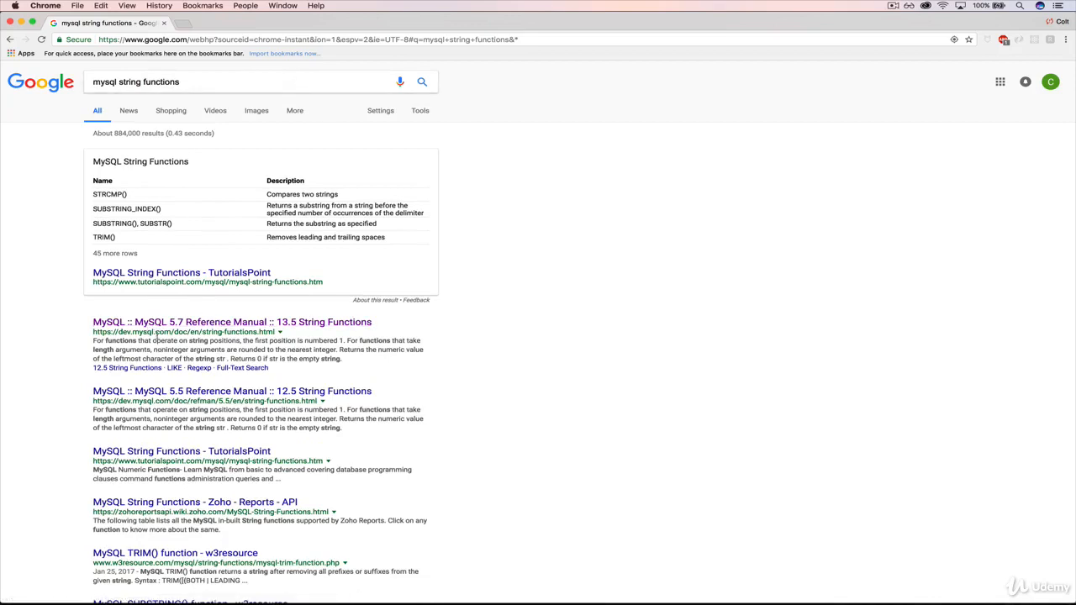
mouse_move(232, 322)
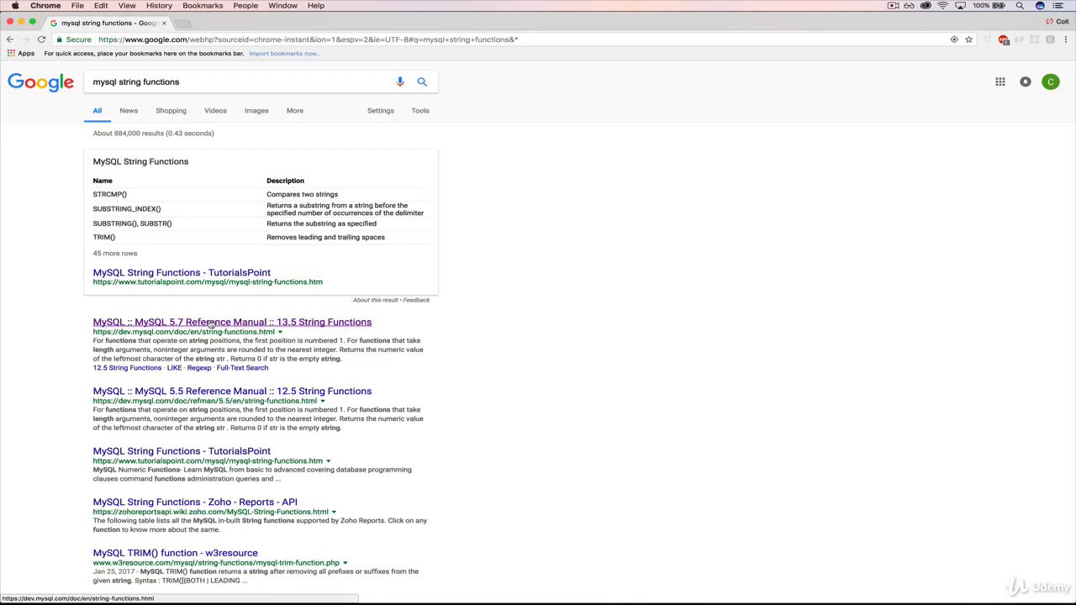
Open the MySQL 5.7 String Functions reference and browse its String Operators table.
click(232, 322)
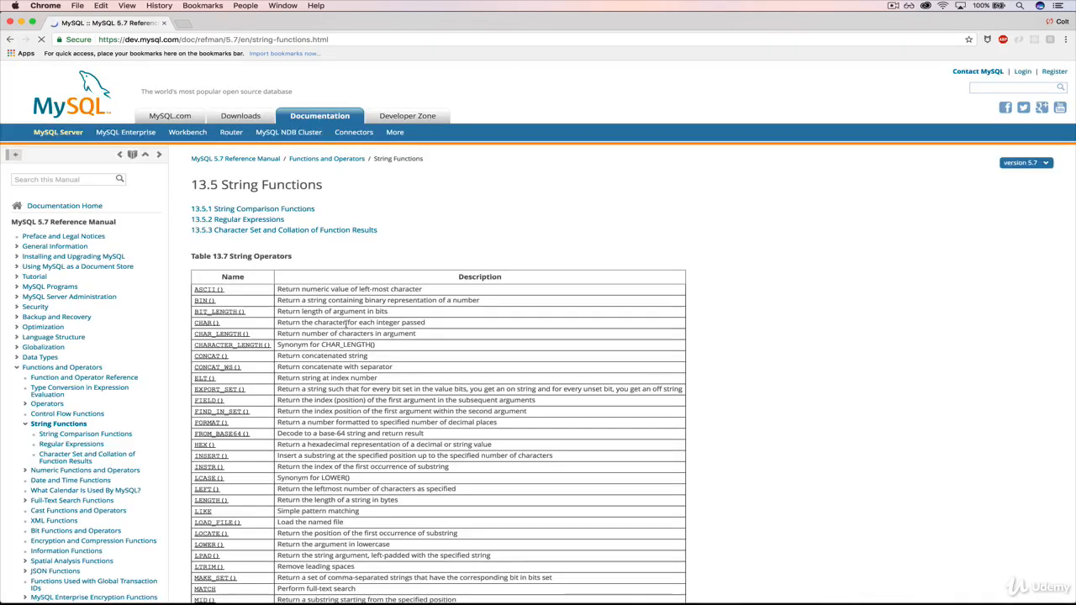
mouse_move(589, 285)
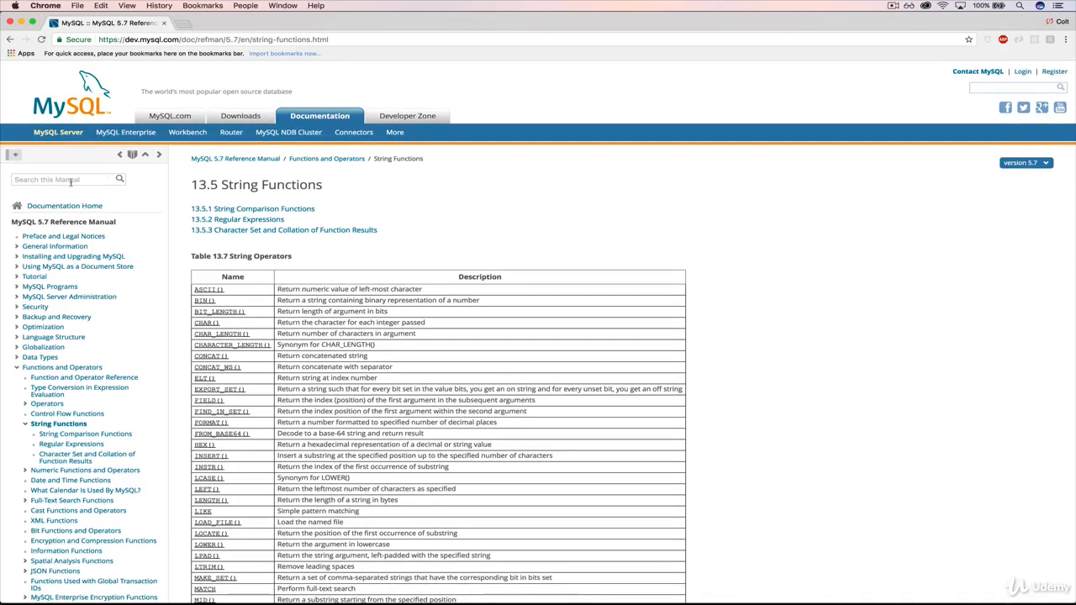
mouse_move(156, 208)
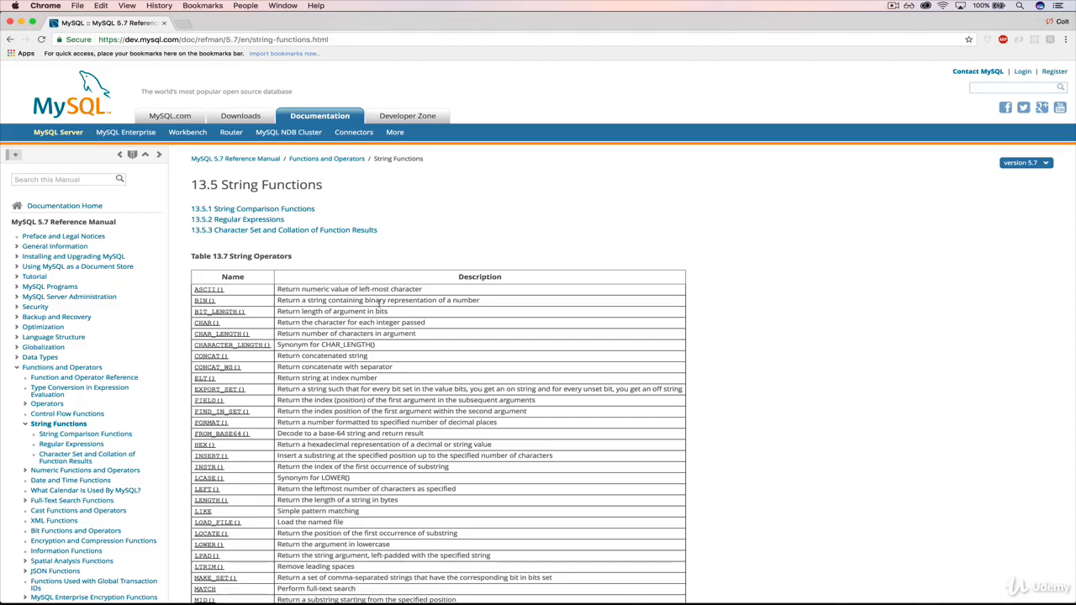
scroll(down, 3)
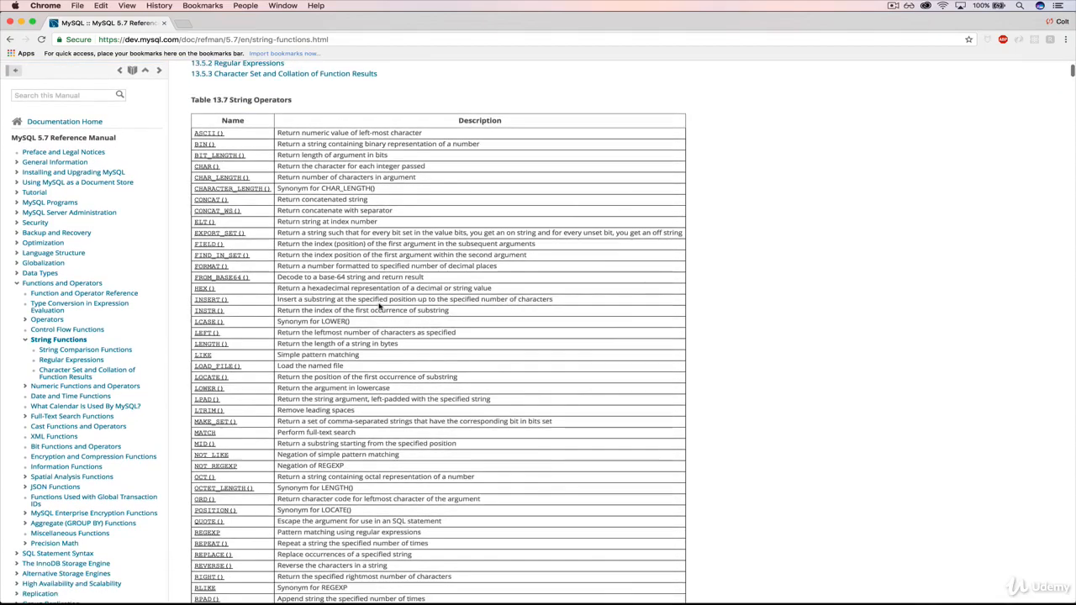
scroll(down, 3)
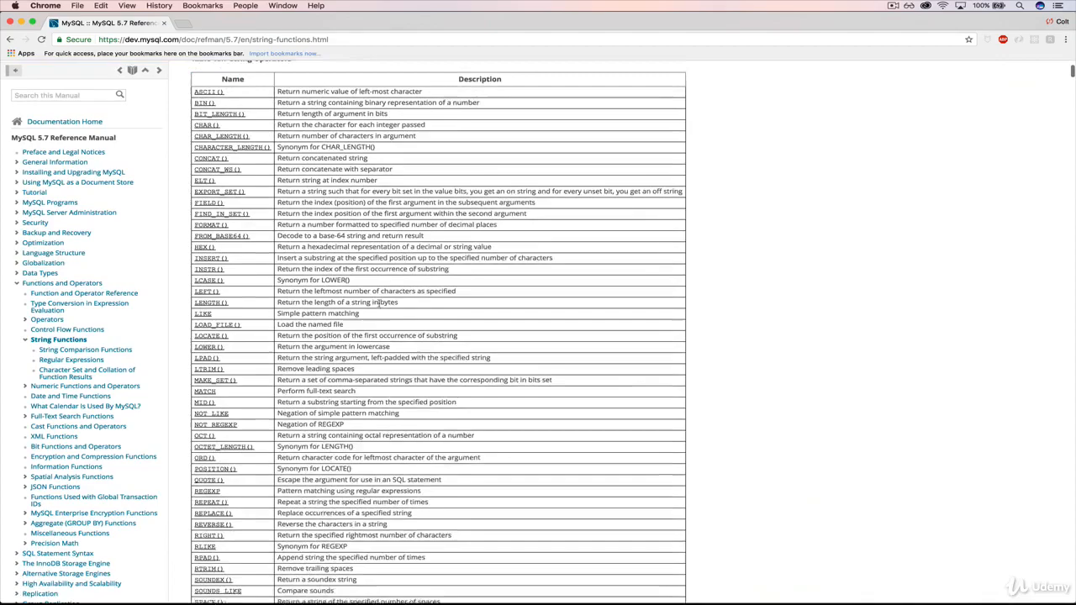
scroll(up, 3)
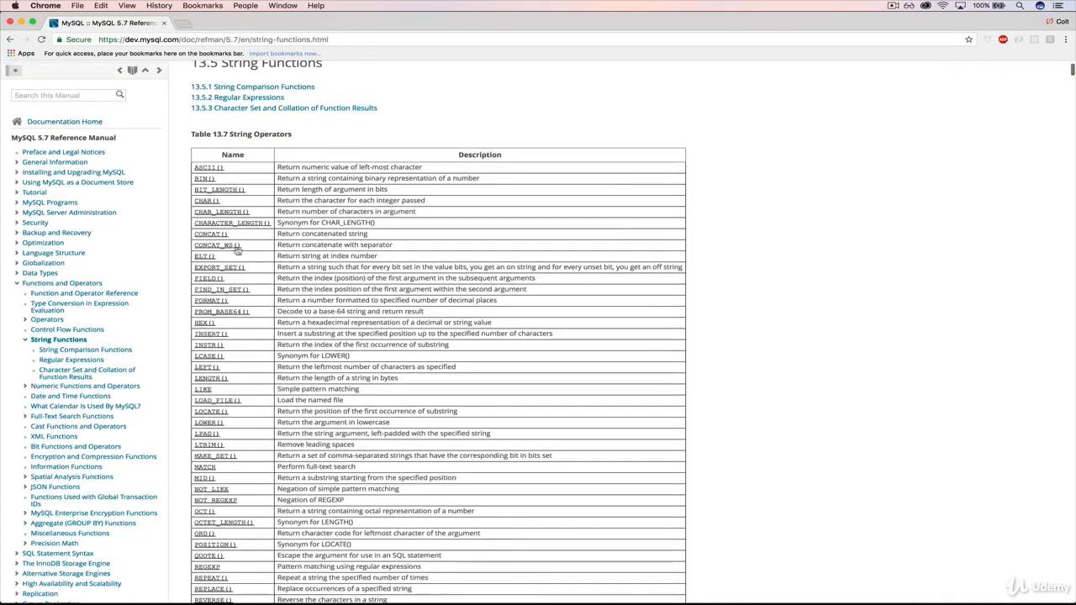
scroll(down, 3)
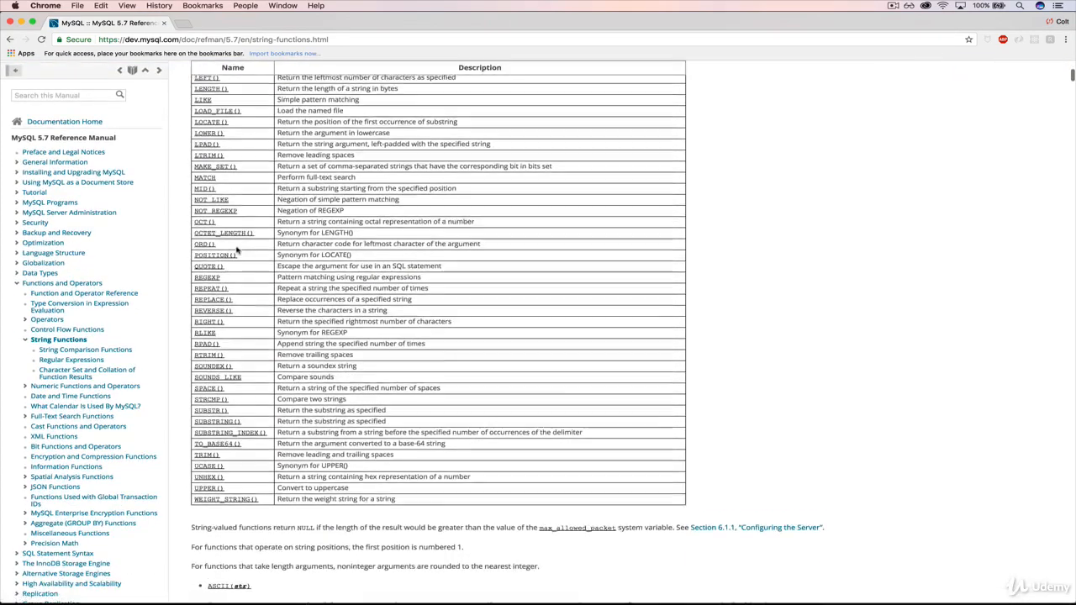
scroll(up, 3)
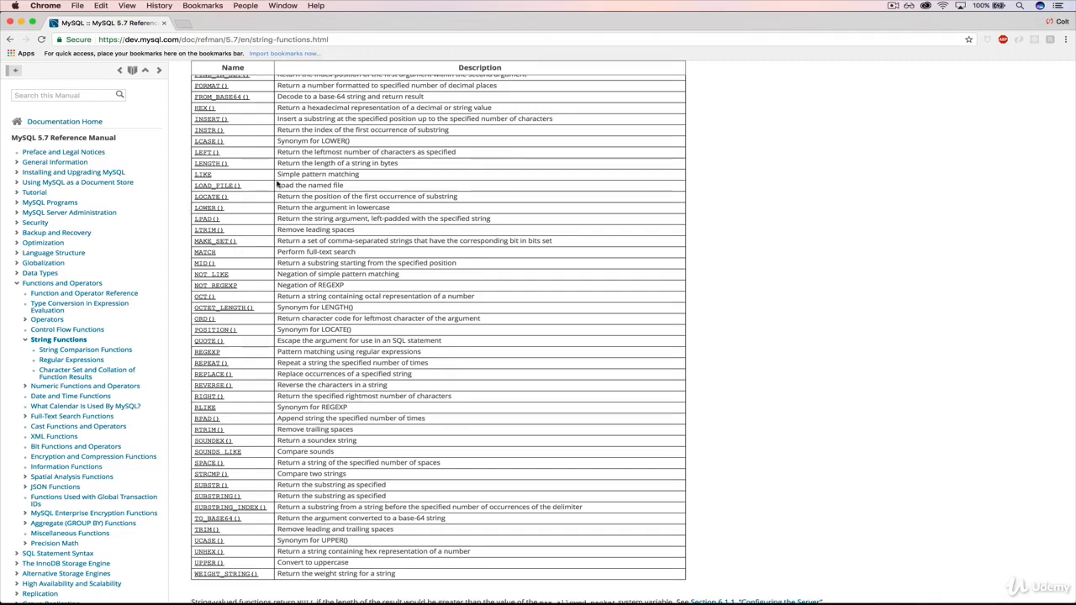
scroll(up, 3)
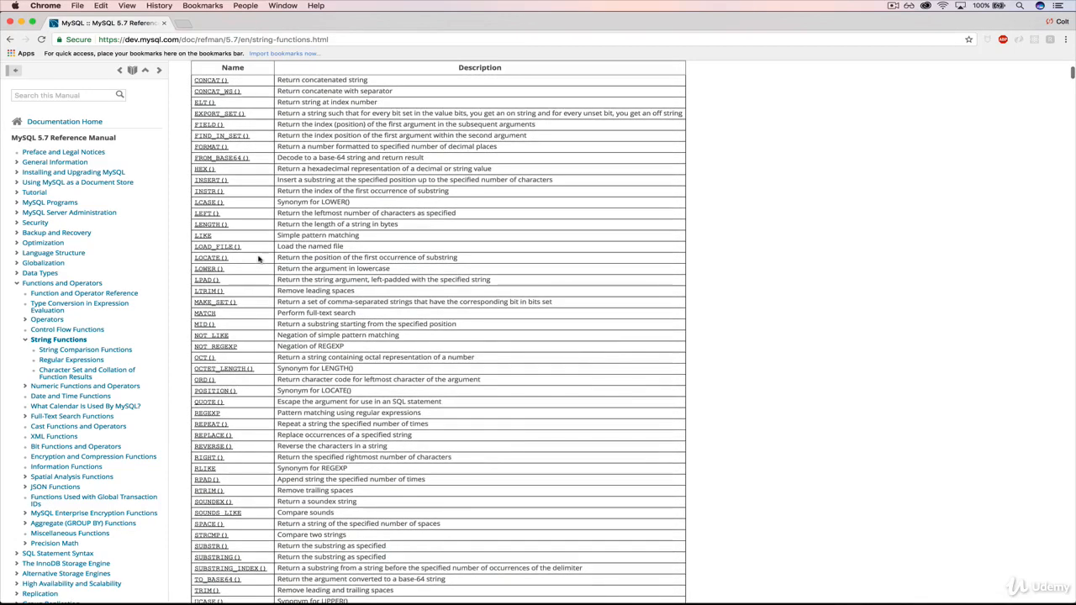
scroll(up, 3)
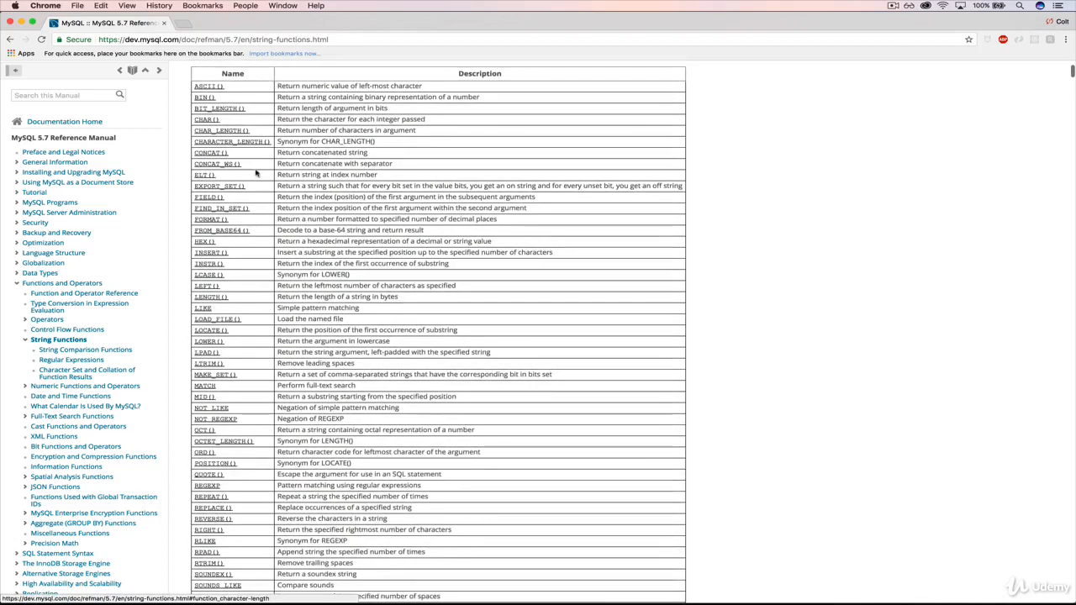
scroll(down, 3)
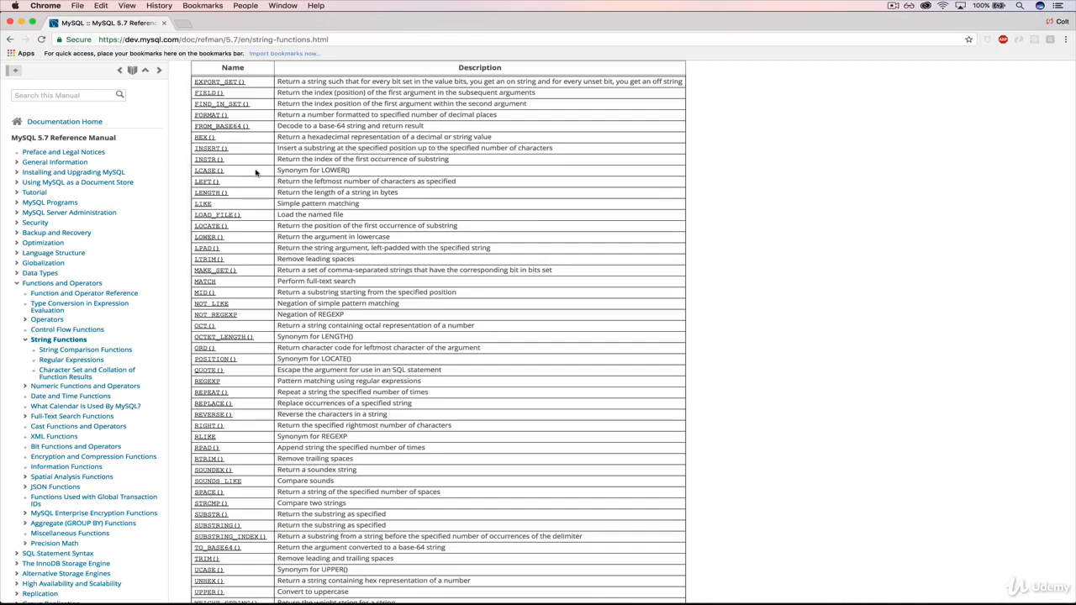
mouse_move(285, 305)
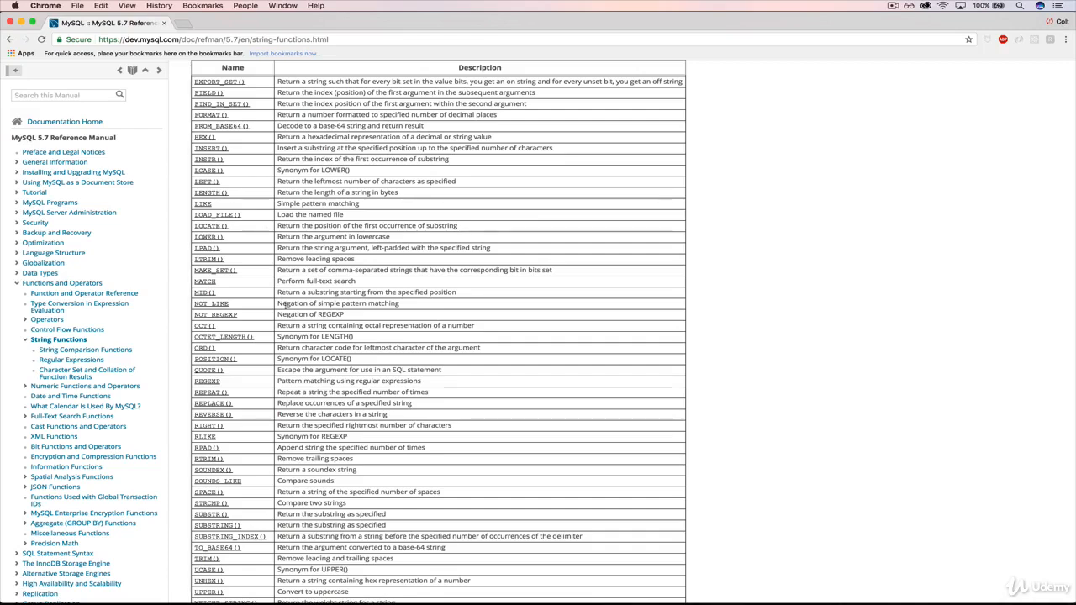
scroll(down, 3)
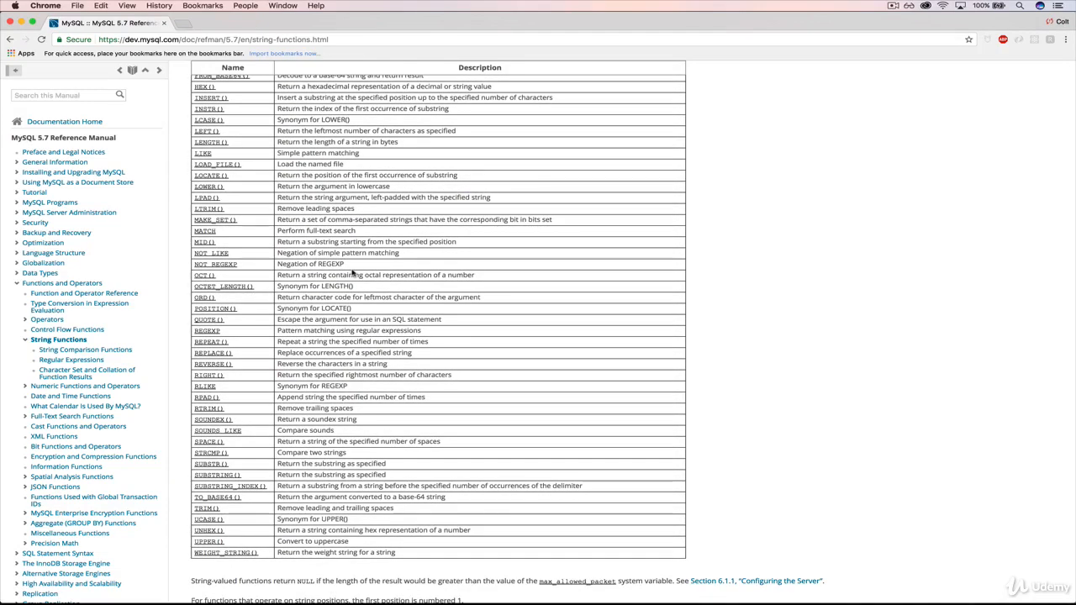
scroll(up, 3)
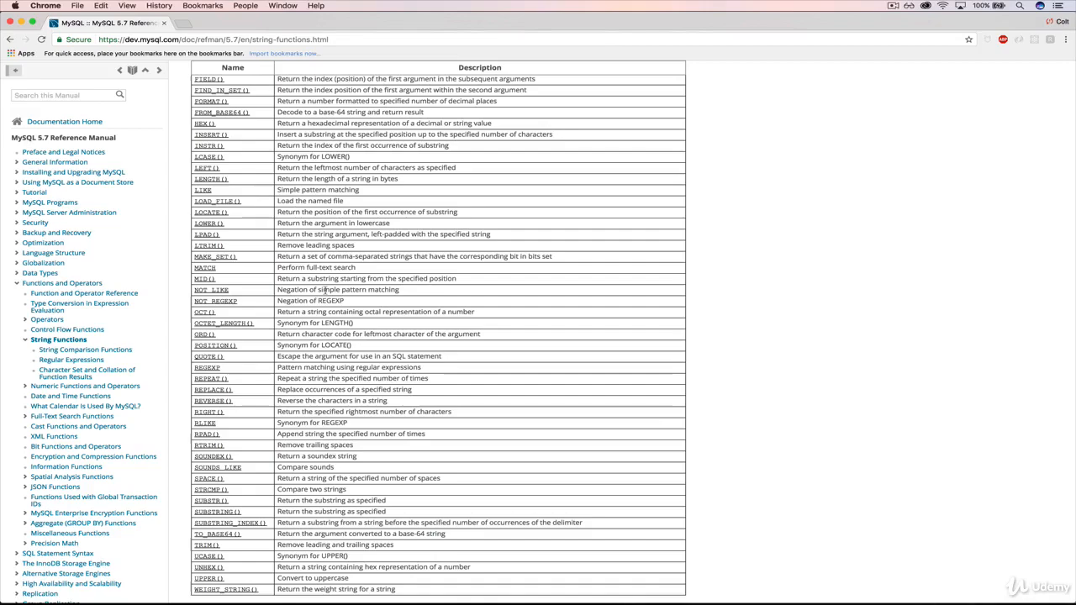
scroll(up, 3)
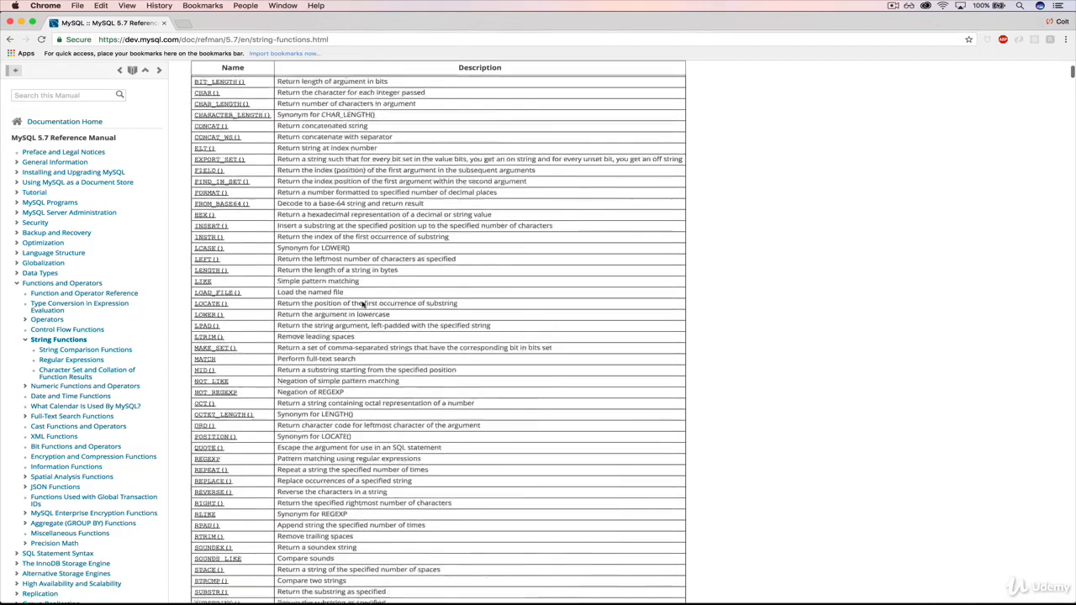
scroll(up, 3)
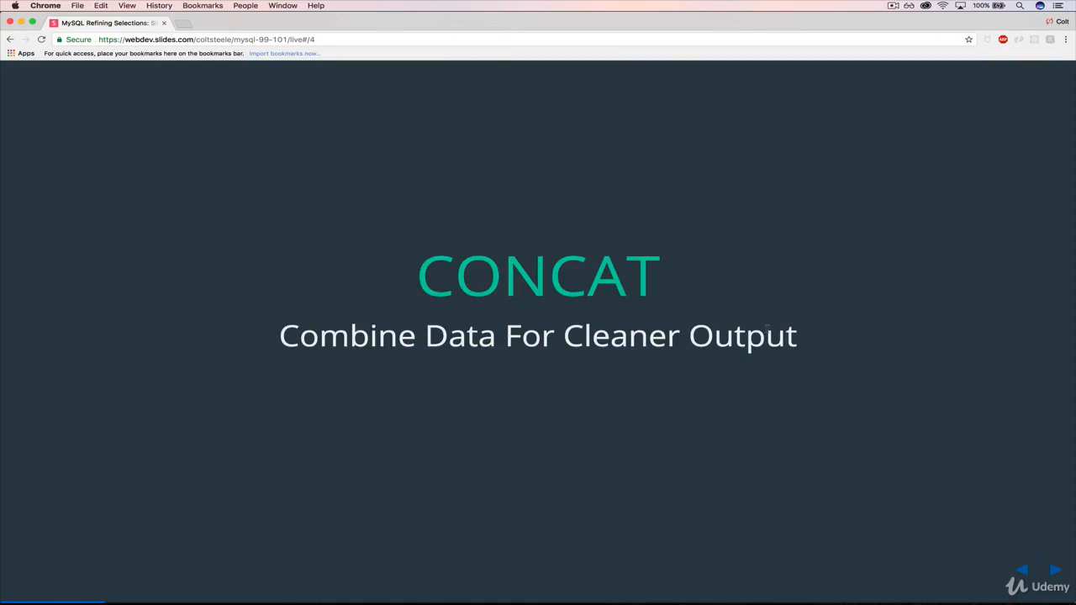
Advance the deck to the author_fname/author_lname table slide and return to Cloud9.
click(1054, 570)
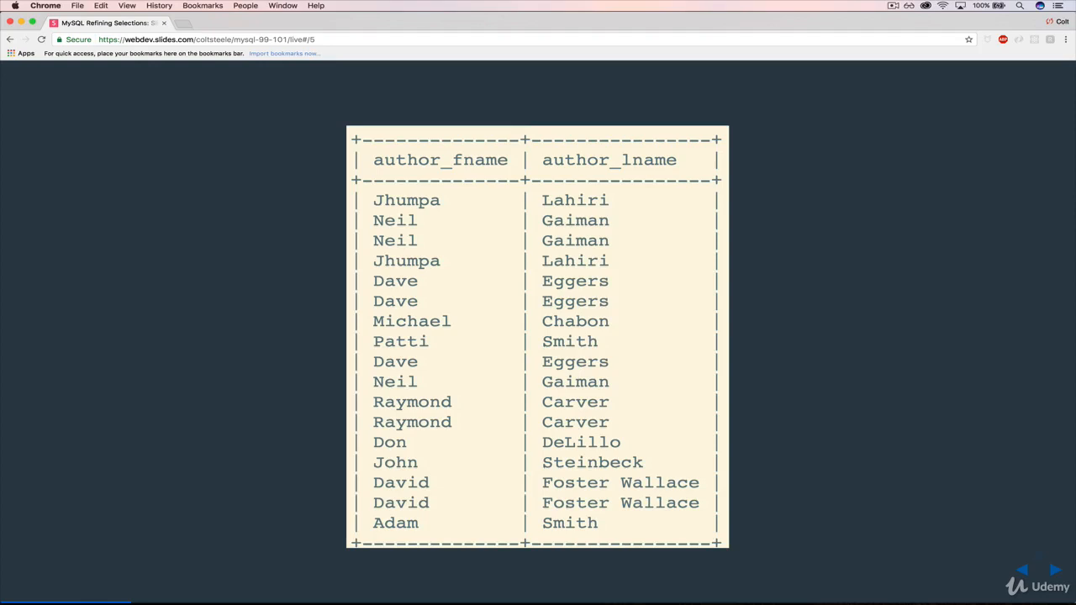
mouse_move(637, 227)
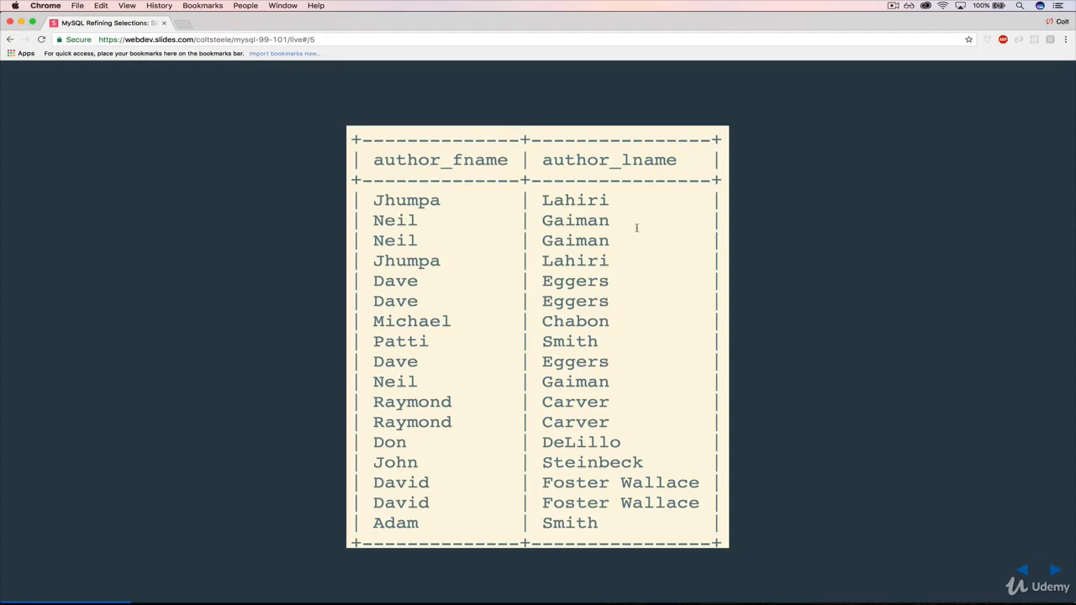
mouse_move(439, 216)
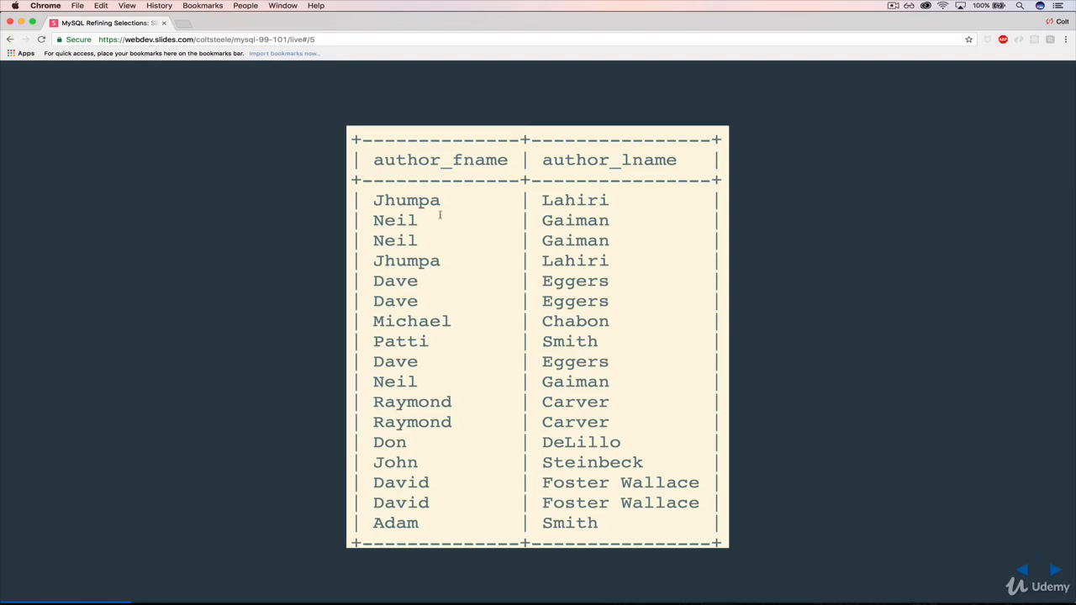
mouse_move(548, 494)
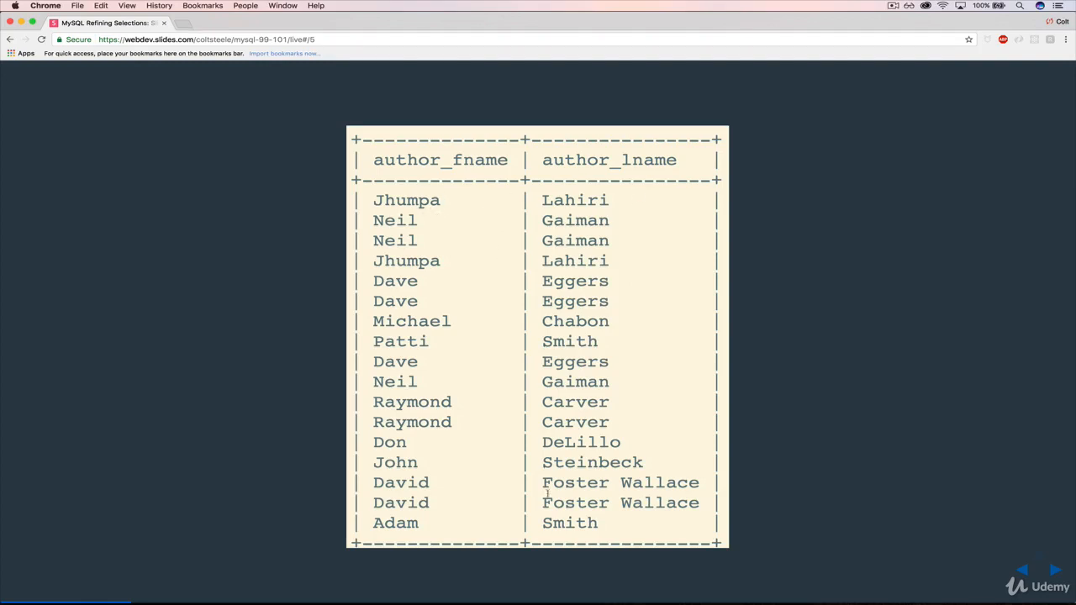
double_click(621, 481)
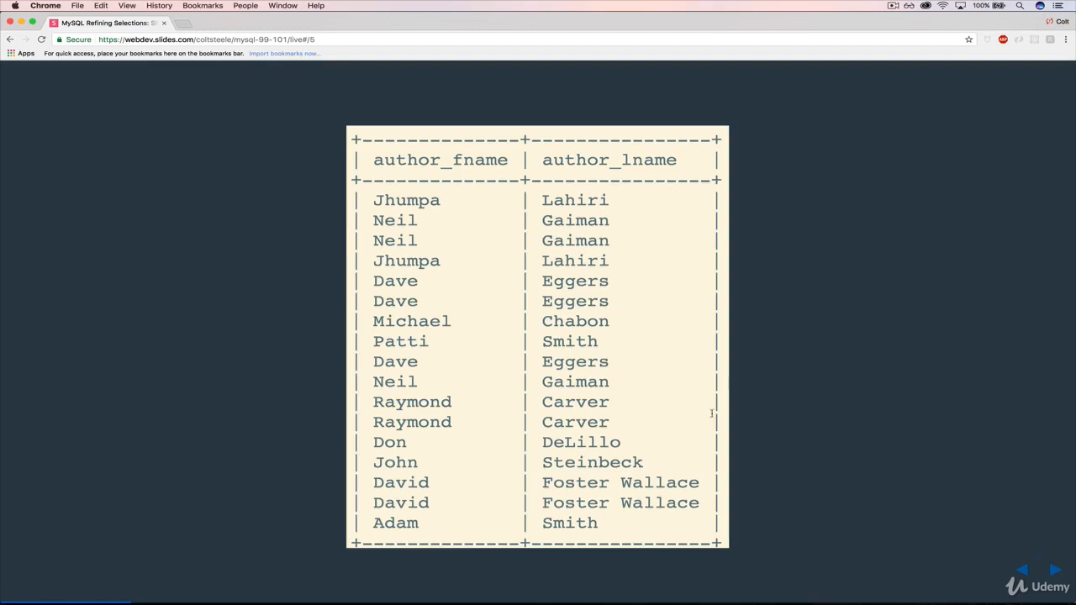
click(252, 22)
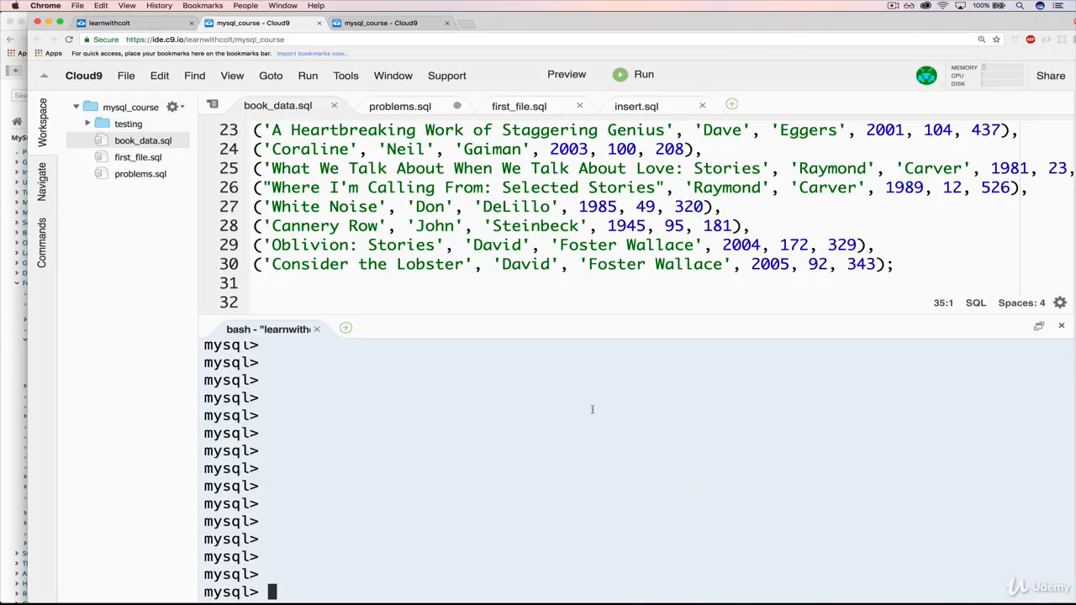
Enter SELECT author_fname, author_lname FROM books; at the mysql> prompt.
text(SELECT)
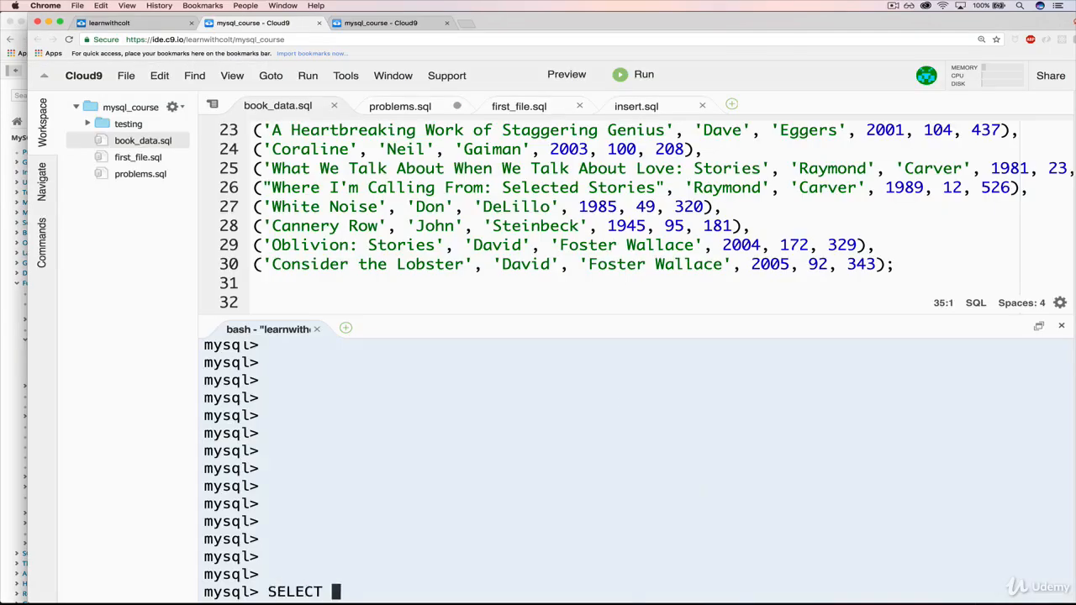
text(author_fname, a)
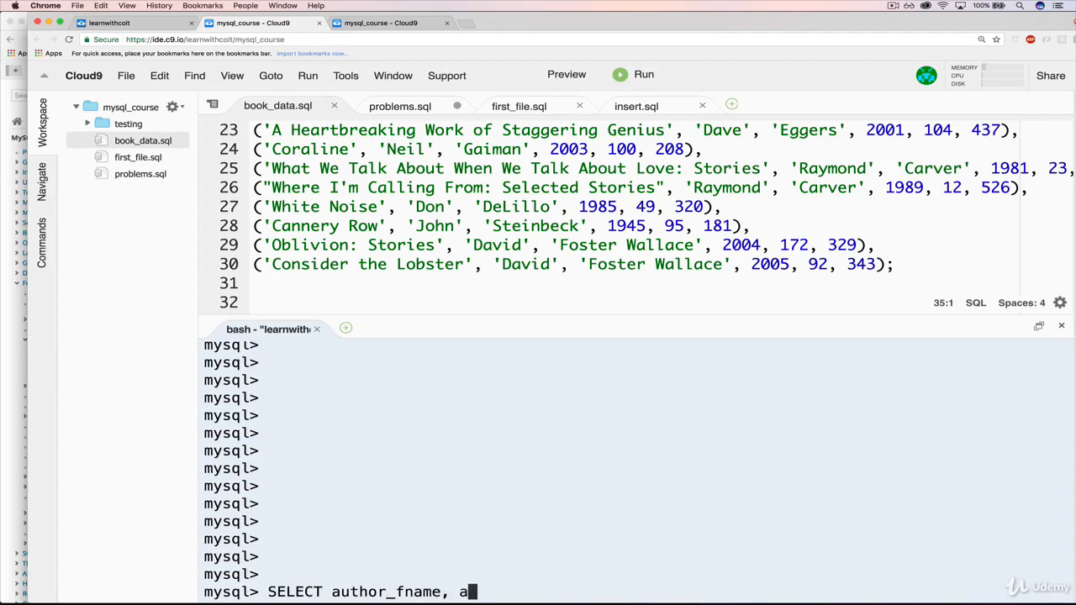
text(uthor_lname)
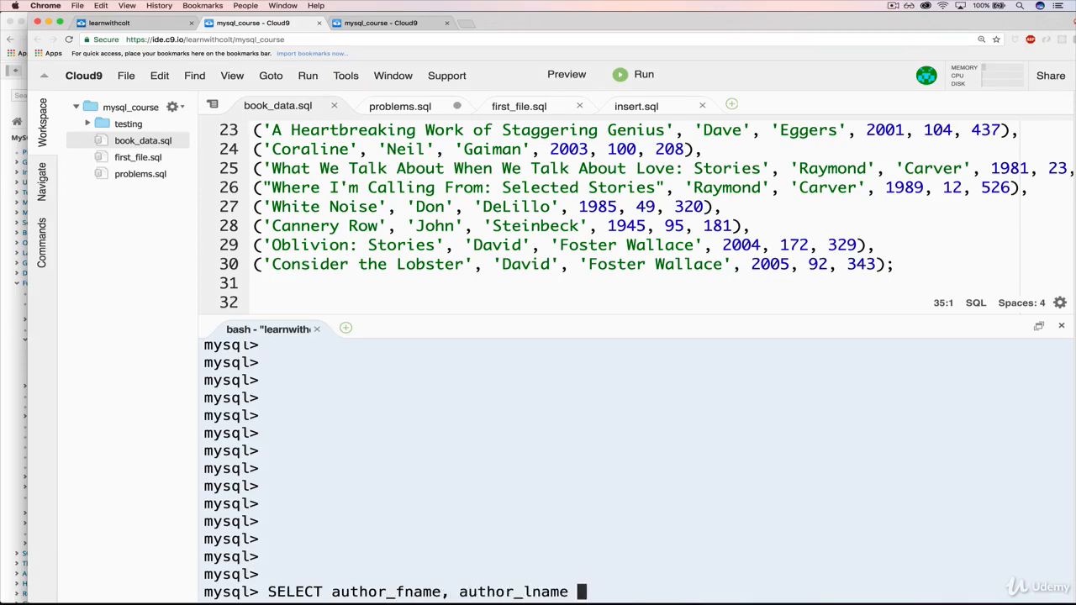
text(FROM books;)
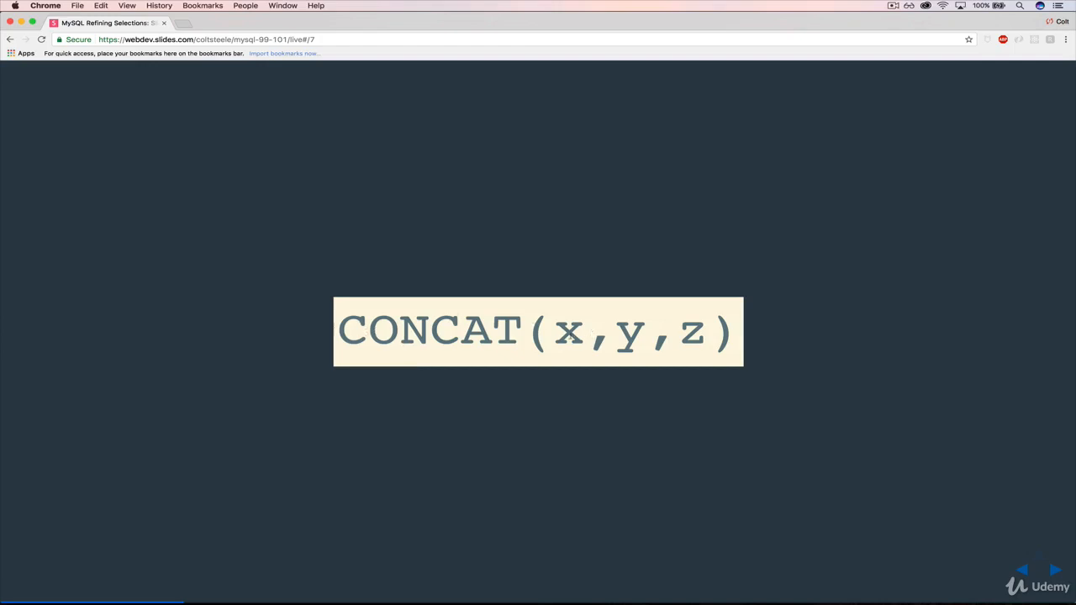
Highlight the CONCAT(x,y,z) arguments, then advance to the CONCAT(author_fname, author_lname) example.
double_click(692, 331)
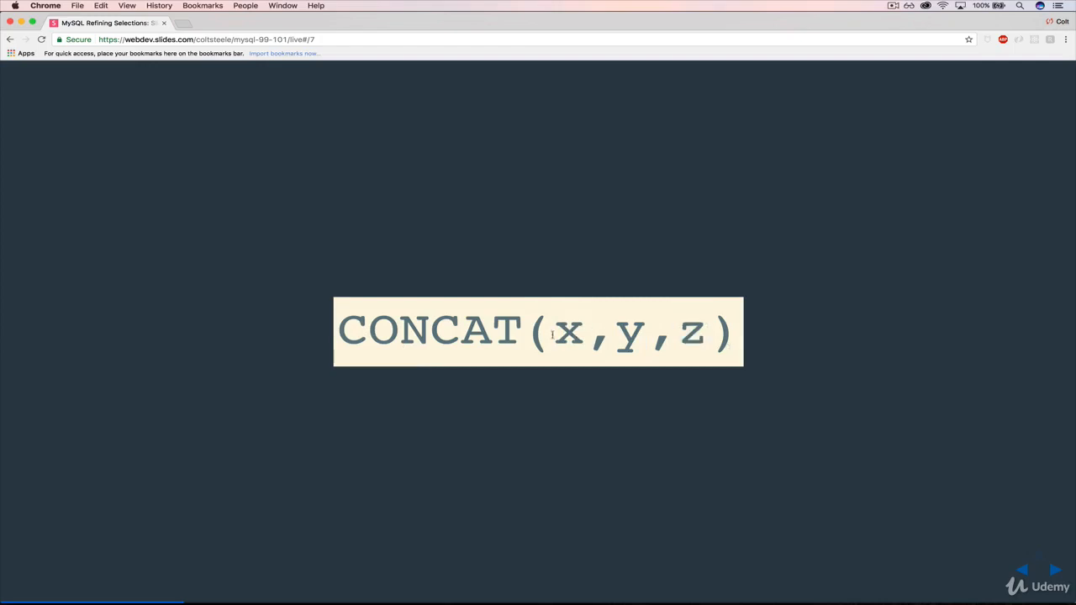
drag(555, 331, 704, 330)
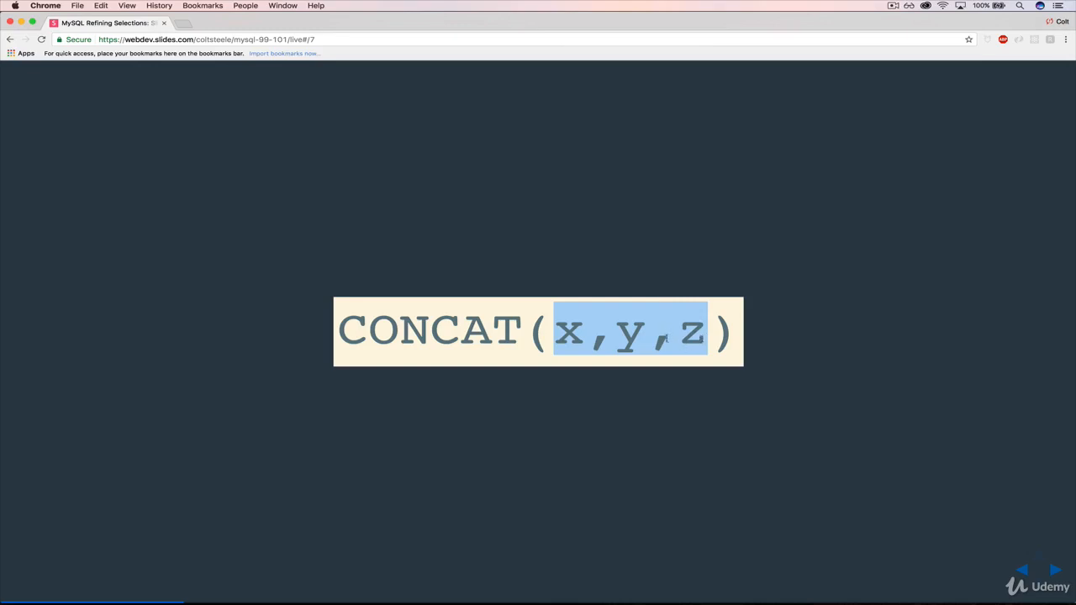
click(557, 331)
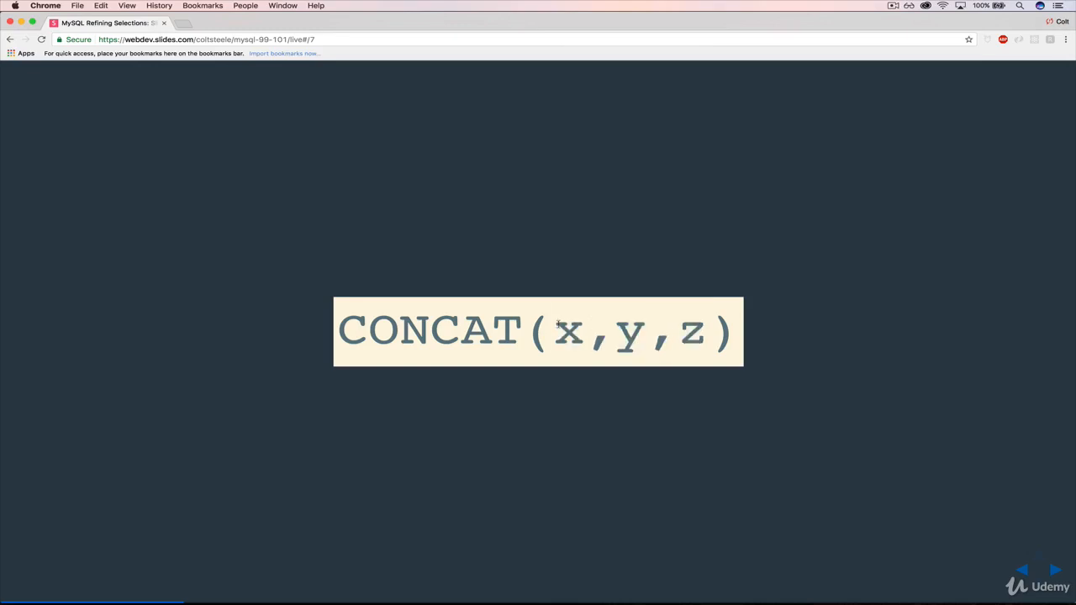
click(1054, 571)
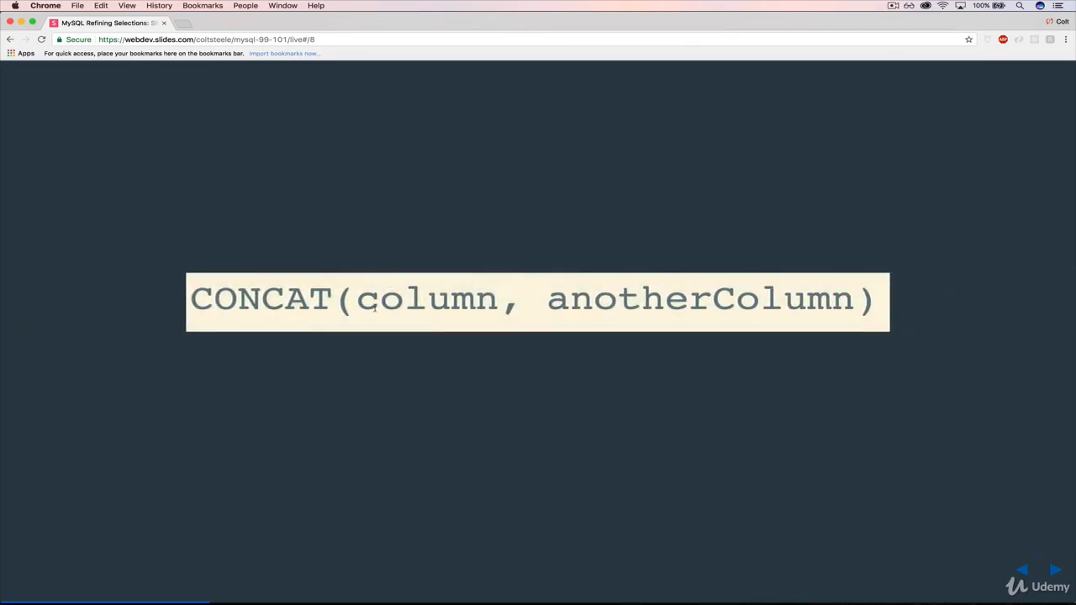
double_click(697, 298)
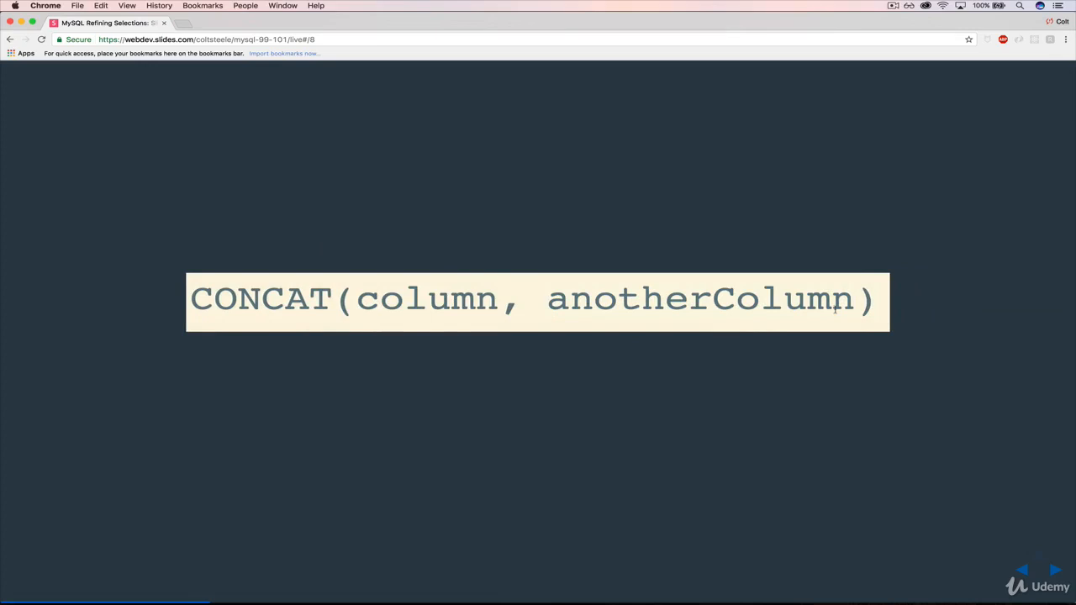
click(1054, 571)
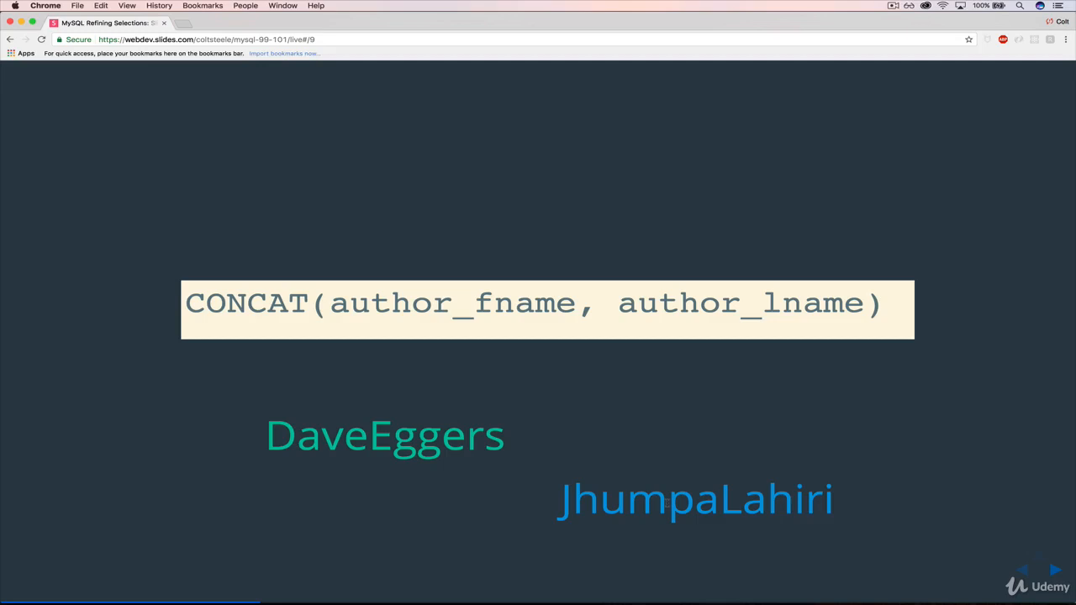
Step through the added-text and space-separator CONCAT slides, then reopen the string functions reference.
click(1053, 571)
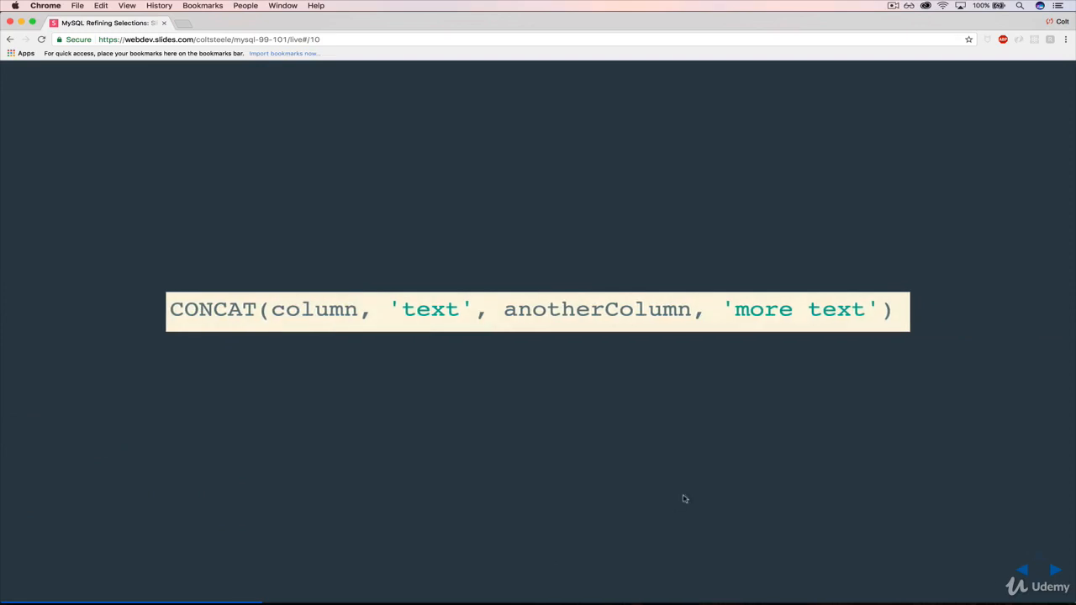
double_click(309, 309)
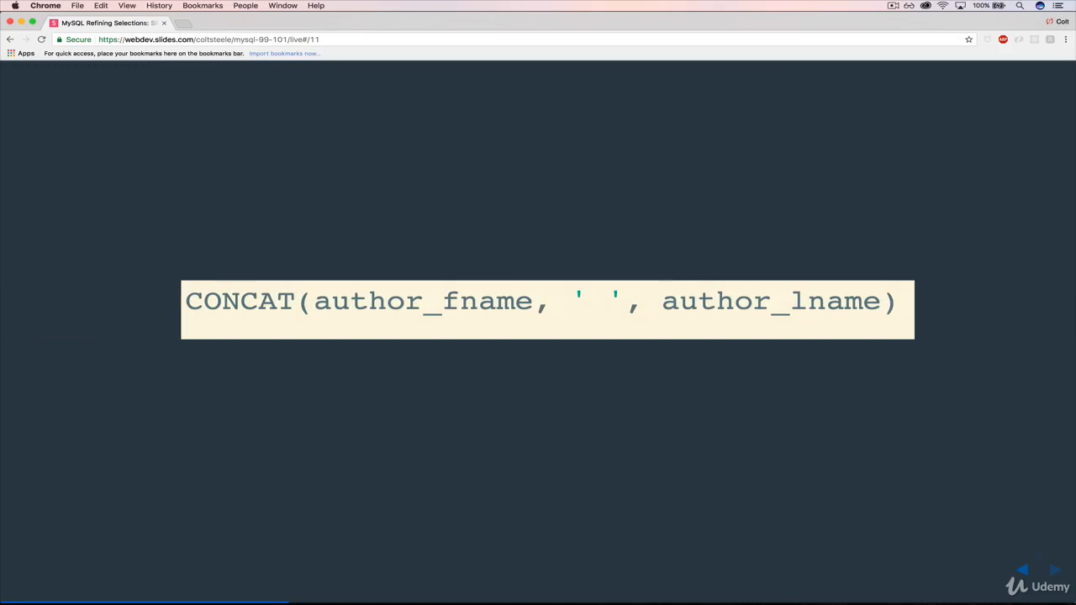
double_click(591, 301)
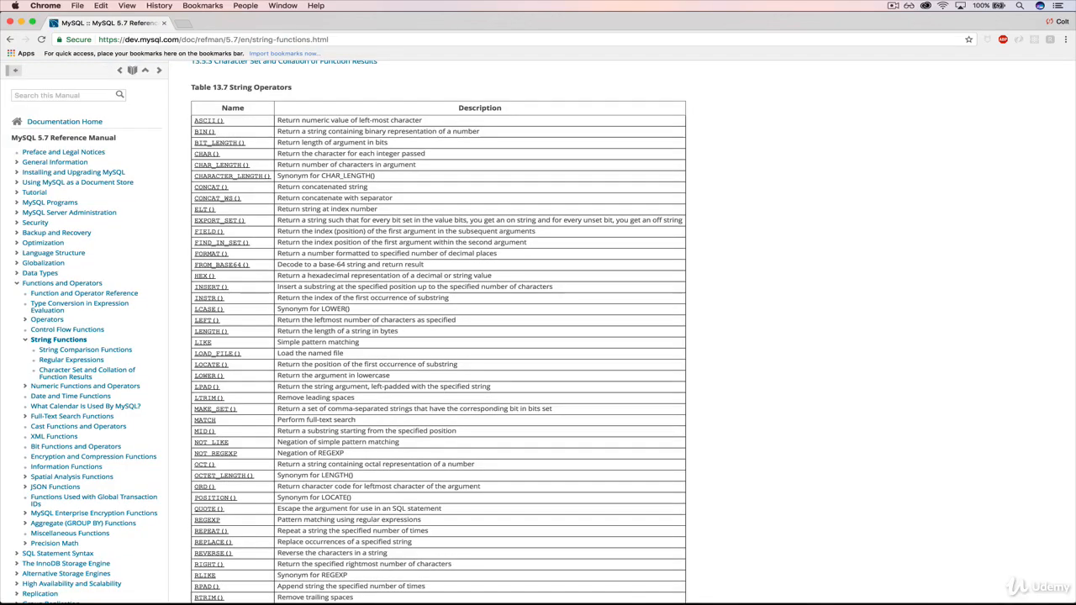
Run CONCAT(author_fname, author_lname); without SELECT, producing MySQL error 1064.
click(252, 22)
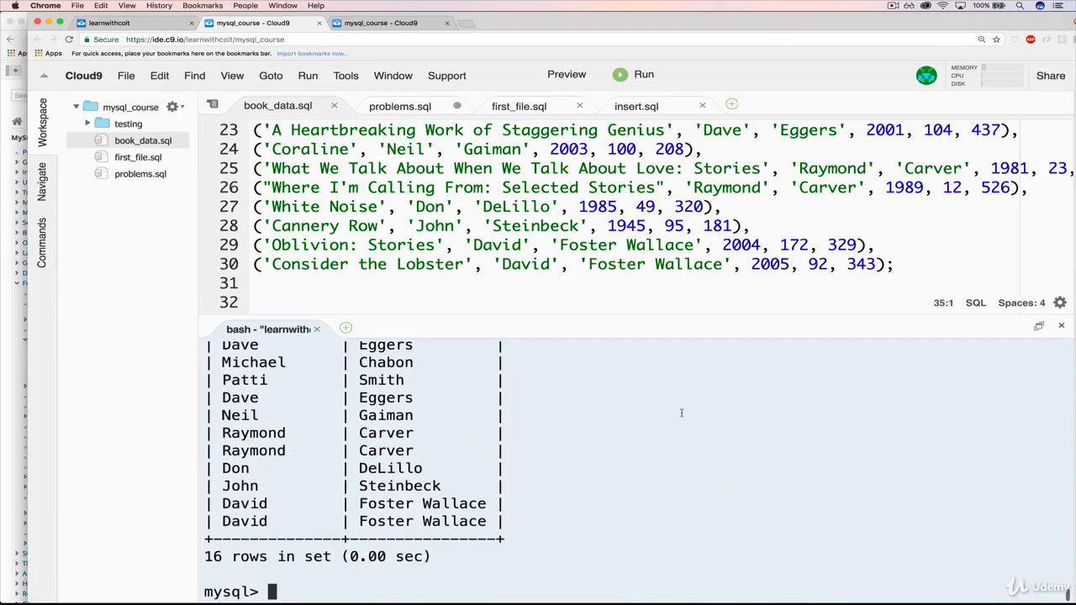
text(CONC)
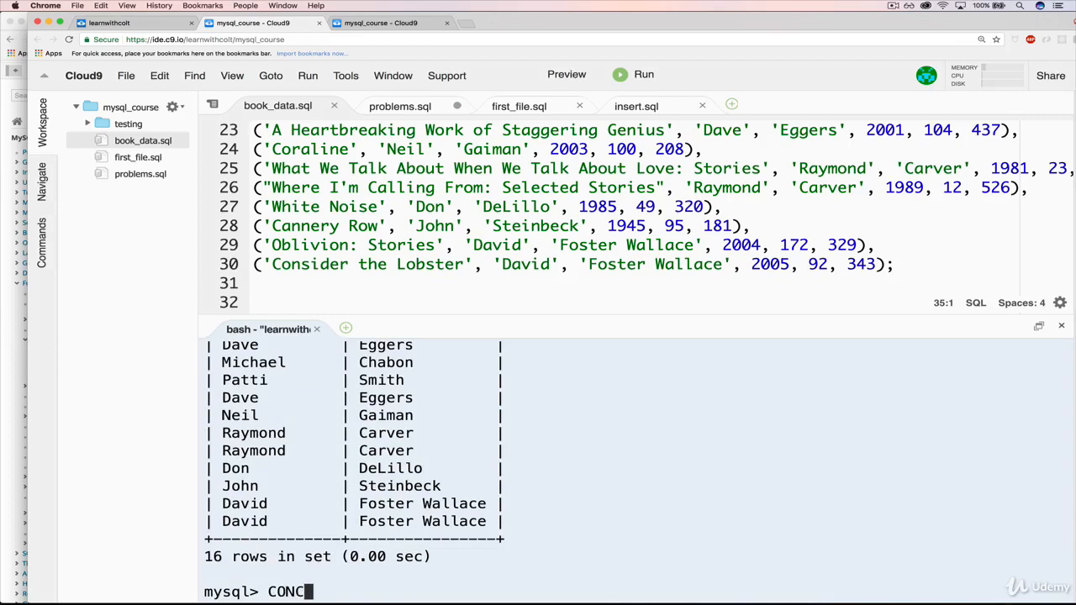
text(AT())
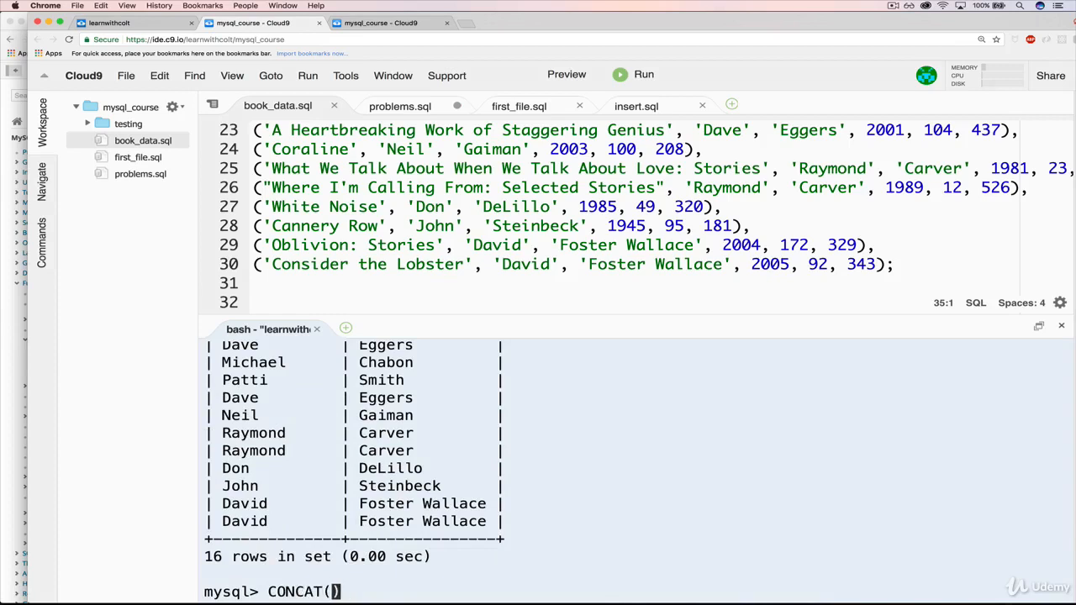
text(firs)
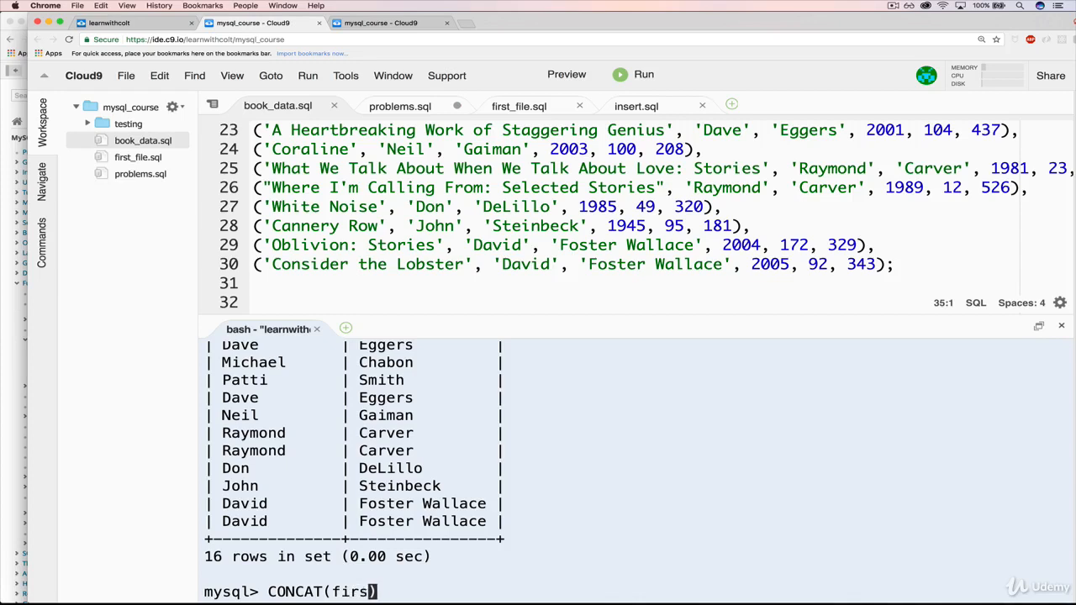
text(author_fname,)
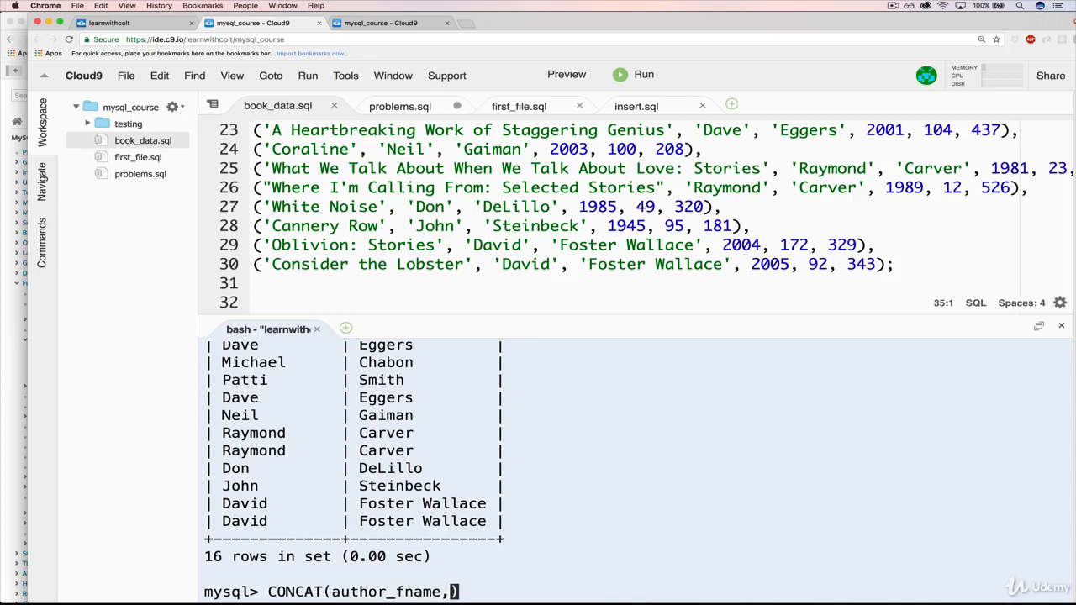
text(author_lname)
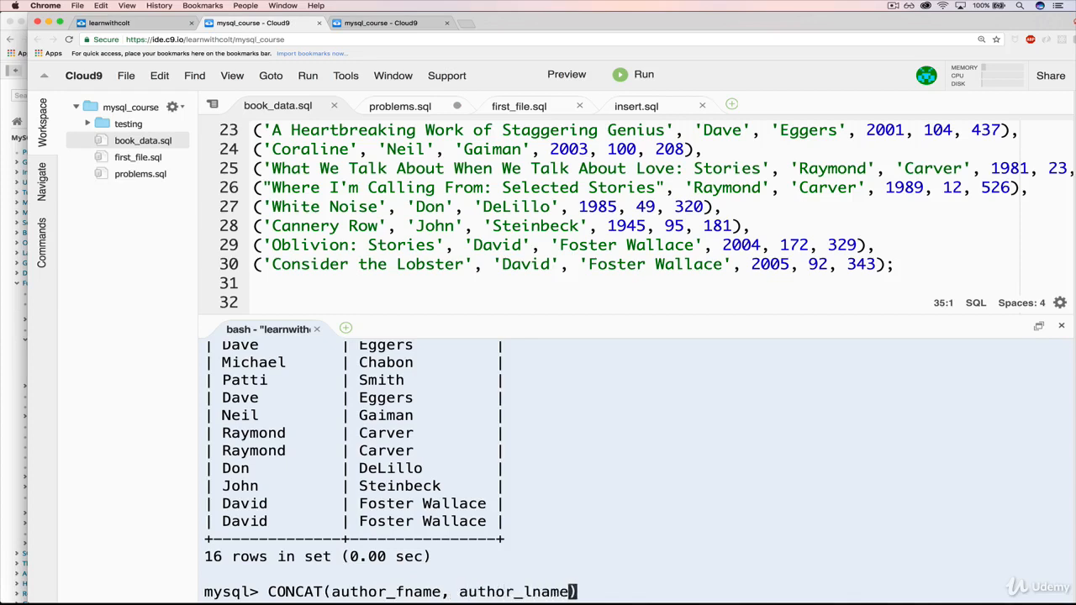
text(;)
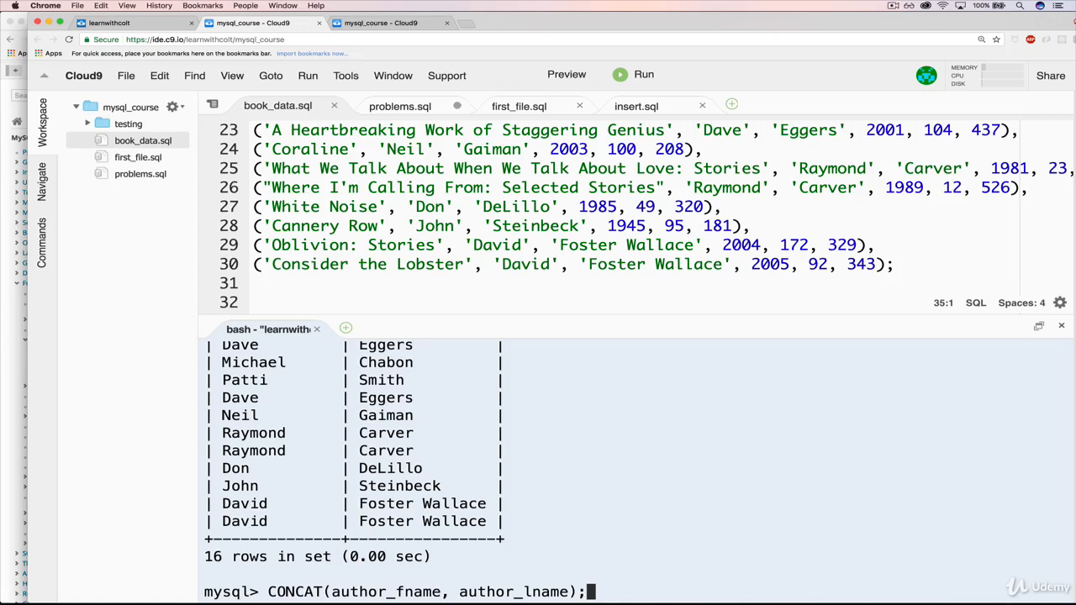
key(Return)
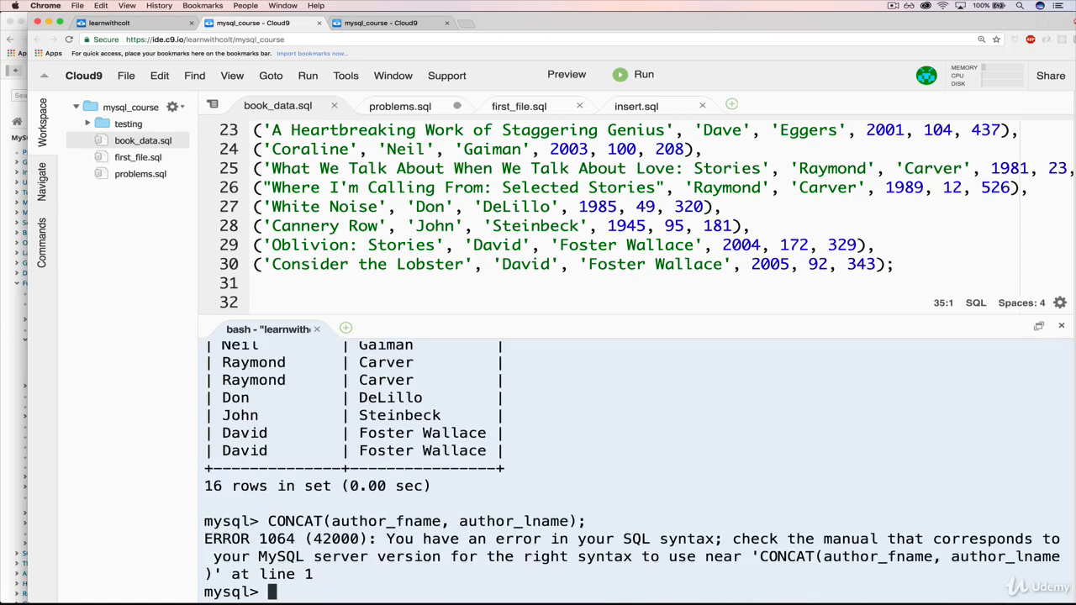
mouse_move(605, 510)
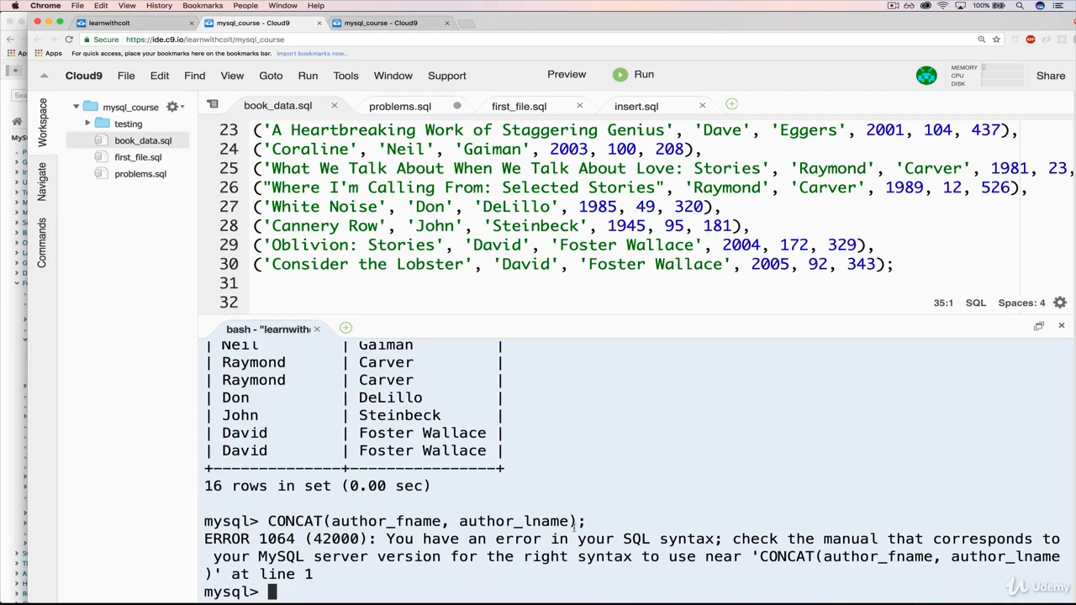
Run SELECT CONCAT('Hello', 'World'); returning HelloWorld.
text(SELECT)
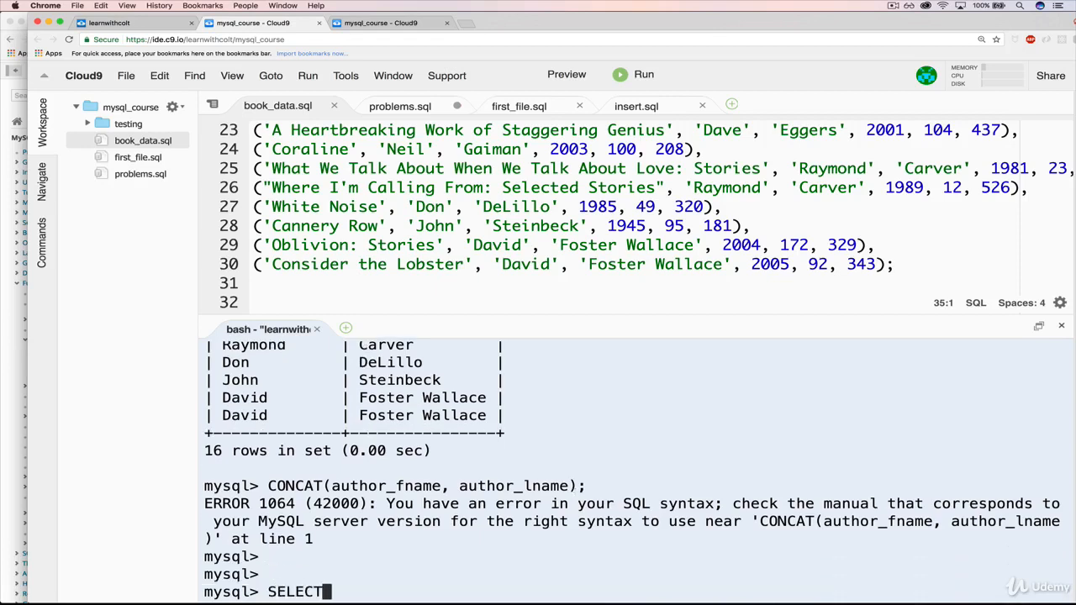
text(C)
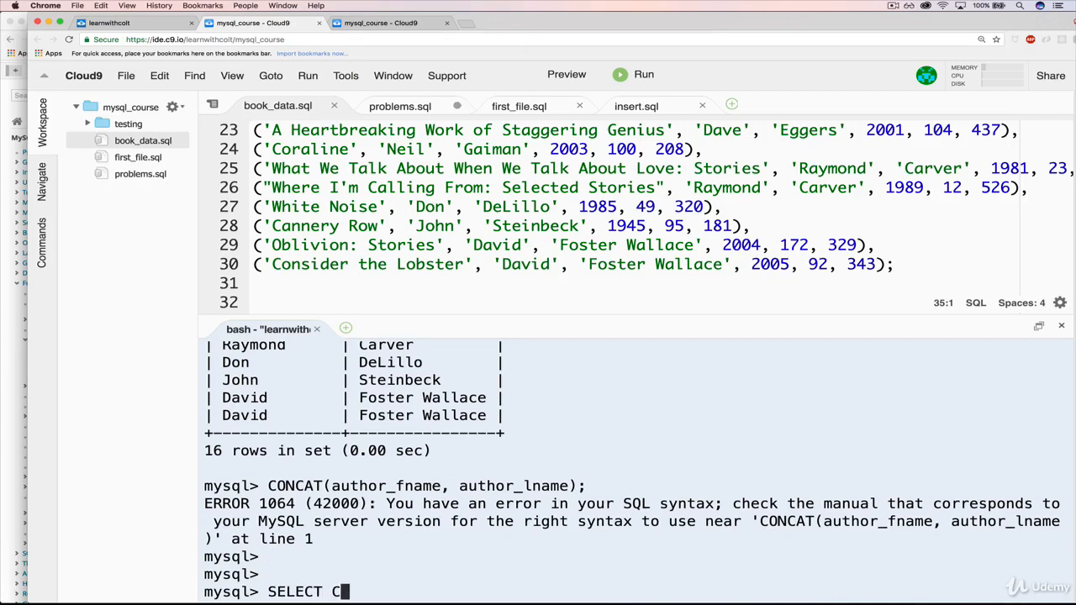
text(ONCAT())
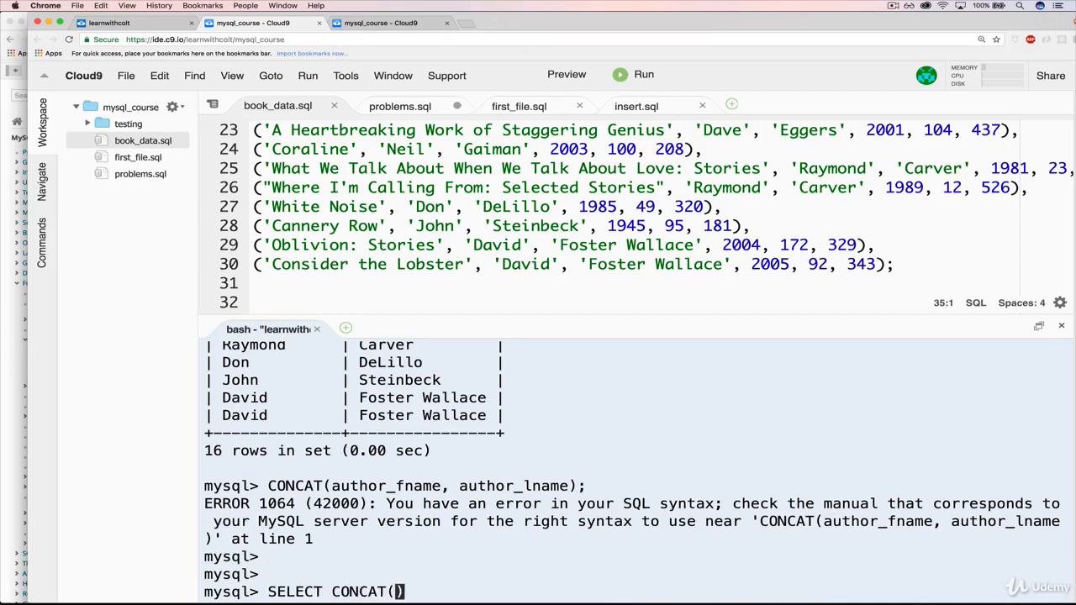
text(')
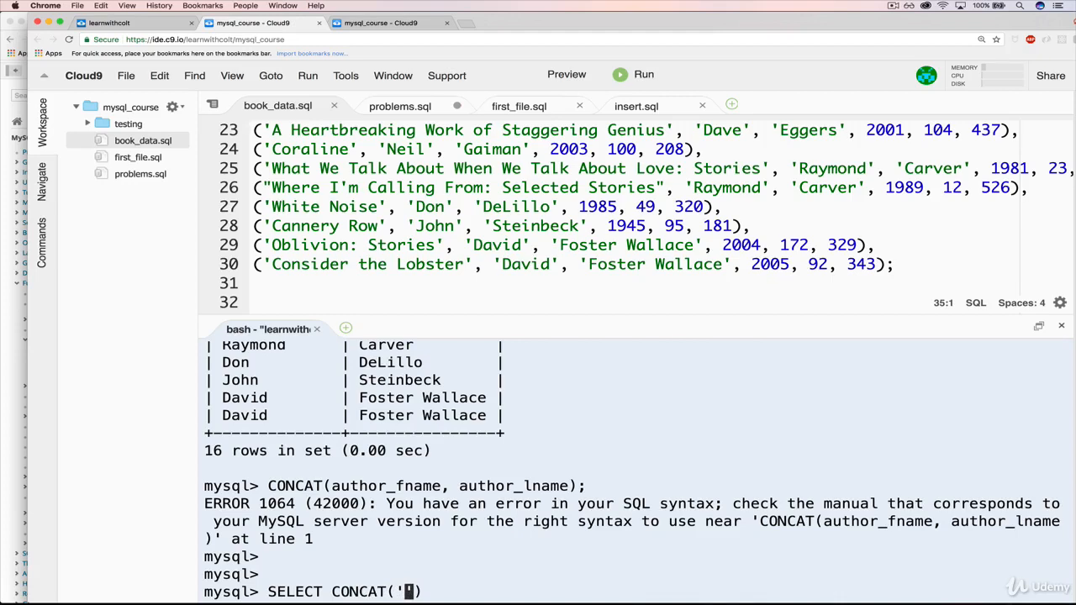
text(Hell)
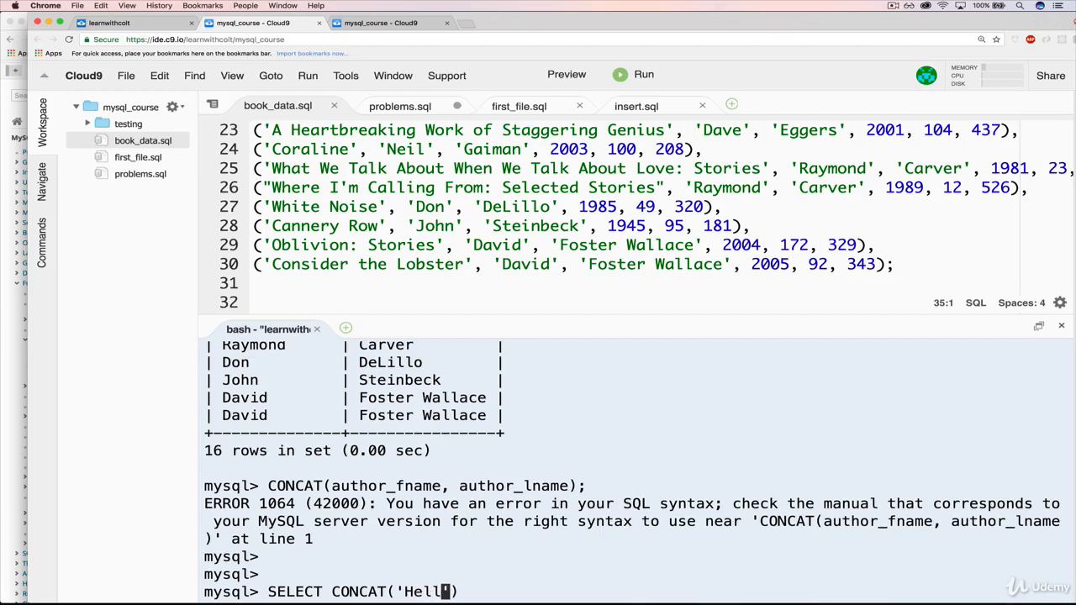
text(o',)
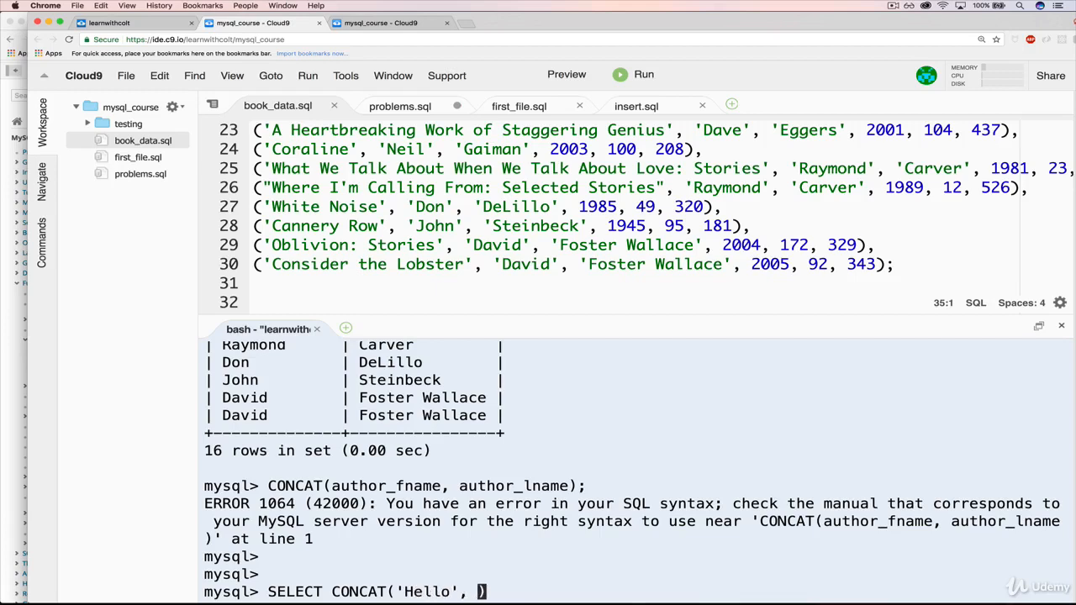
text('World'))
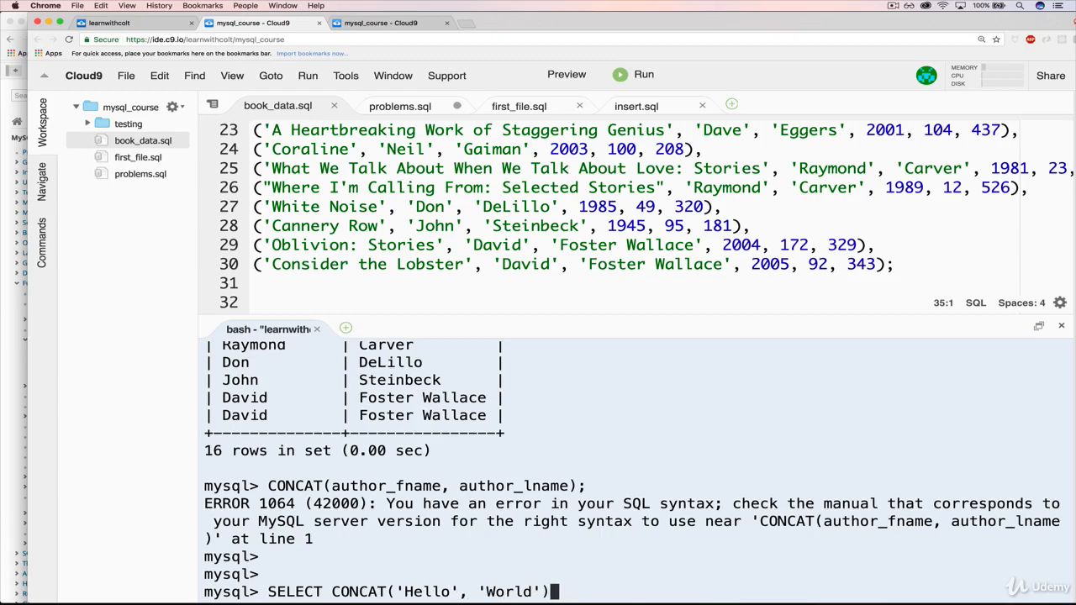
text(;)
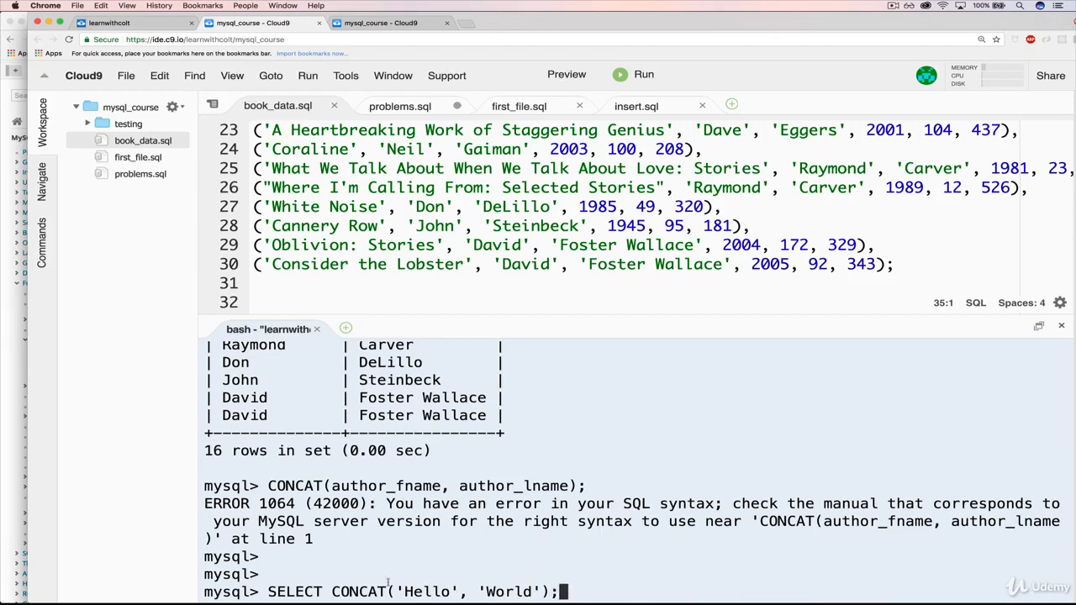
key(Return)
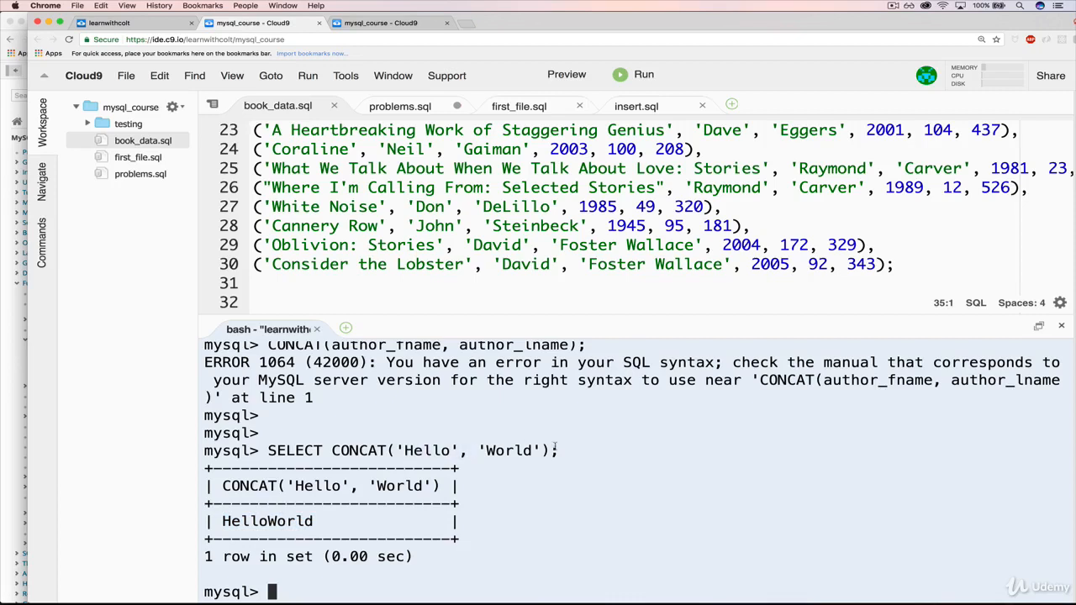
Retype the Hello/World query and insert a '...' separator between the words.
text(SELECT CONCAT('Hello', 'World');)
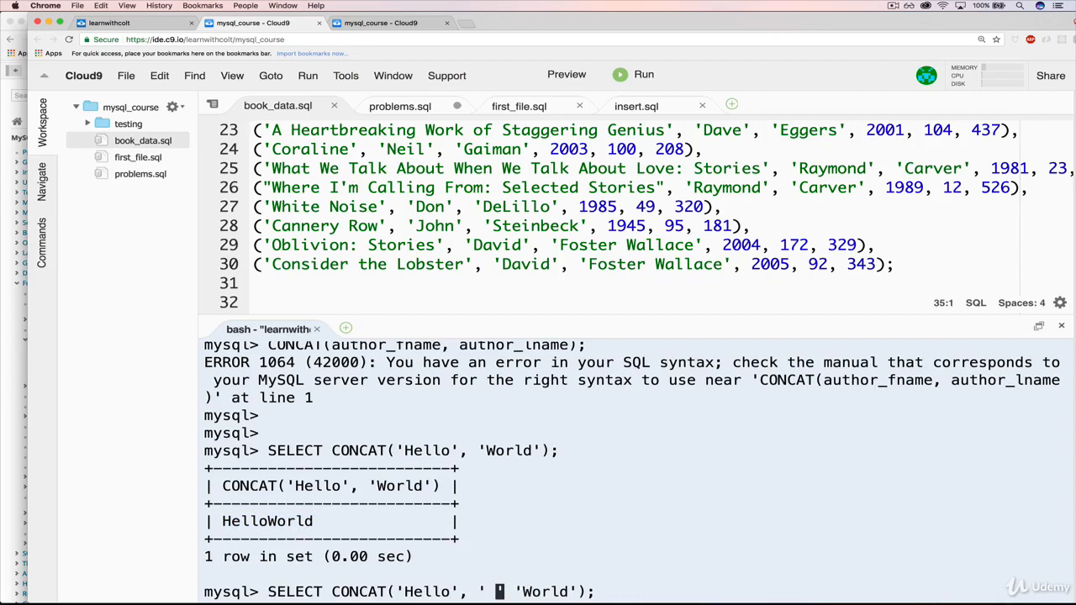
text(...',)
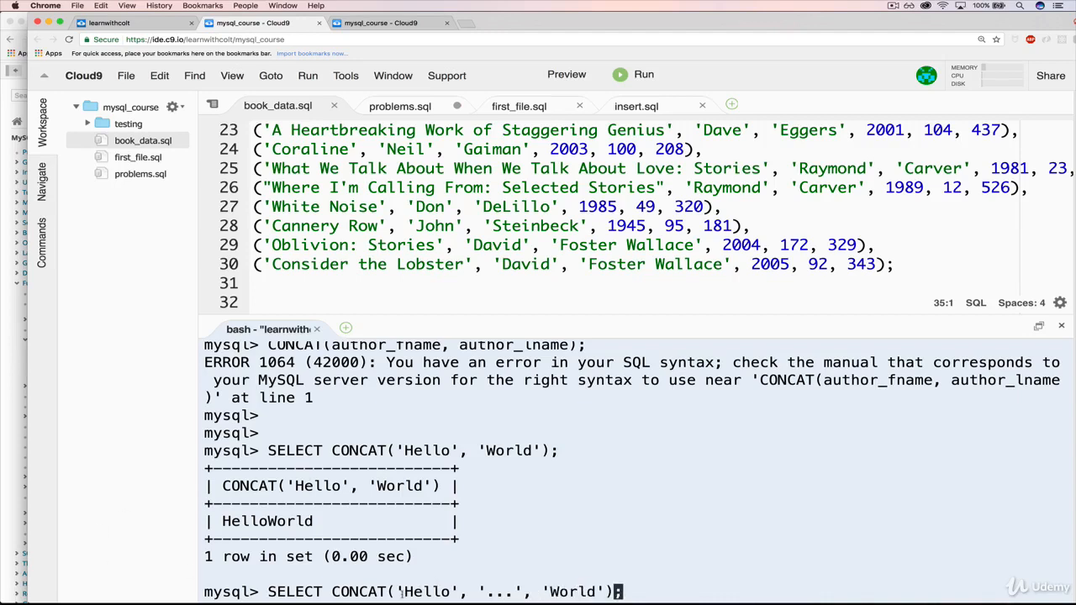
double_click(500, 592)
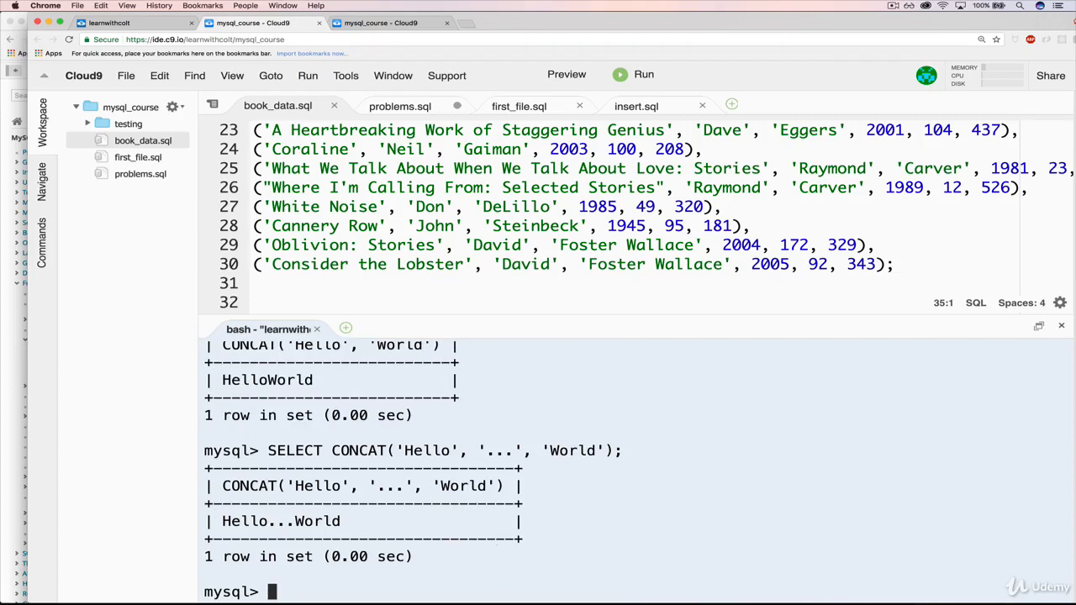
Enter the Hello...World query, then highlight author_lname on the space-separator CONCAT slide.
text(SELECT CONCAT('Hello', '...', 'World');)
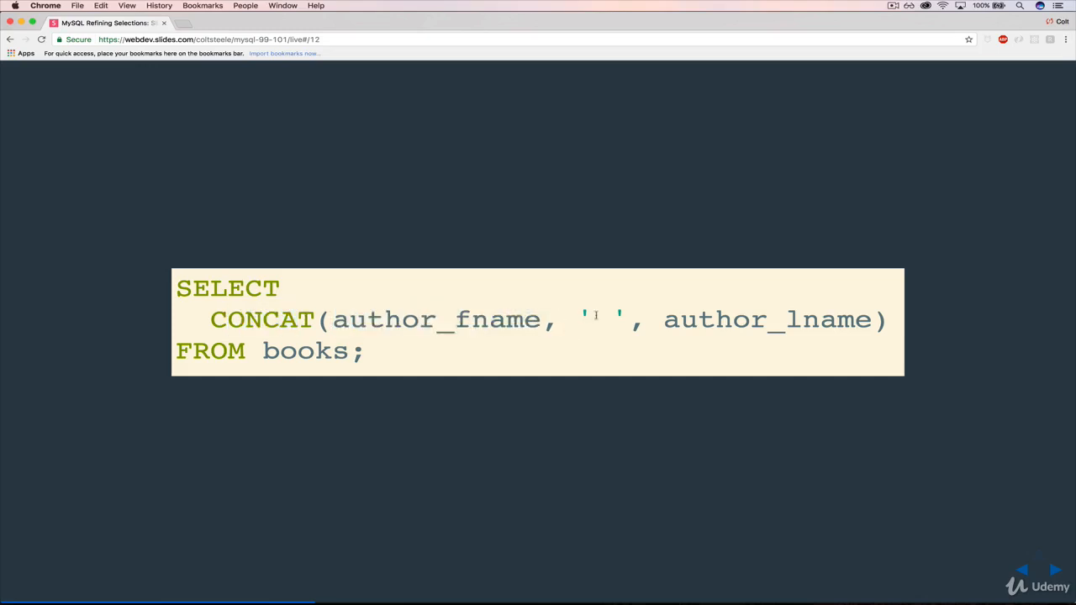
double_click(767, 320)
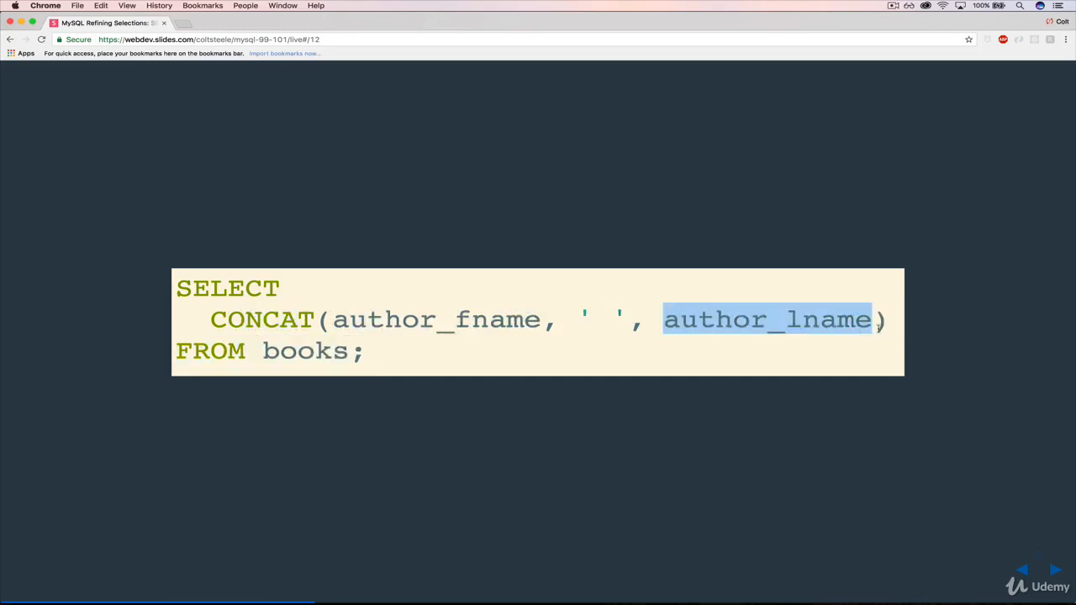
click(395, 361)
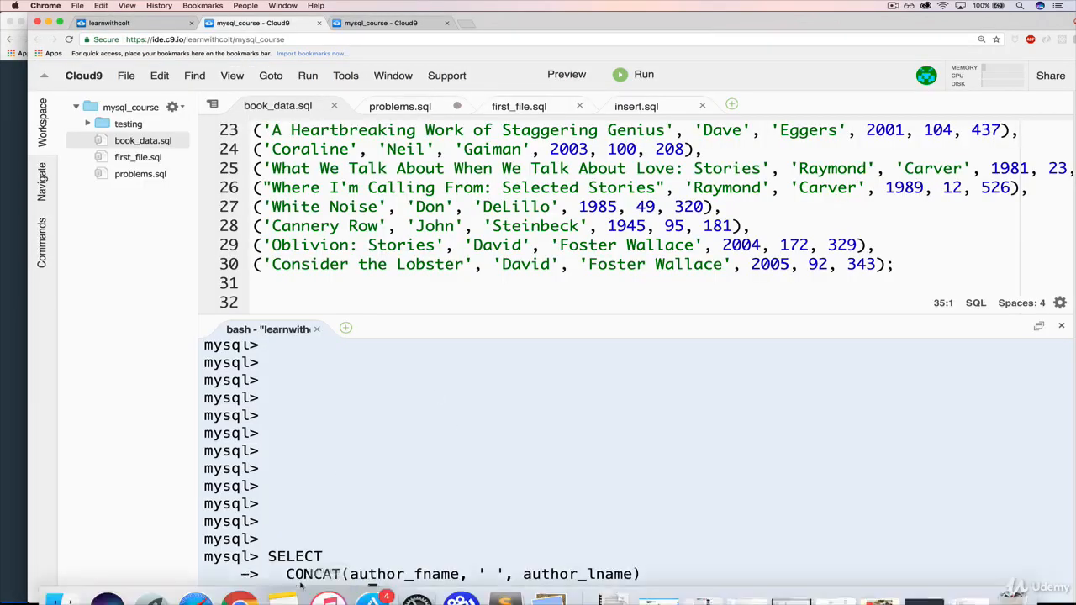
Run SELECT CONCAT(author_fname, ' ', author_lname) FROM books; and scroll through all 16 names.
text(FROM books;)
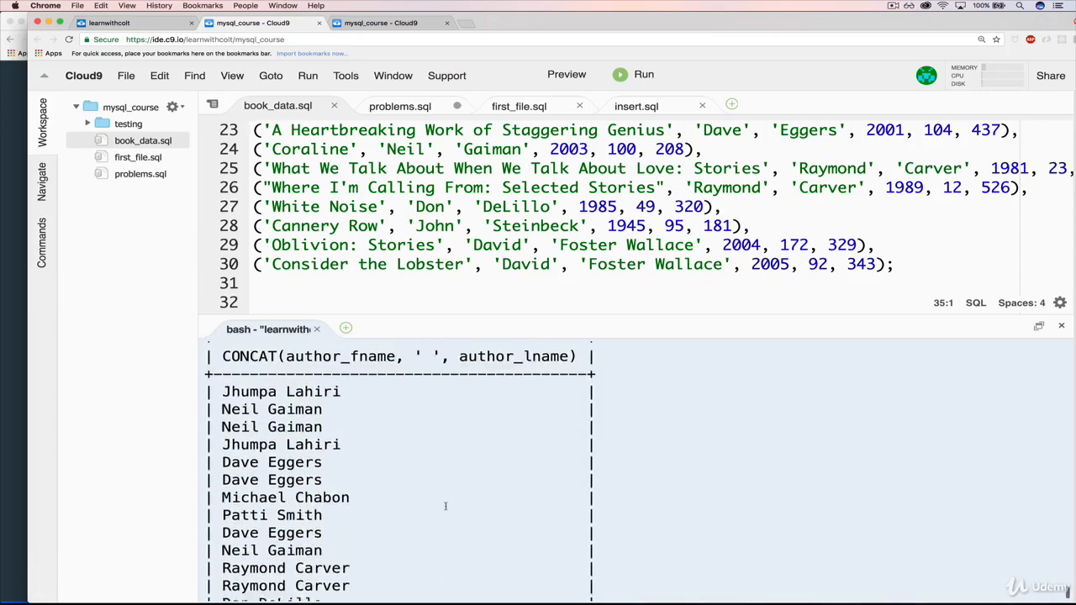
scroll(up, 3)
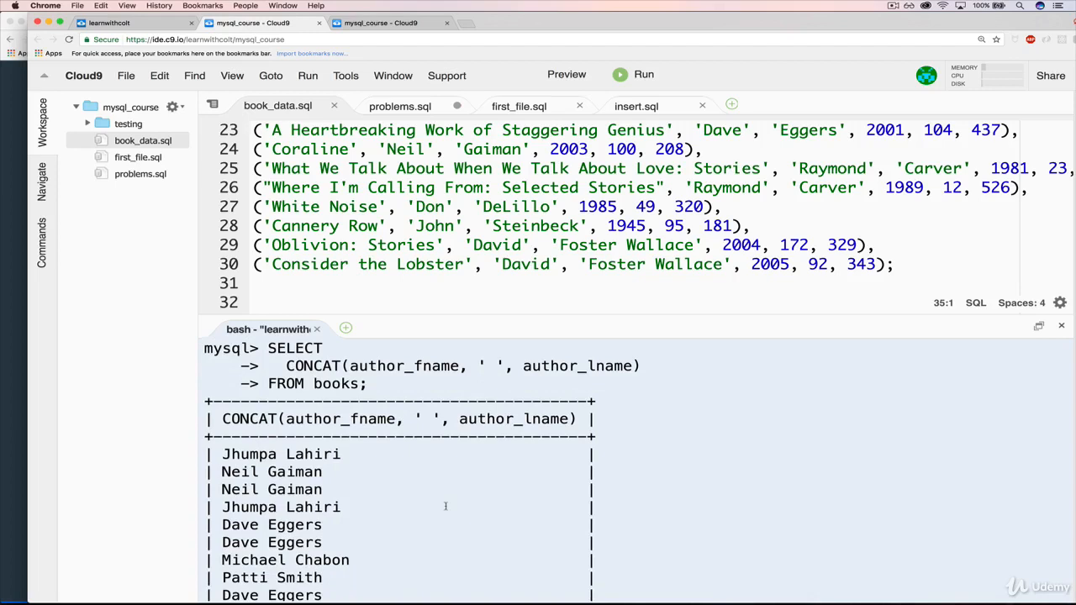
scroll(down, 3)
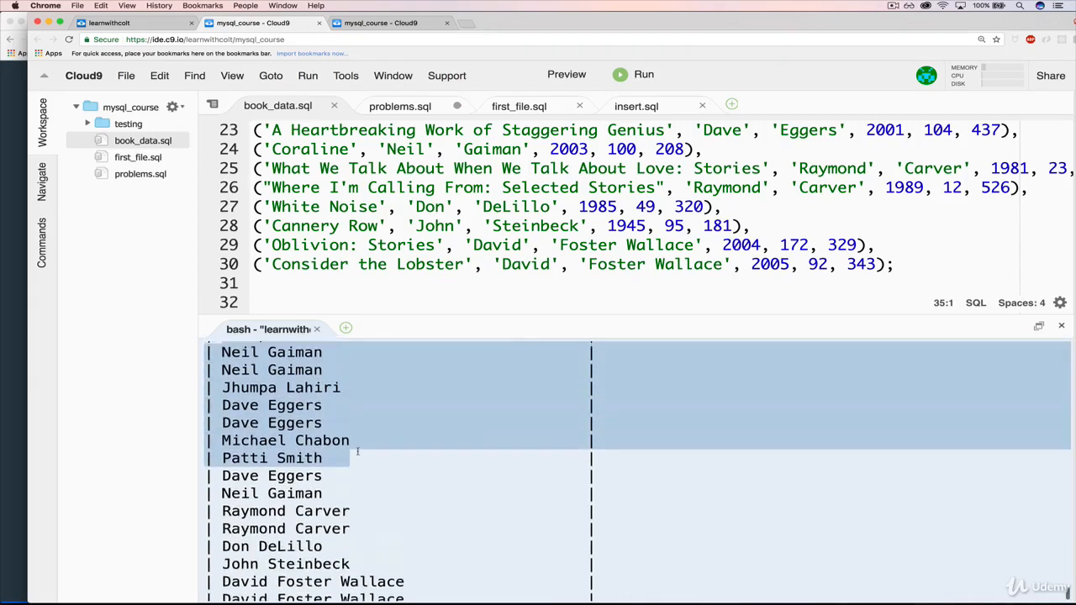
scroll(down, 3)
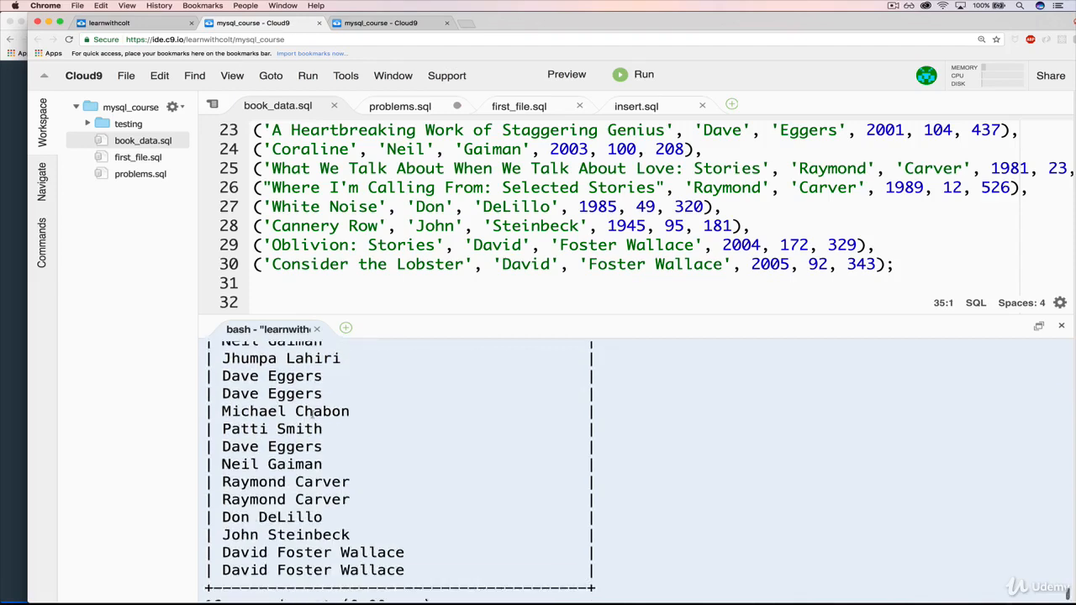
scroll(down, 3)
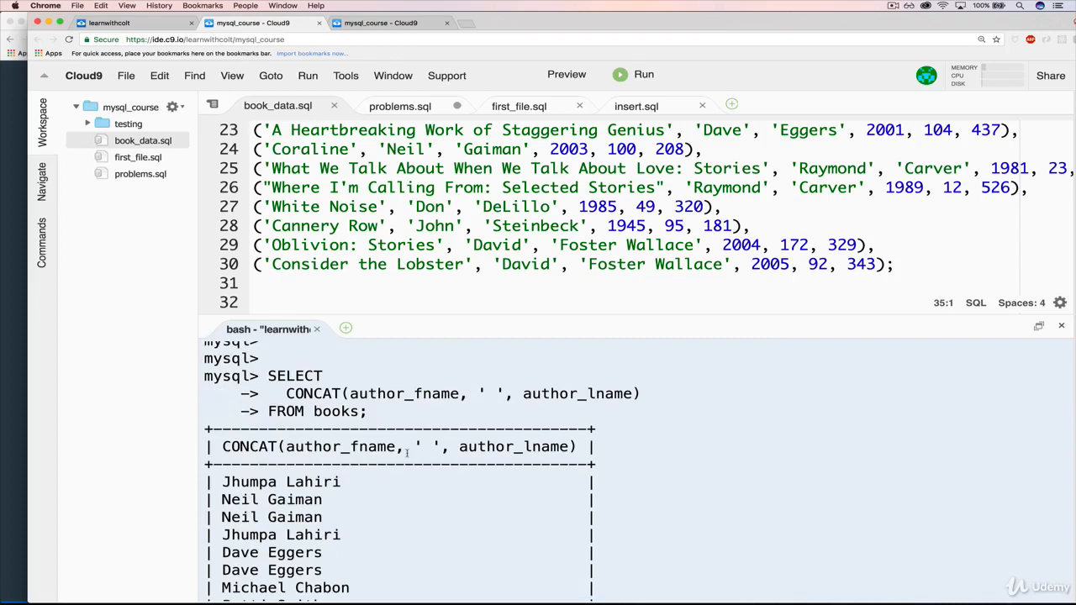
scroll(down, 3)
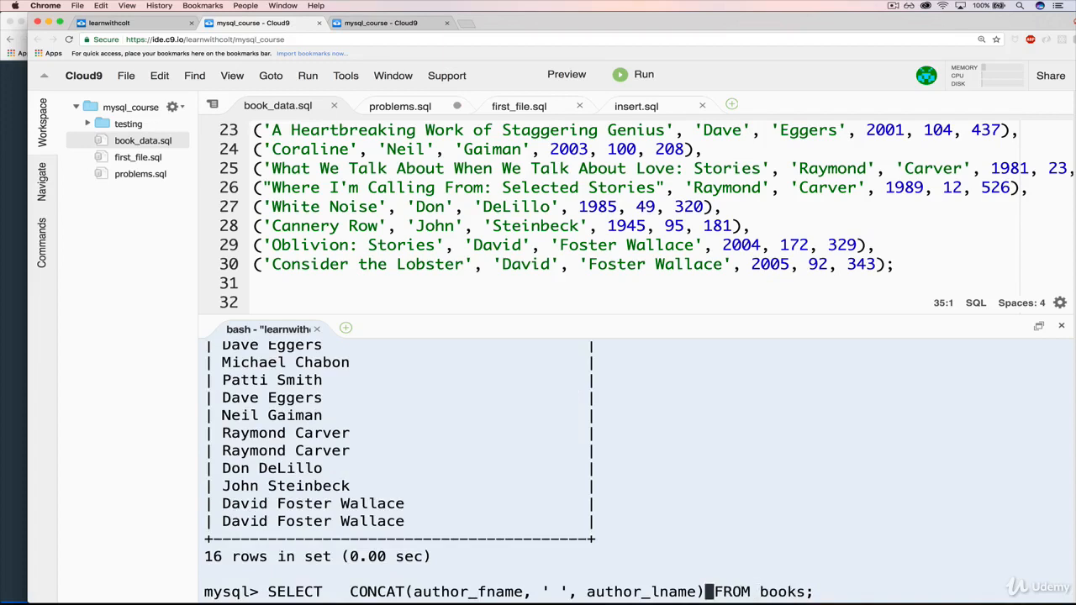
Add AS 'full name' to the CONCAT author query and review the 16 rows.
text(AS)
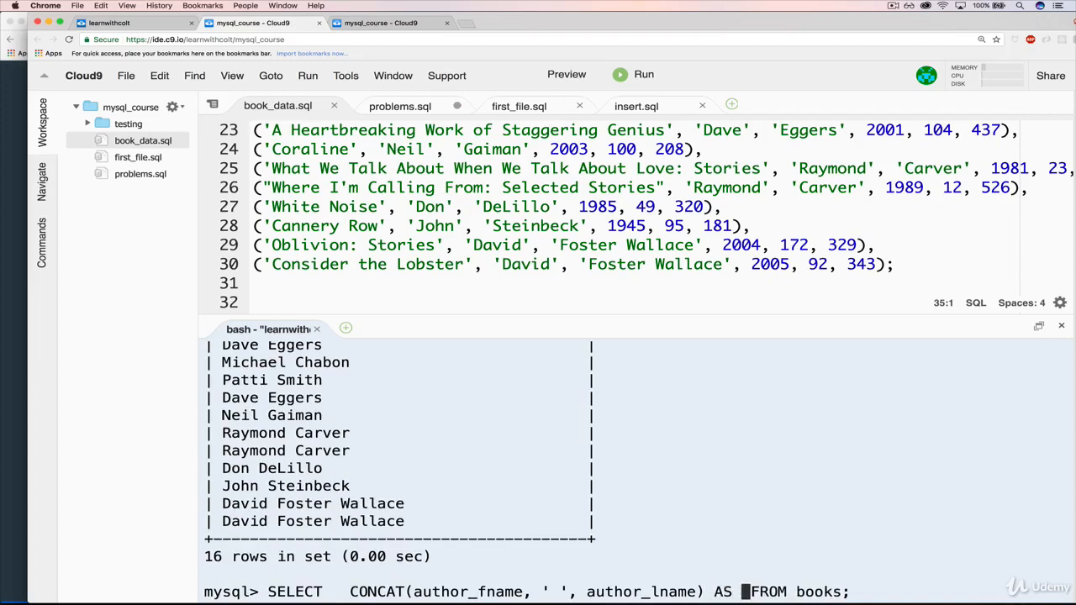
text('full name')
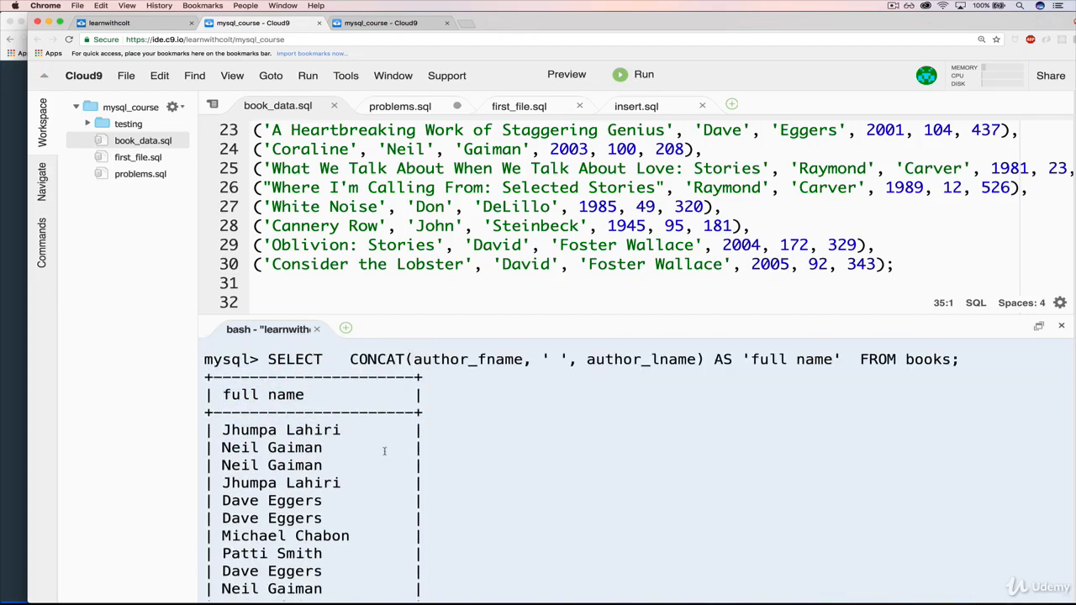
scroll(down, 3)
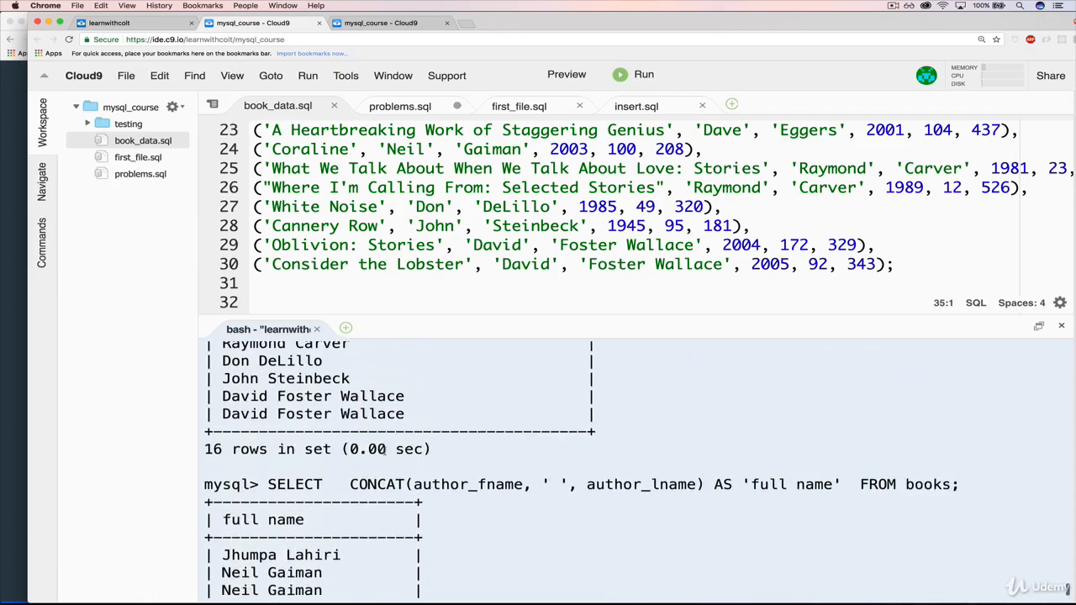
scroll(down, 3)
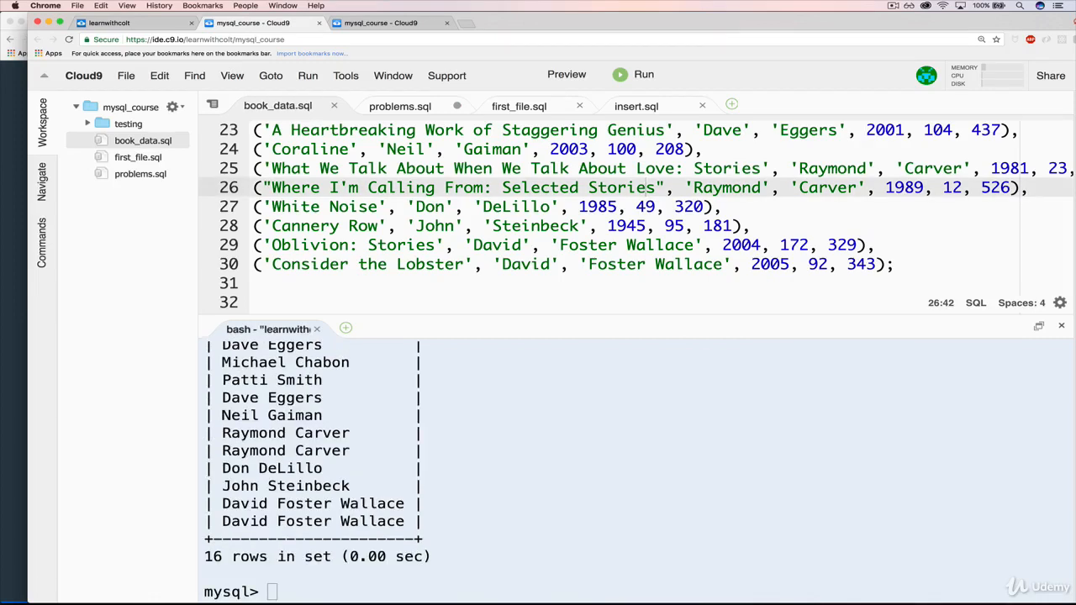
Type a query selecting author_fname AS first, author_lname AS last, and CONCAT full name FROM books.
text(SELECT)
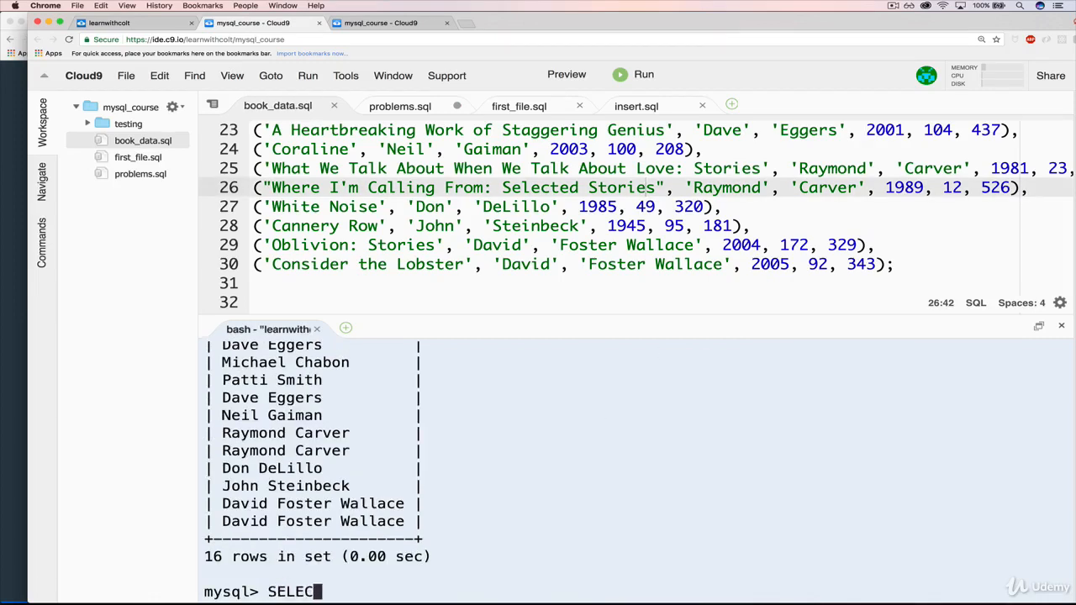
text(T)
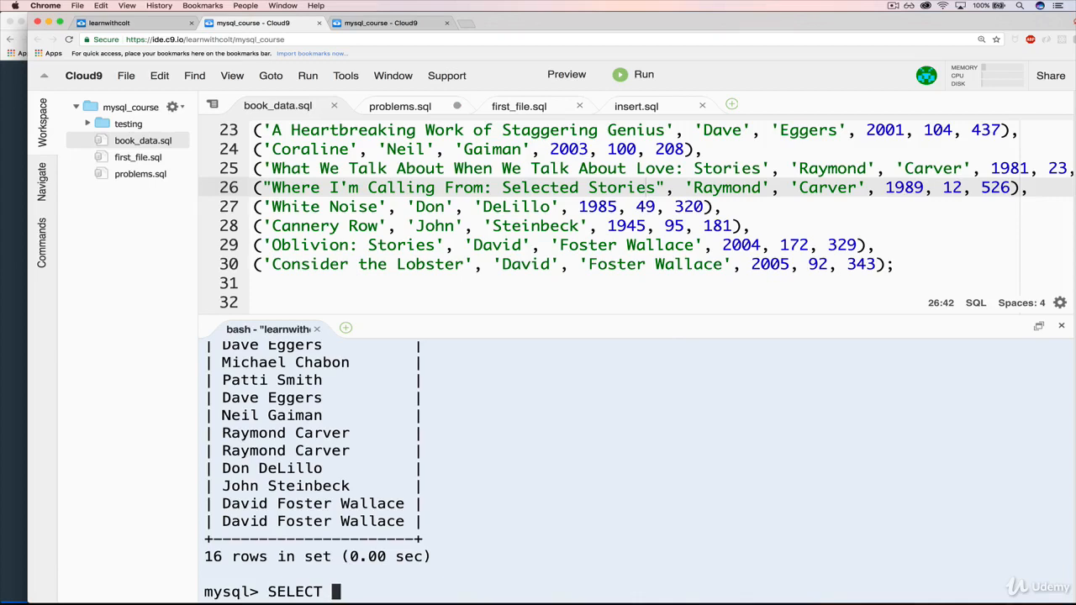
text(author)
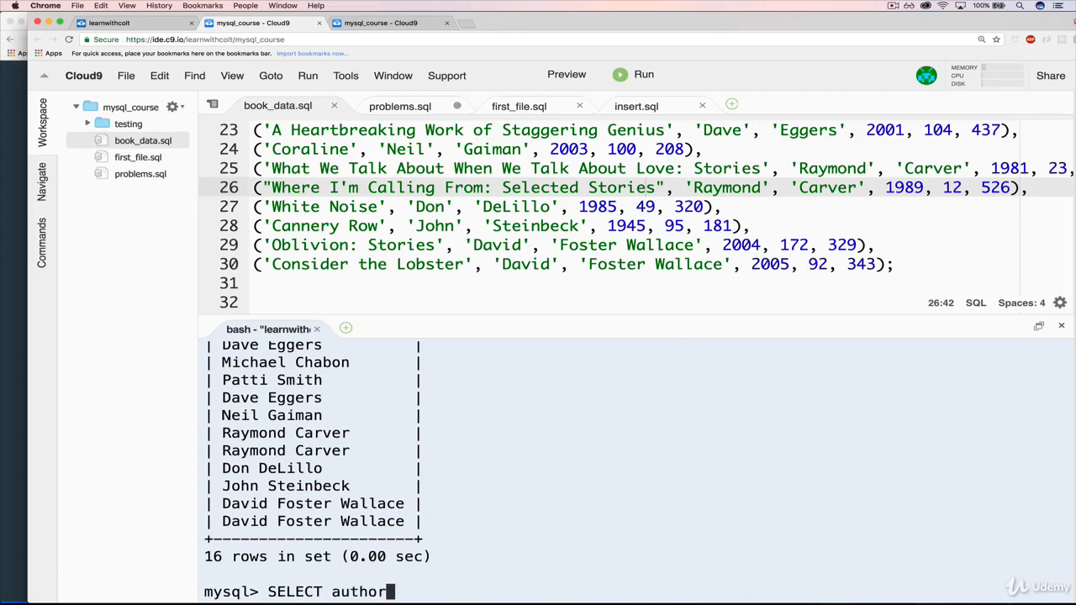
text(_fname)
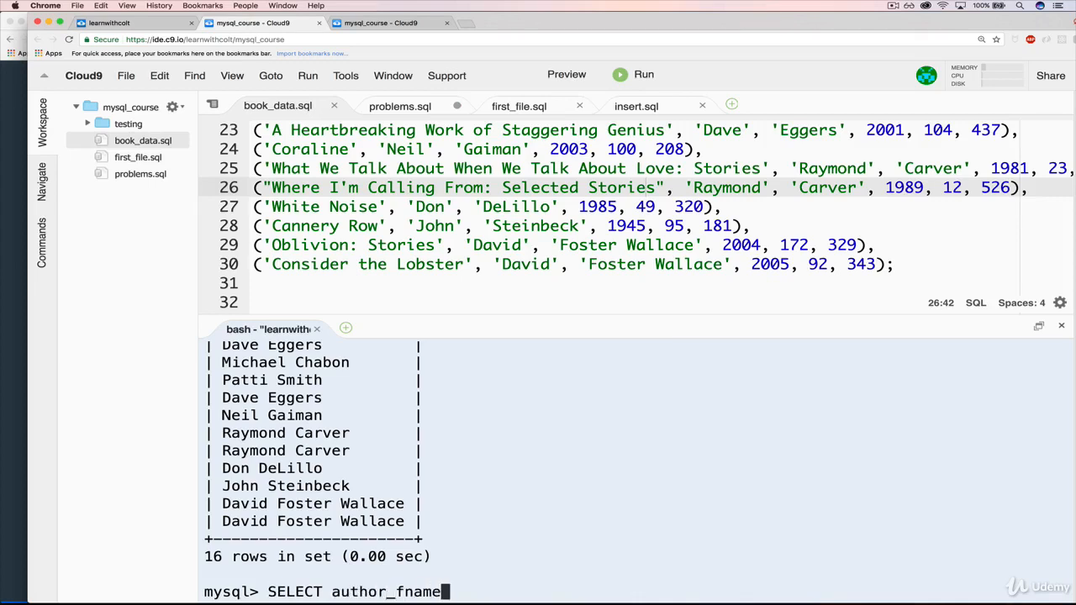
text(AS 'f)
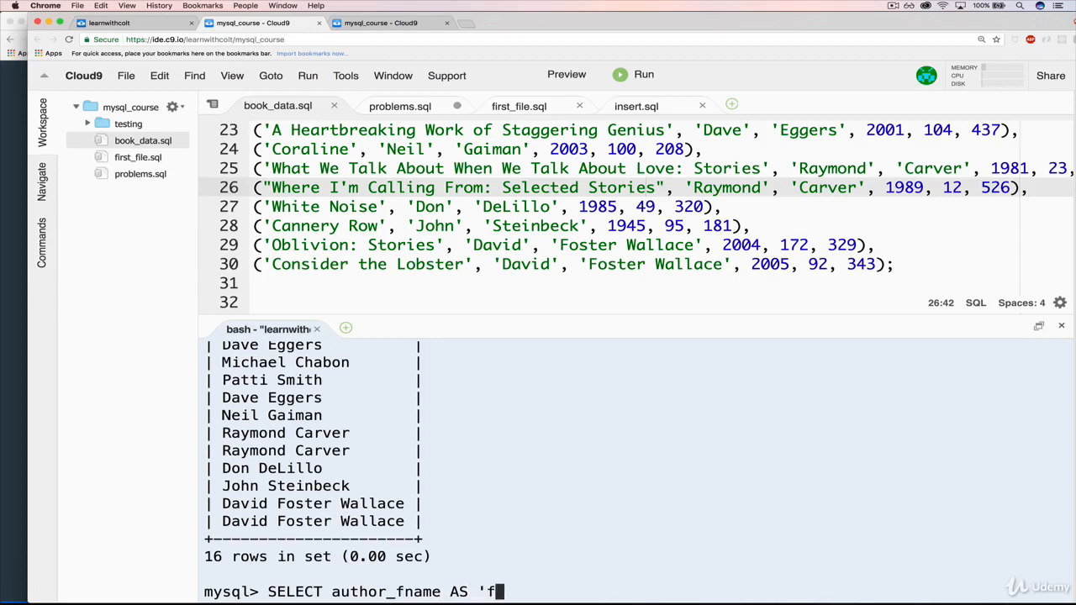
text(irst name')
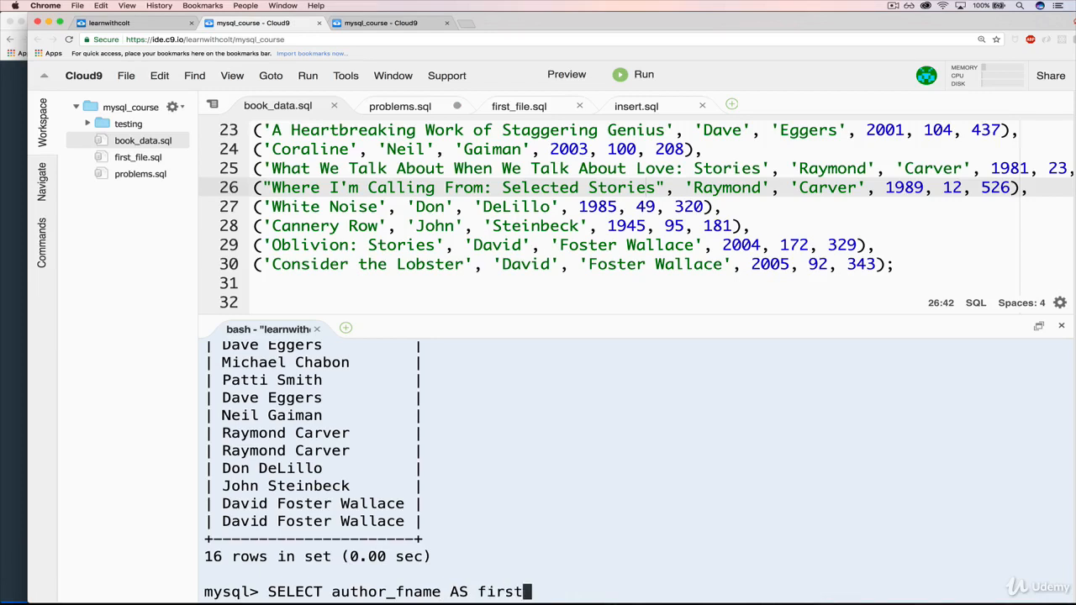
text(, author)
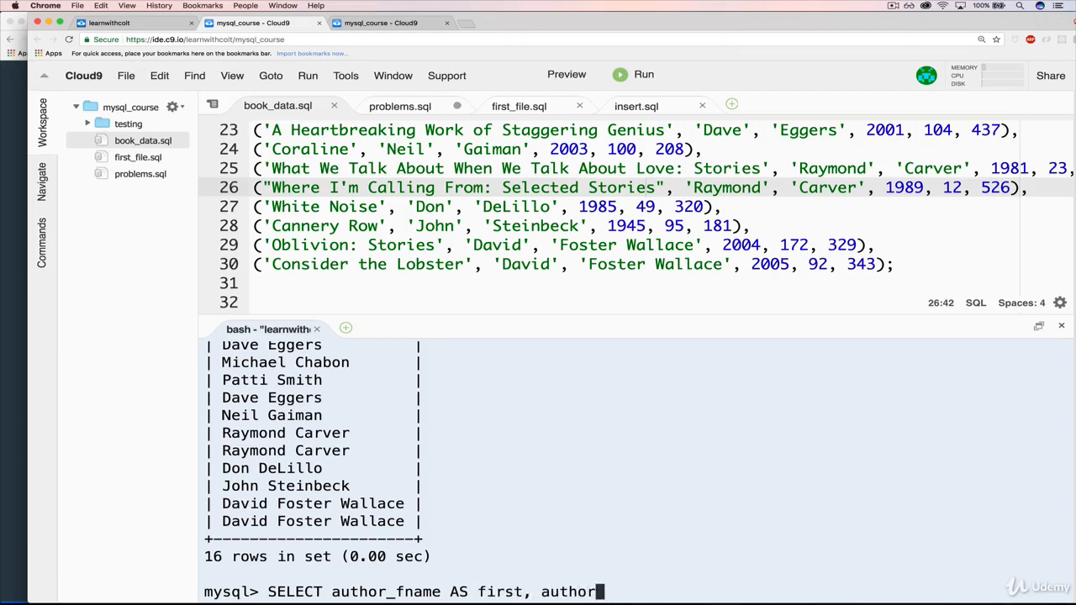
text(_lname a)
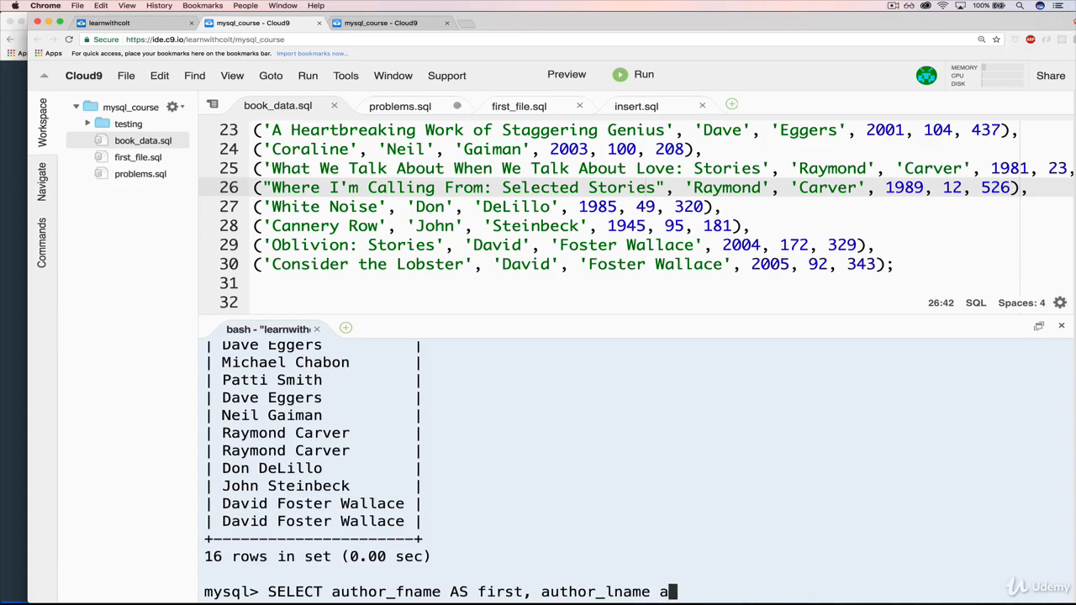
text(S last,)
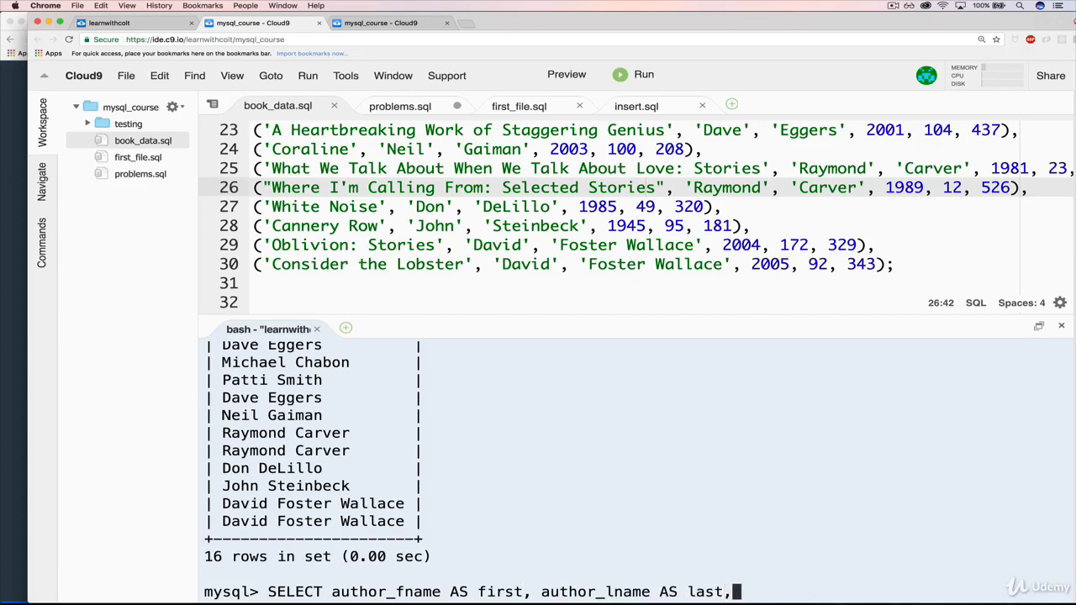
text(CO)
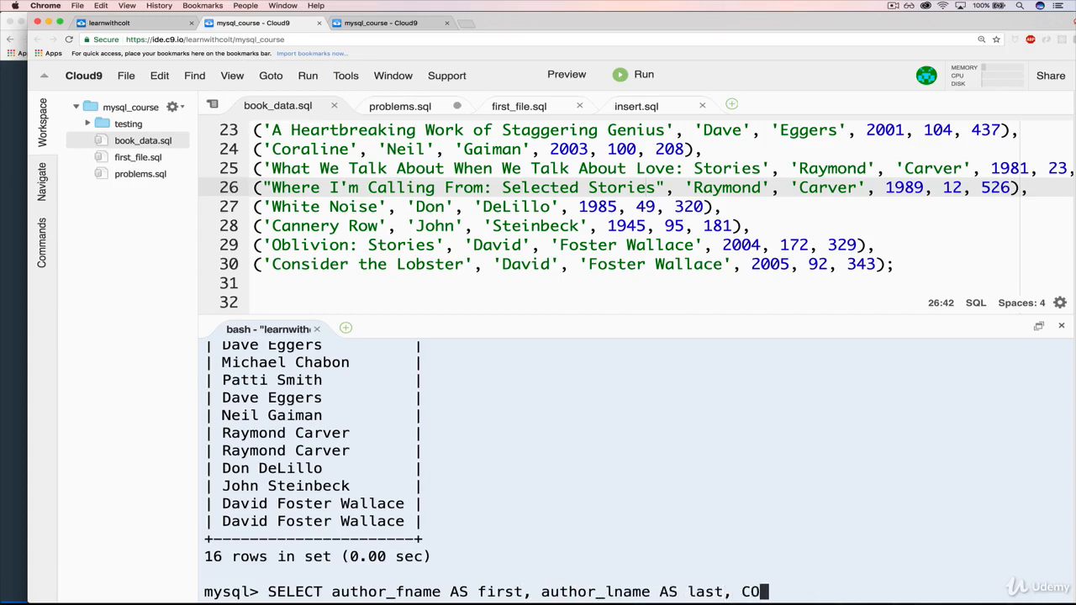
text(NCAT(a)
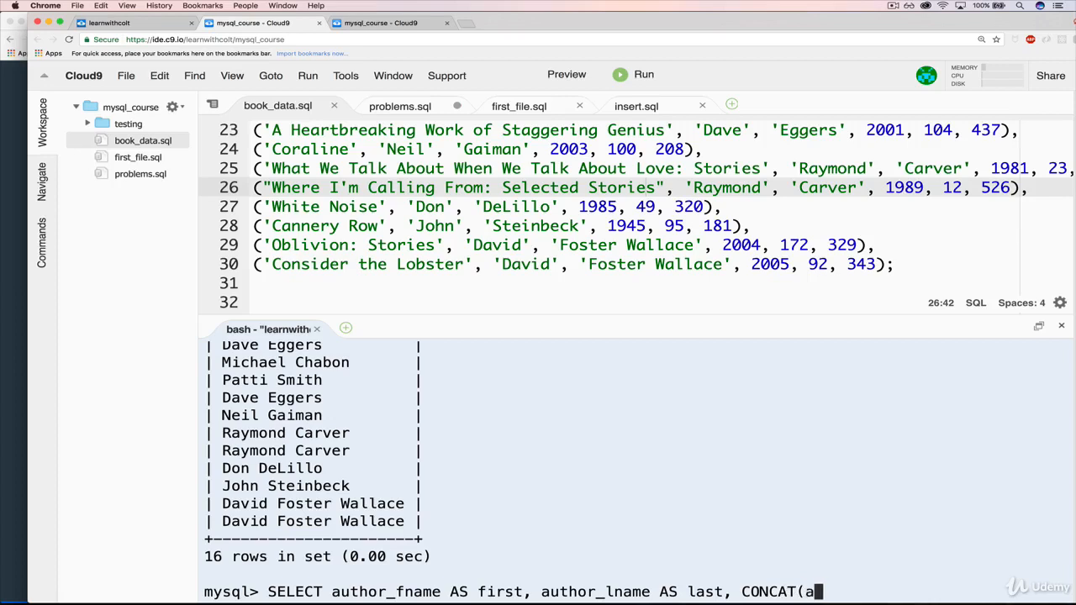
text(u)
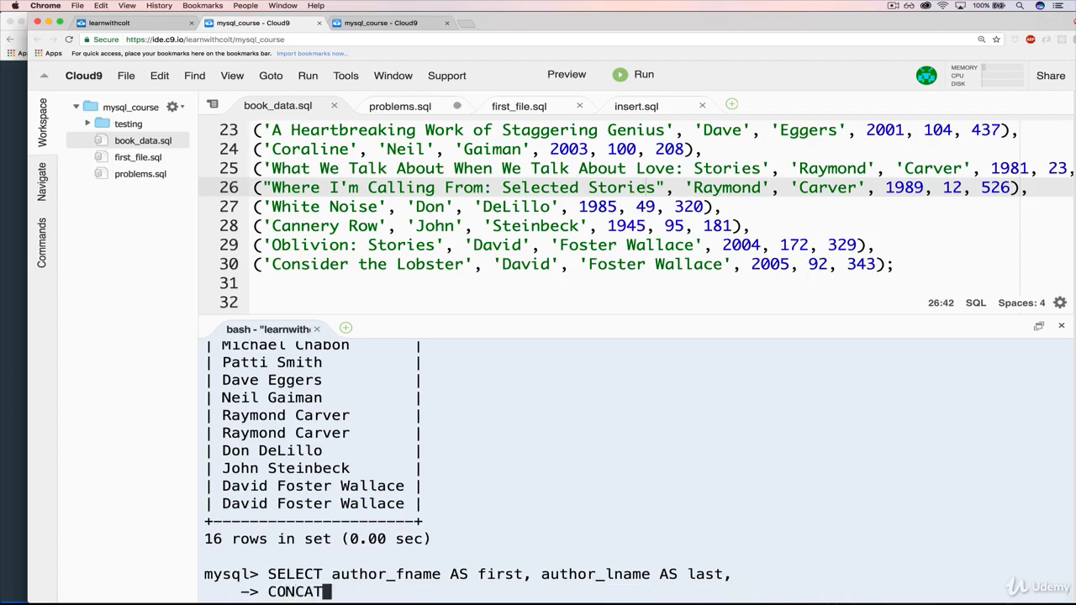
text((author)
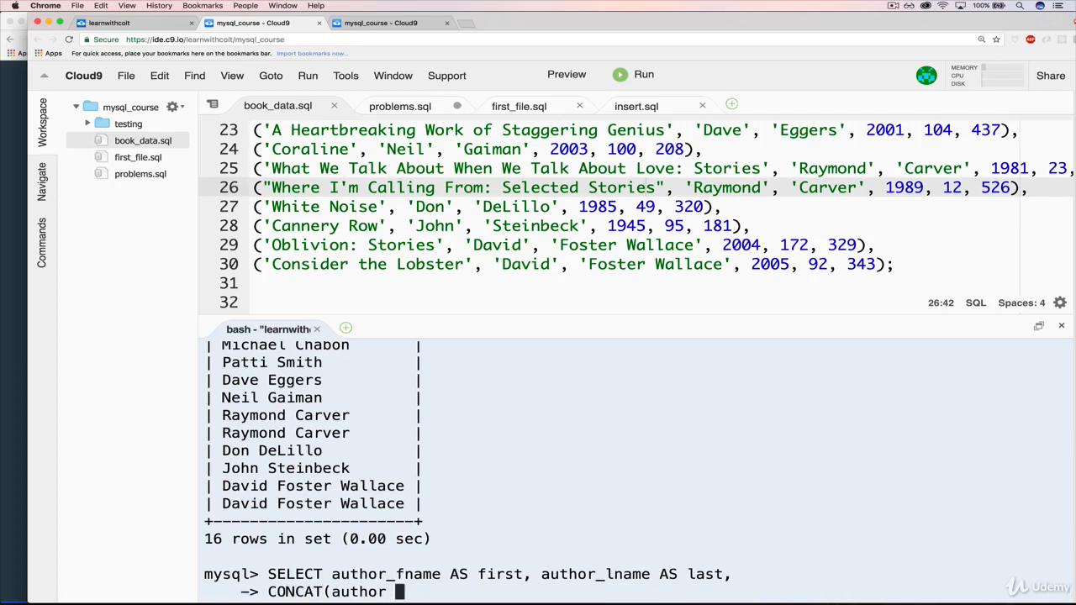
text(_fname,)
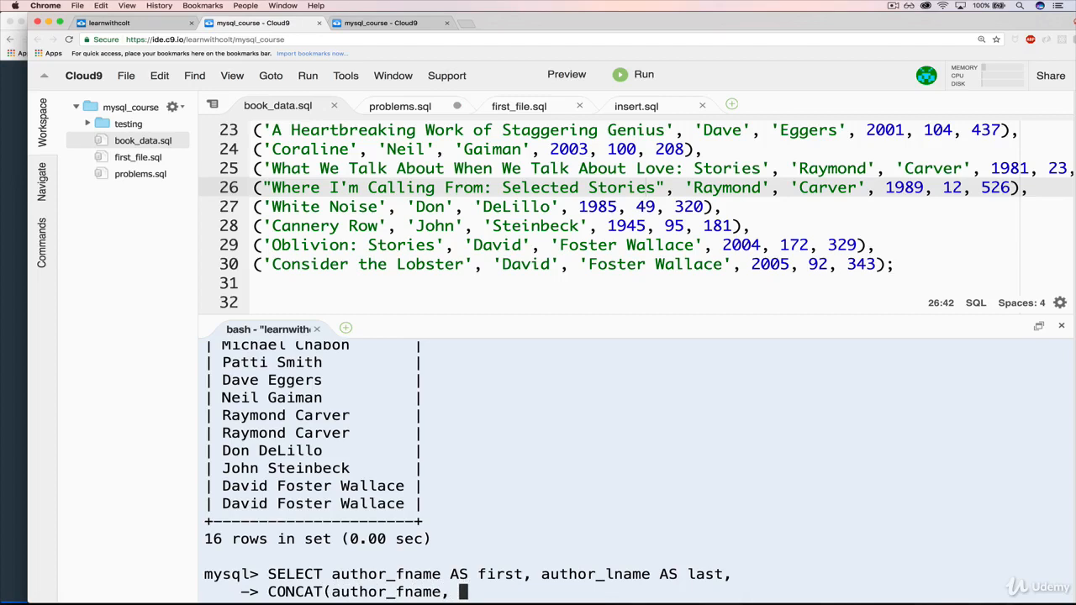
text(' ', a)
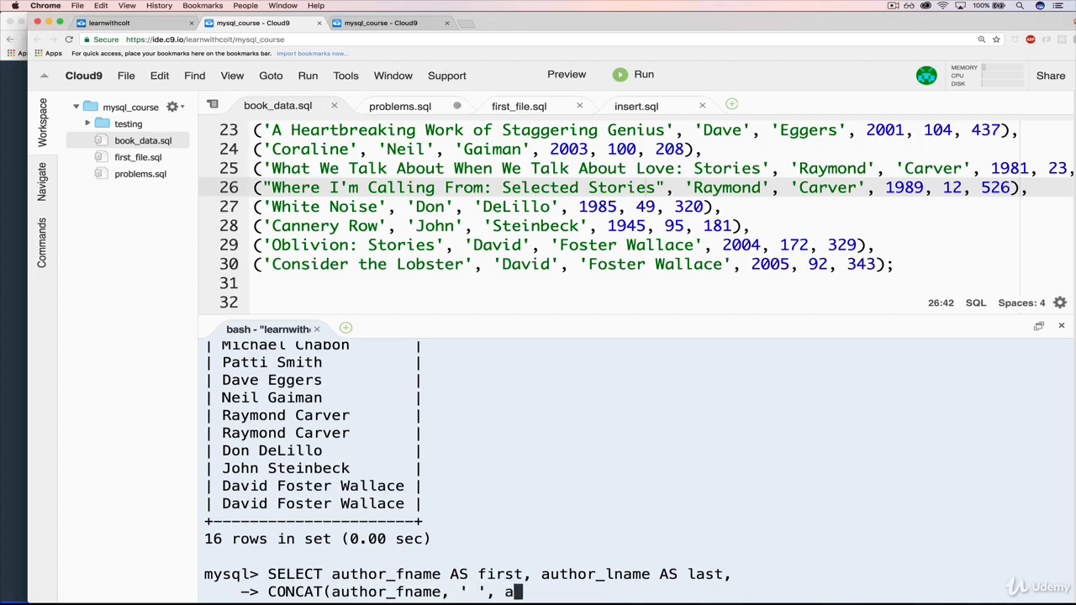
text(uthor_lname) AS)
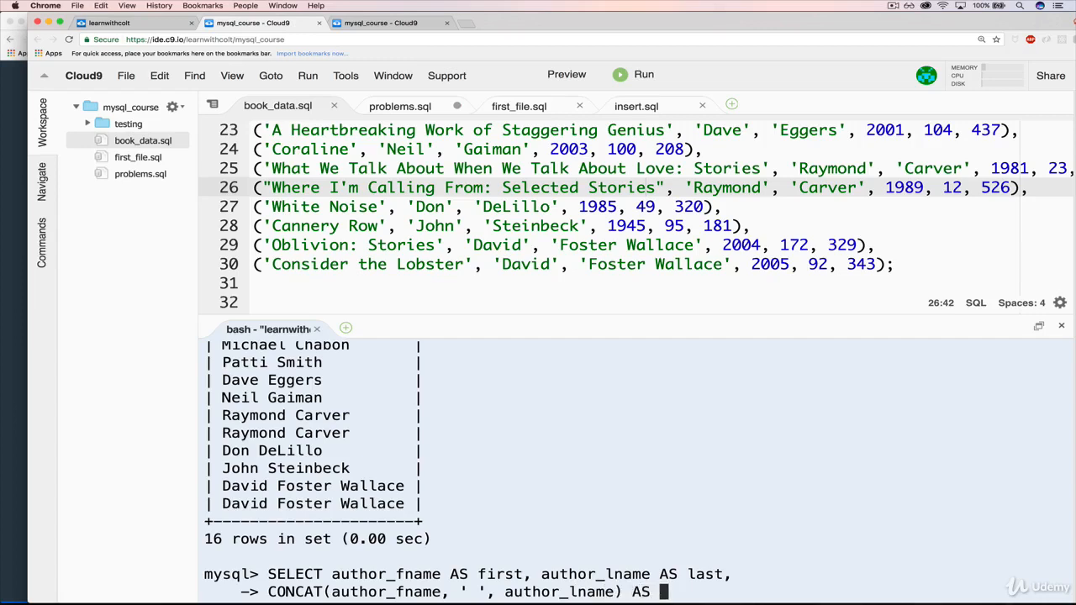
text(full)
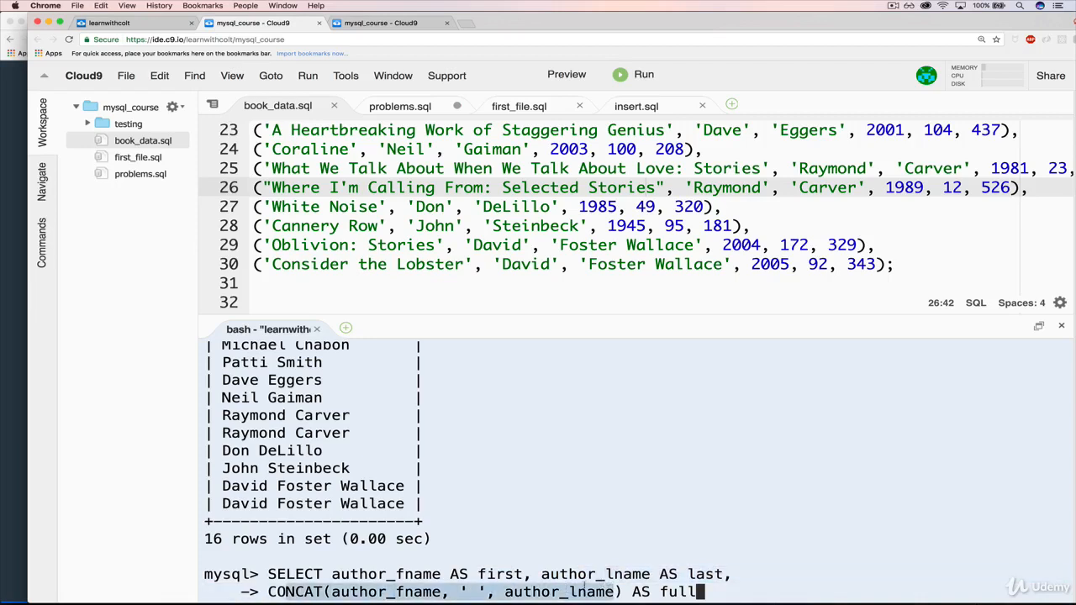
mouse_move(778, 579)
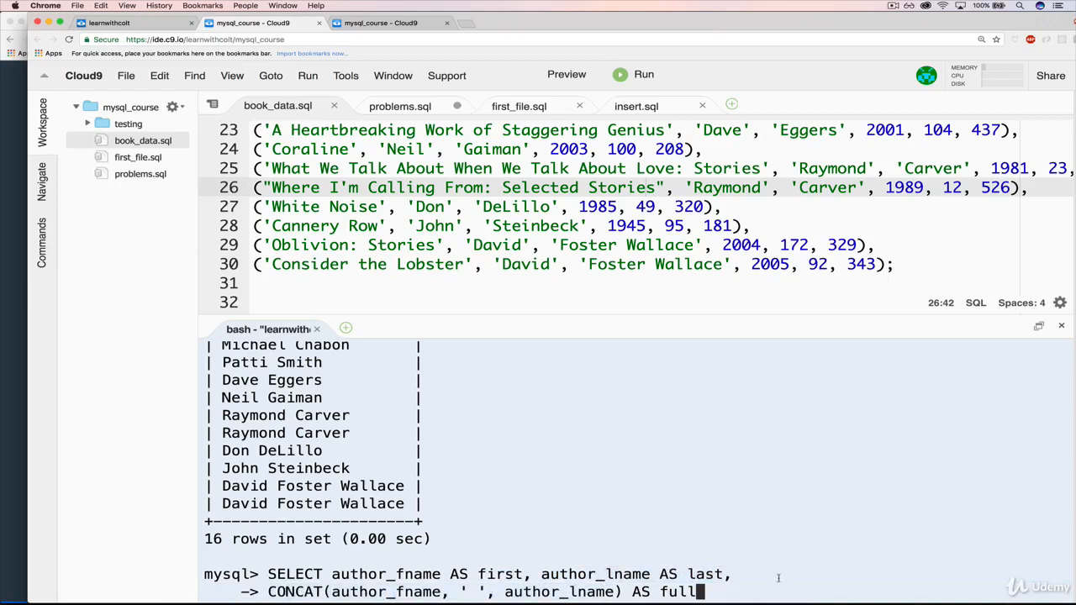
text(FR)
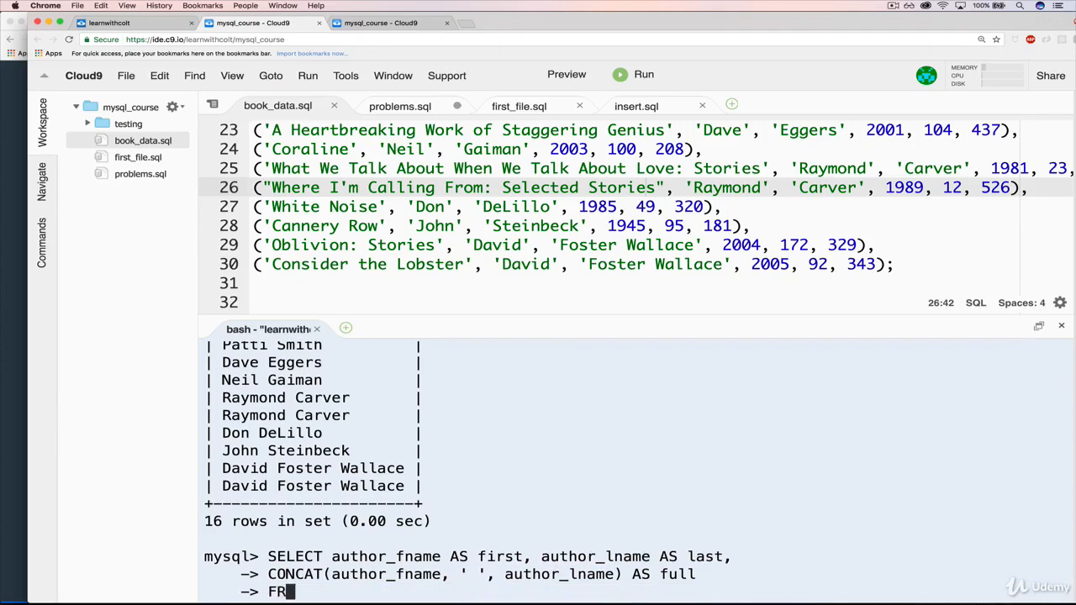
text(OM books;)
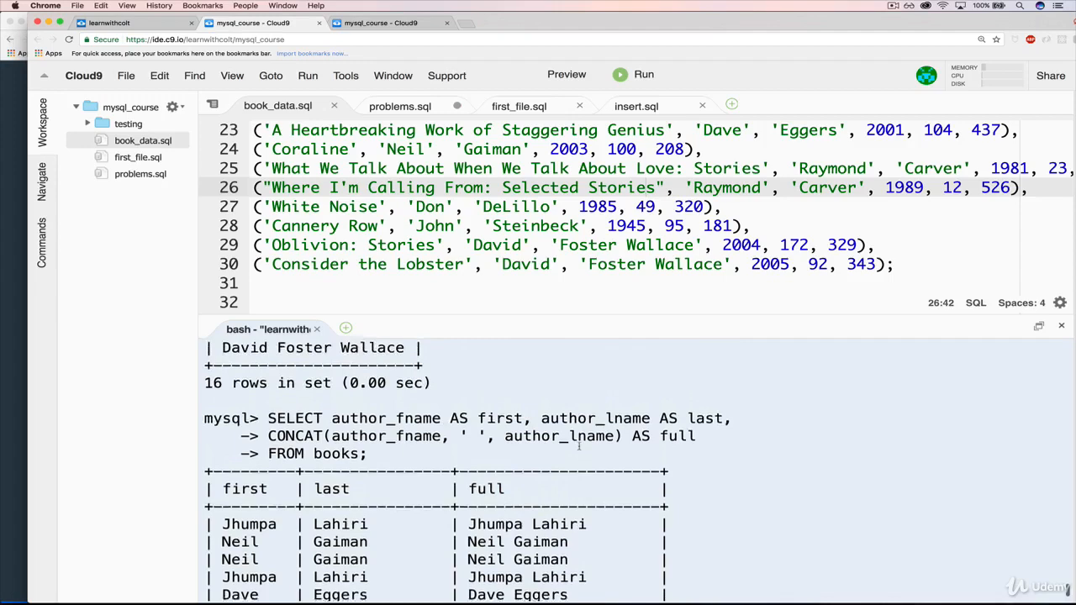
scroll(down, 3)
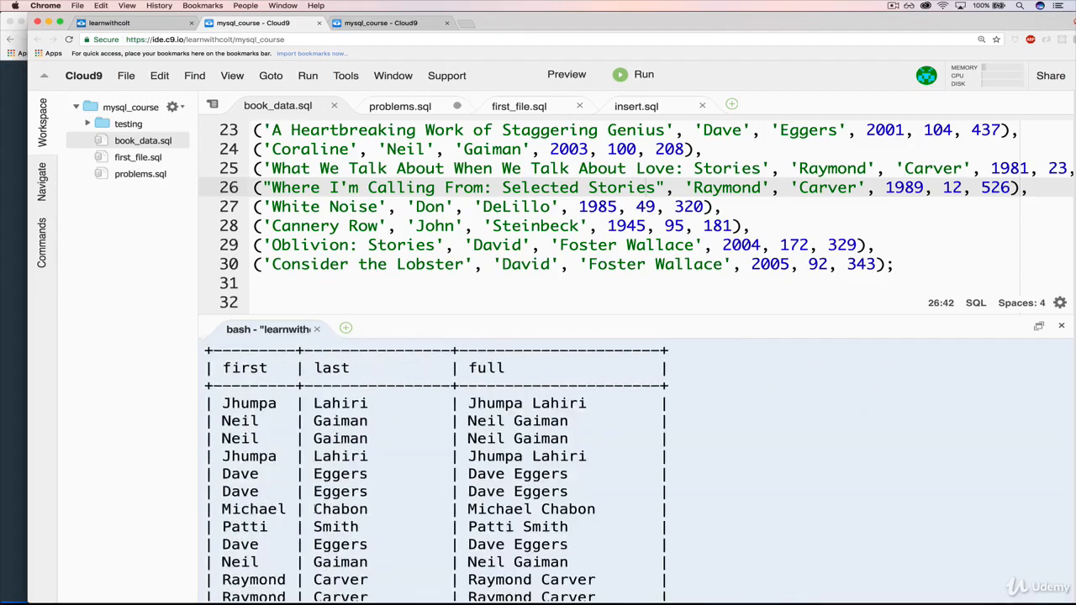
scroll(down, 3)
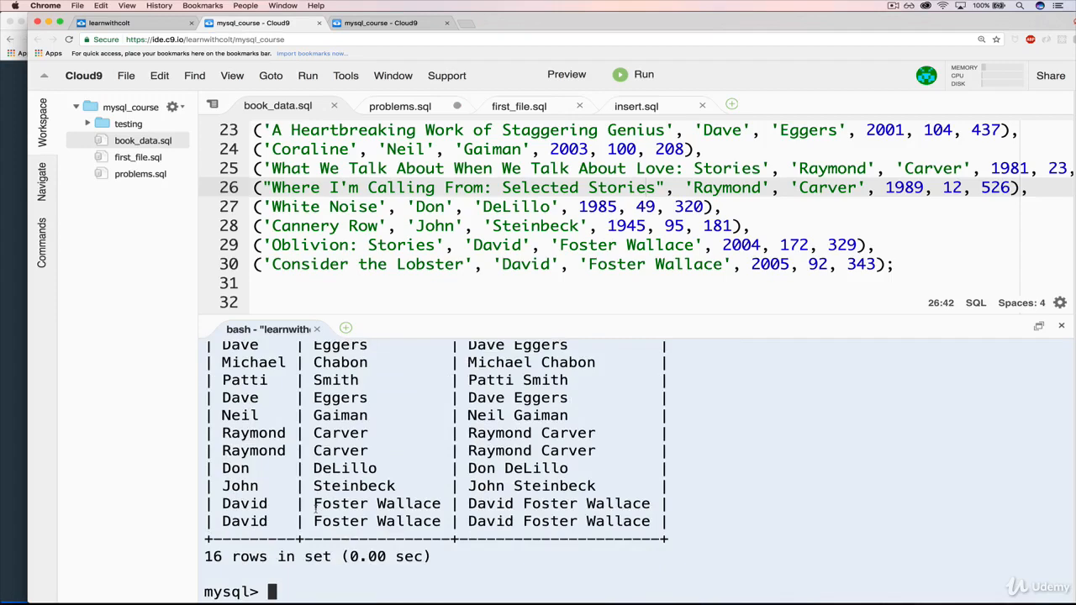
mouse_move(422, 509)
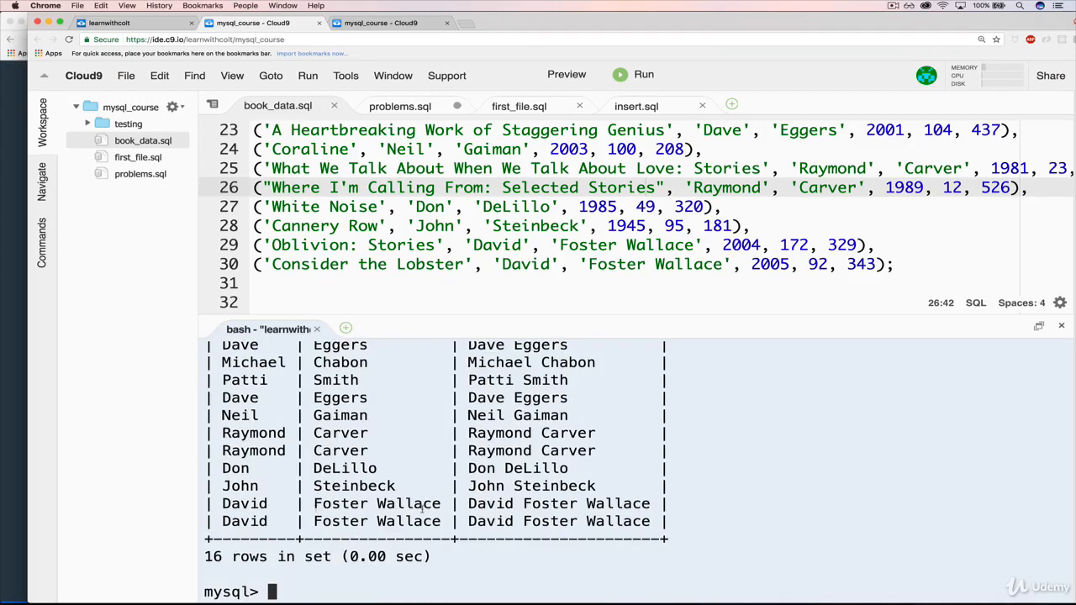
scroll(up, 3)
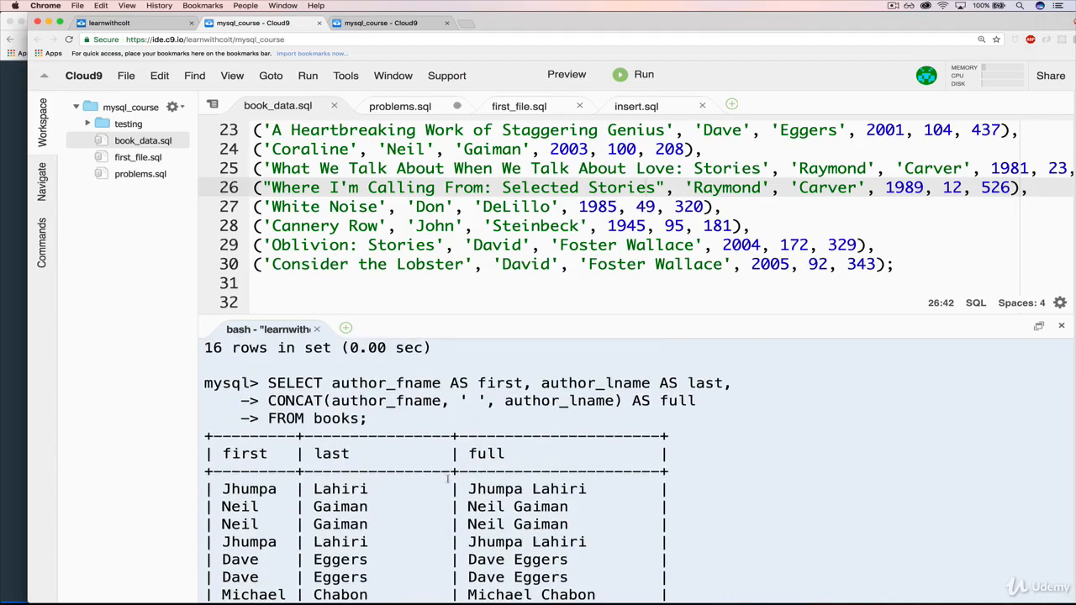
scroll(down, 3)
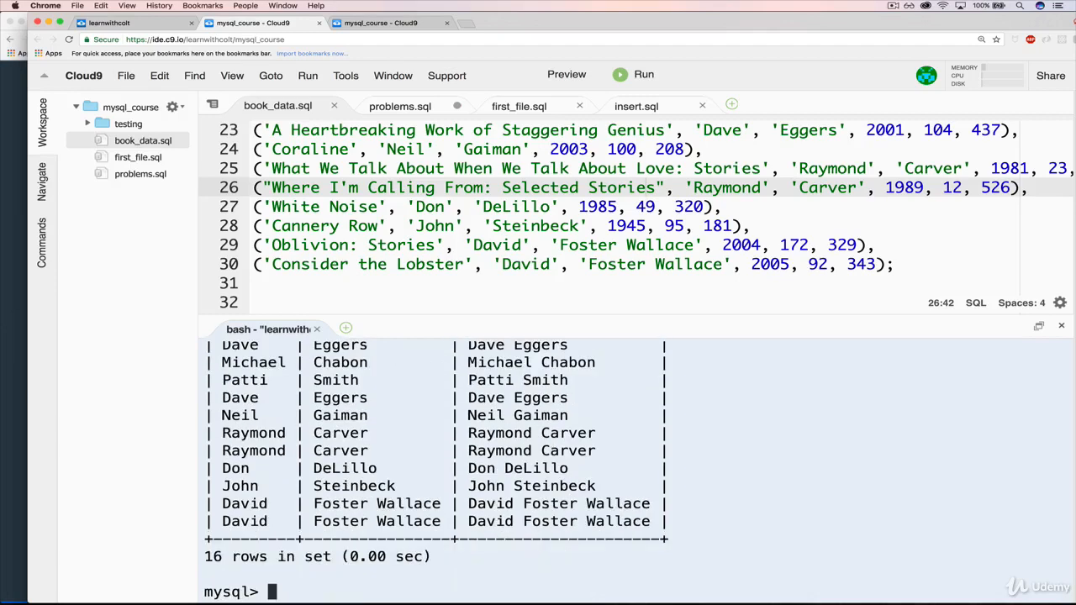
text(SELECT author_fname AS first, author_lname AS last, CONCAT(author_fname, ' ', author_lname) AS full FROM books;)
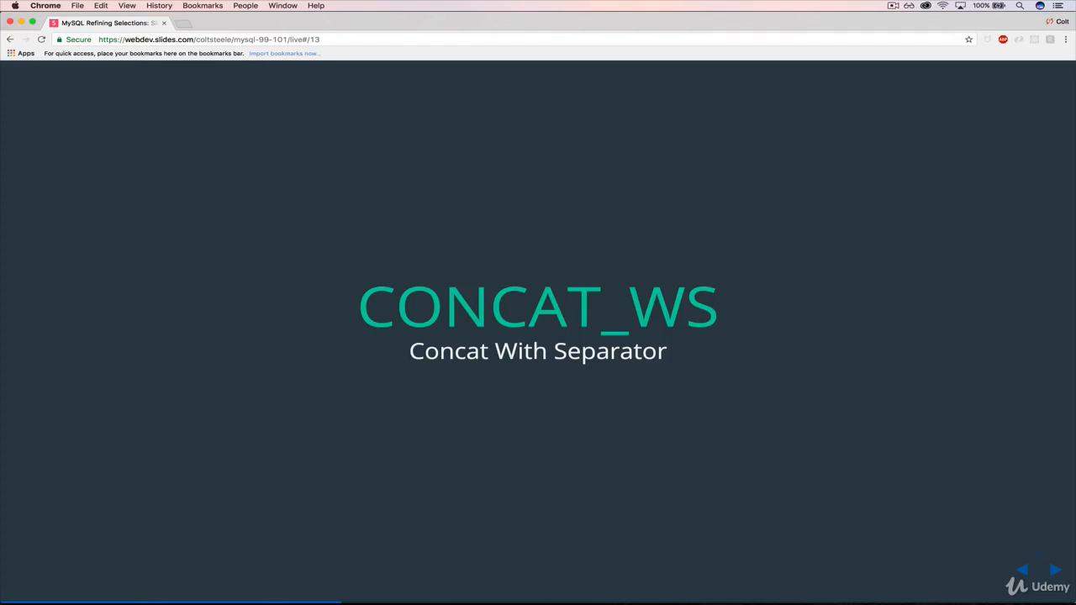
Advance to the CONCAT_WS(' - ', title, author_fname, author_lname) example slide.
click(1053, 570)
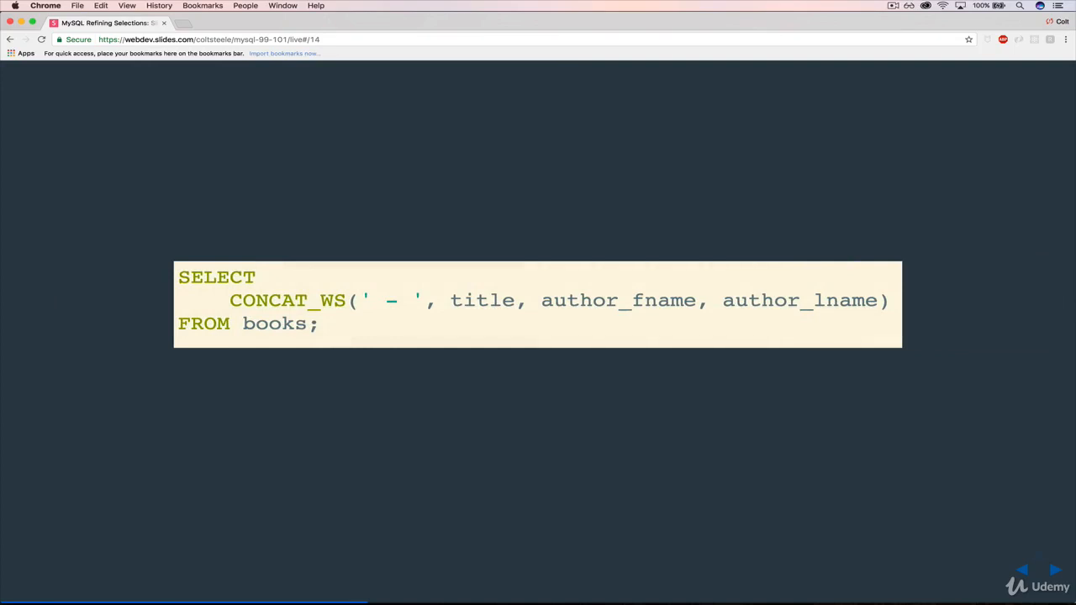
mouse_move(833, 479)
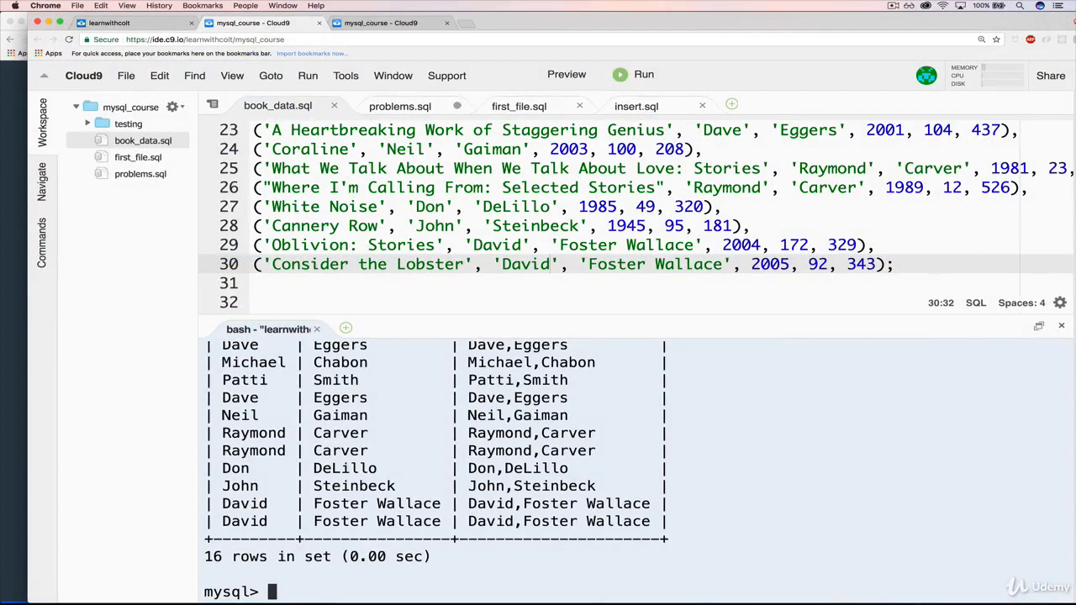
Run SELECT CONCAT(title, '-', author_fname, '-', author_lname) FROM books and scroll through the results.
text(SELECT)
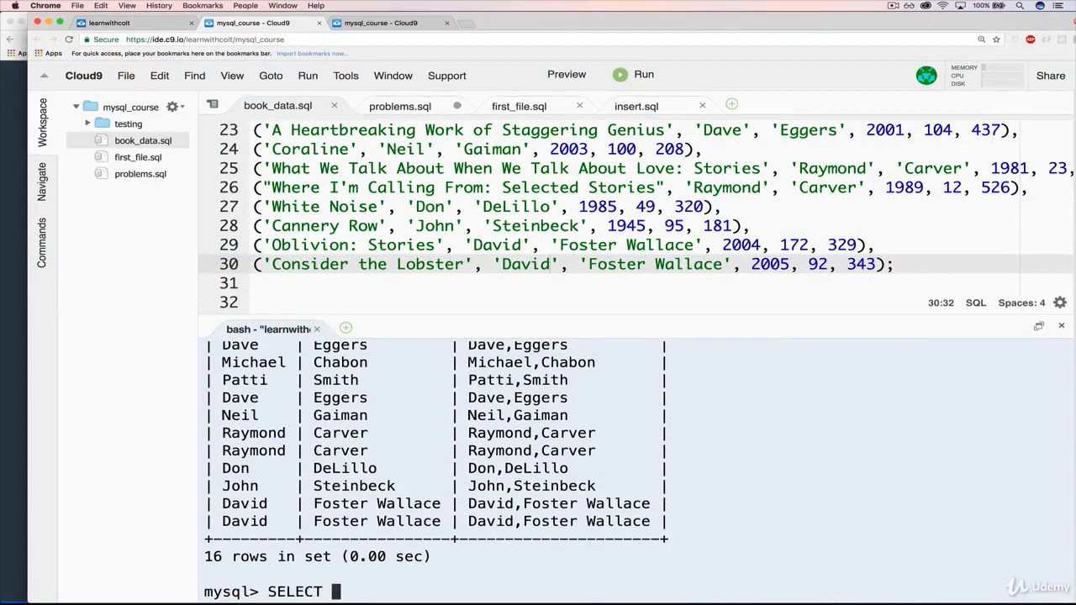
text(CONCAT(a)
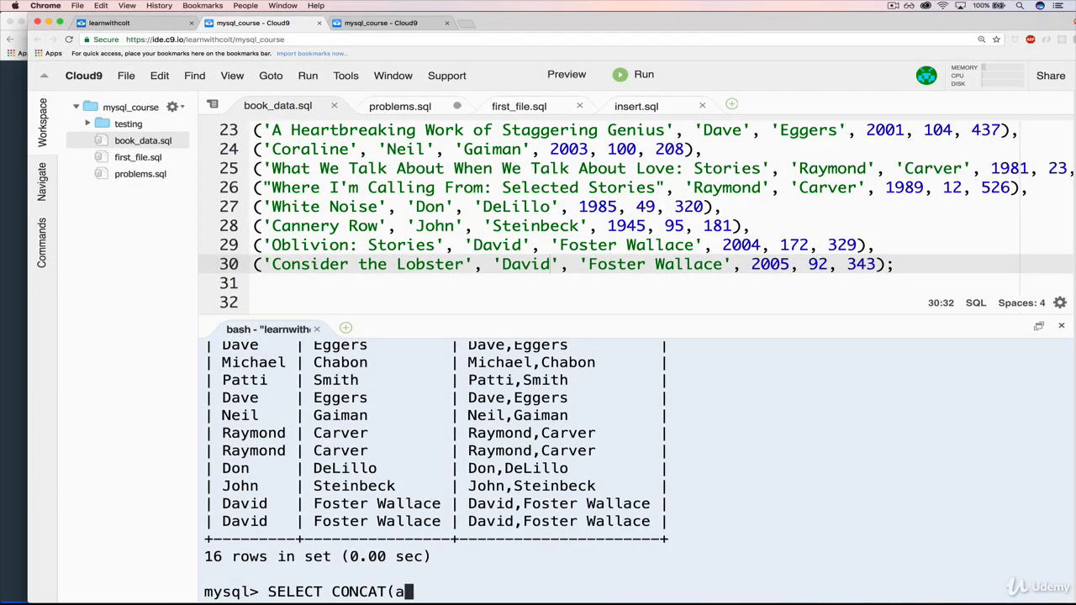
text(uthor_f)
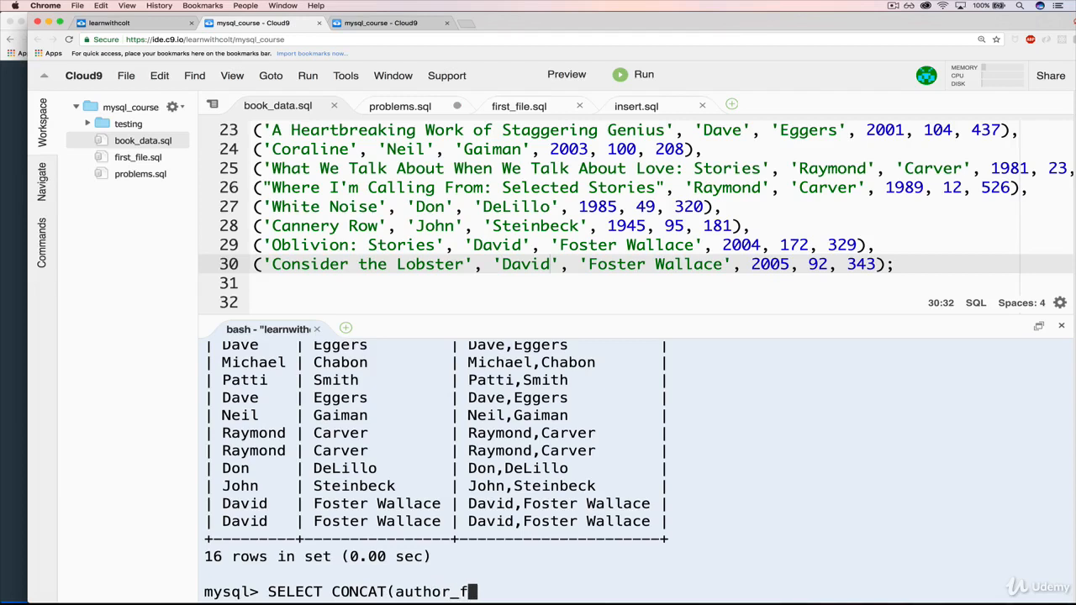
text(title)
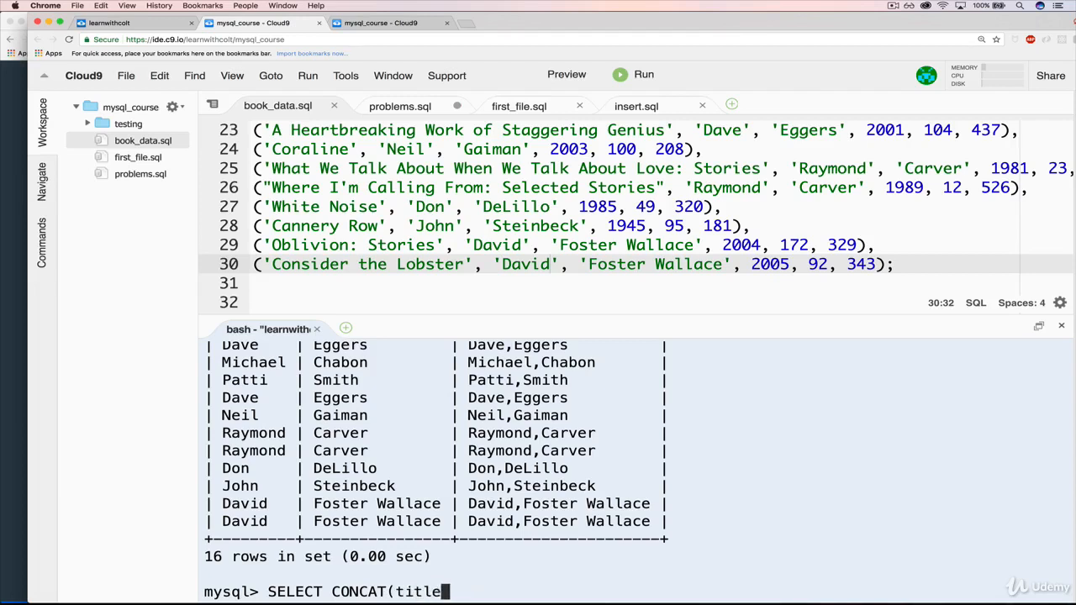
text(, ')
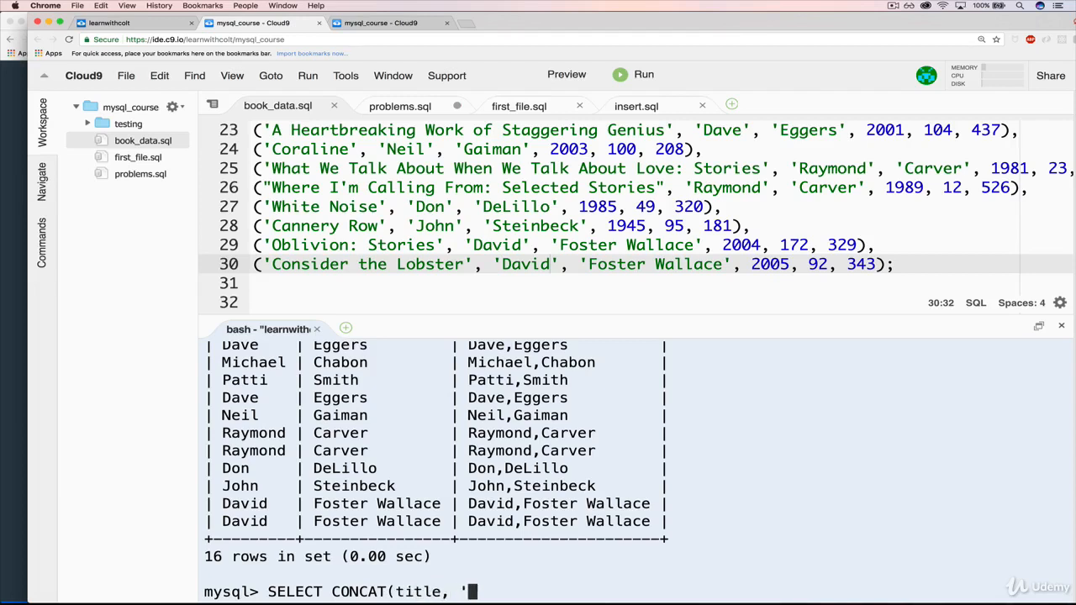
text(-',)
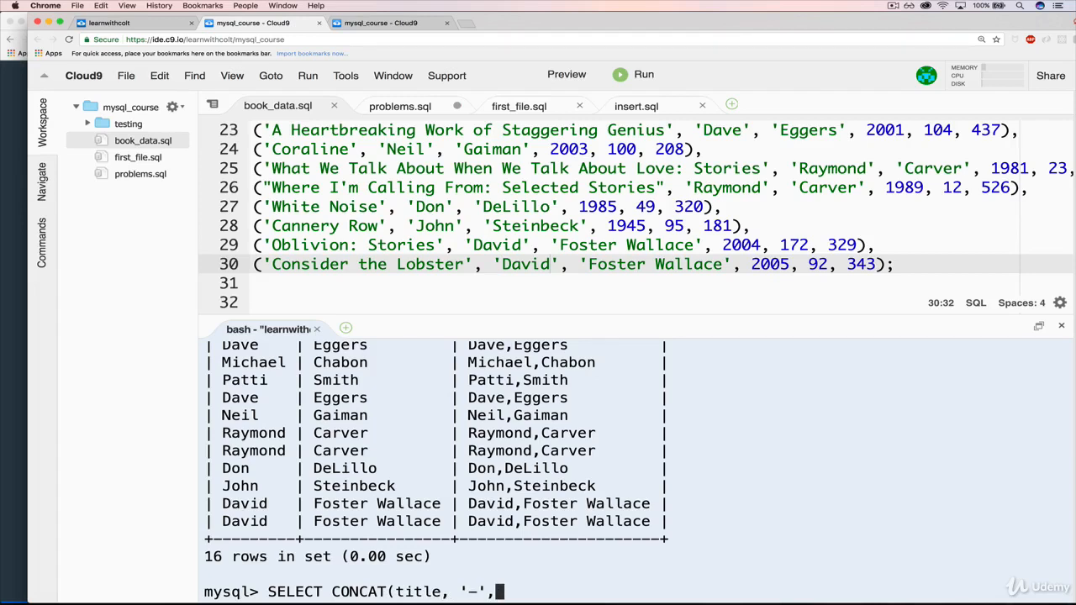
text(author_fname, '-)
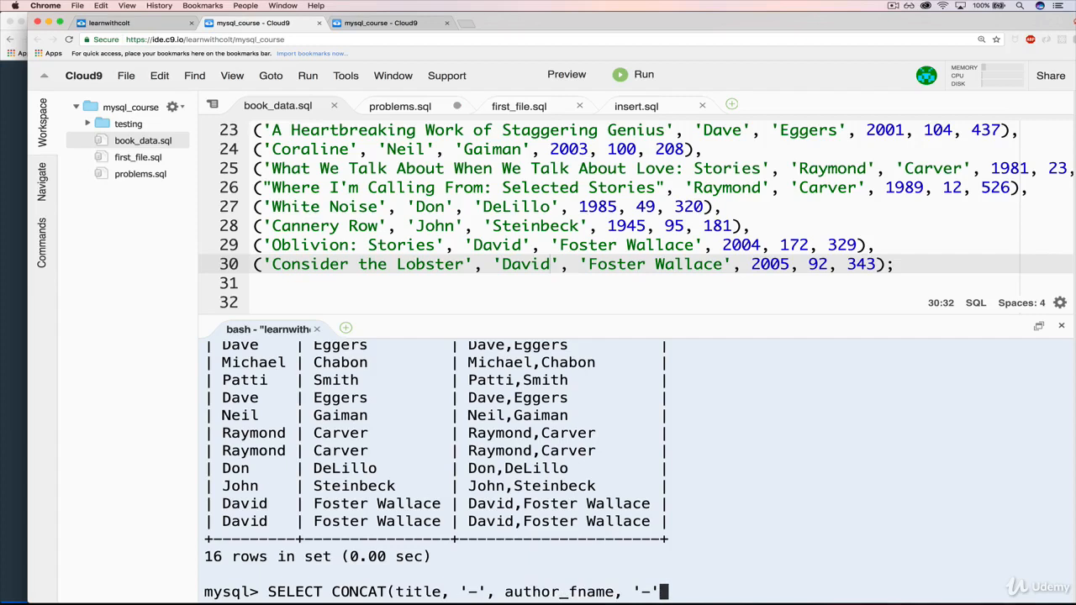
text(author_)
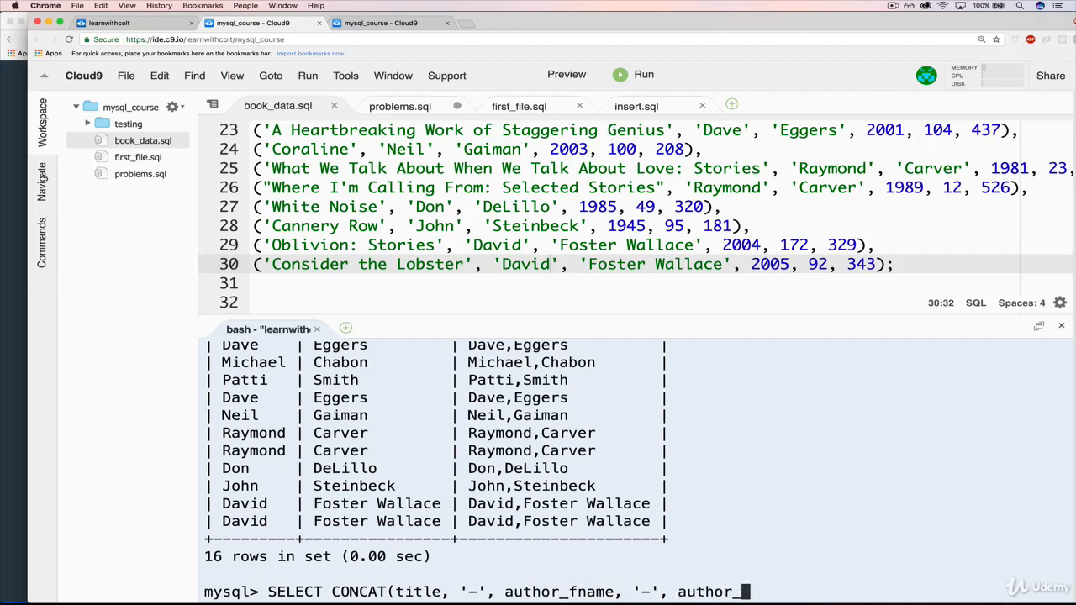
text(lname))
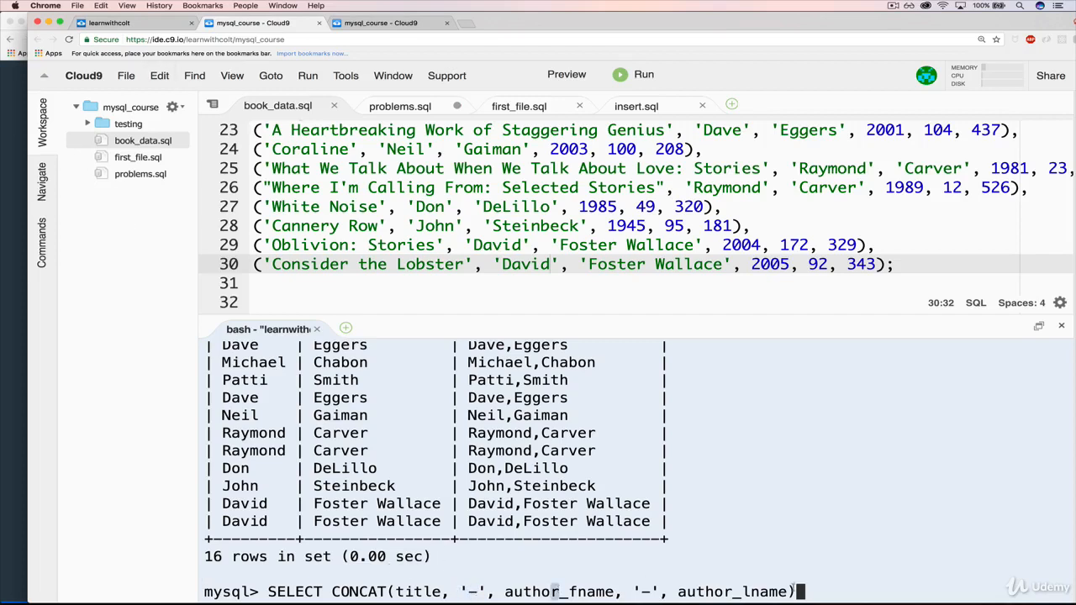
mouse_move(941, 537)
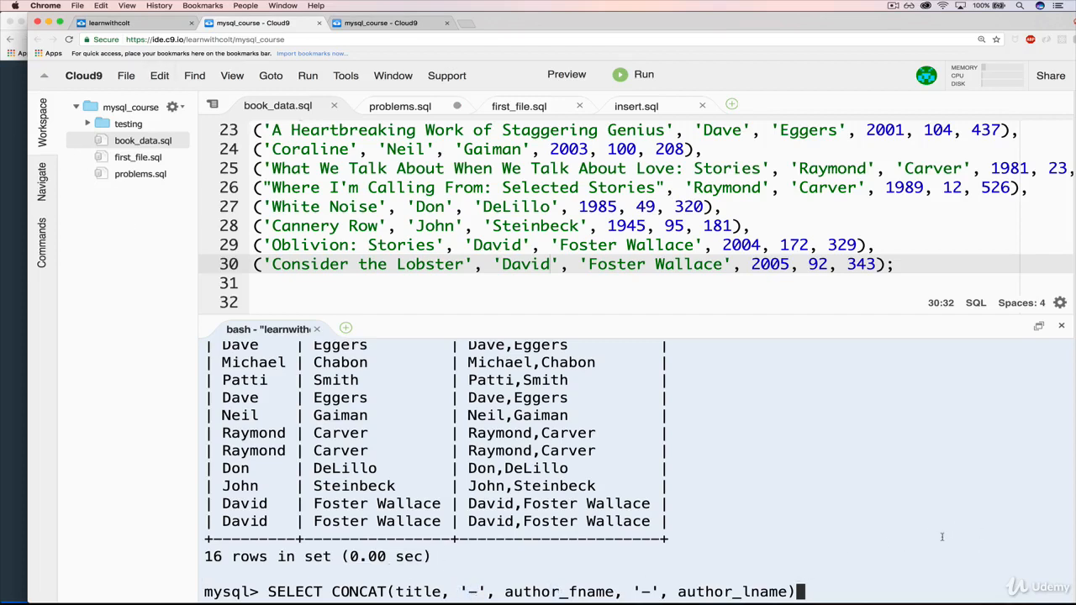
text(FROM)
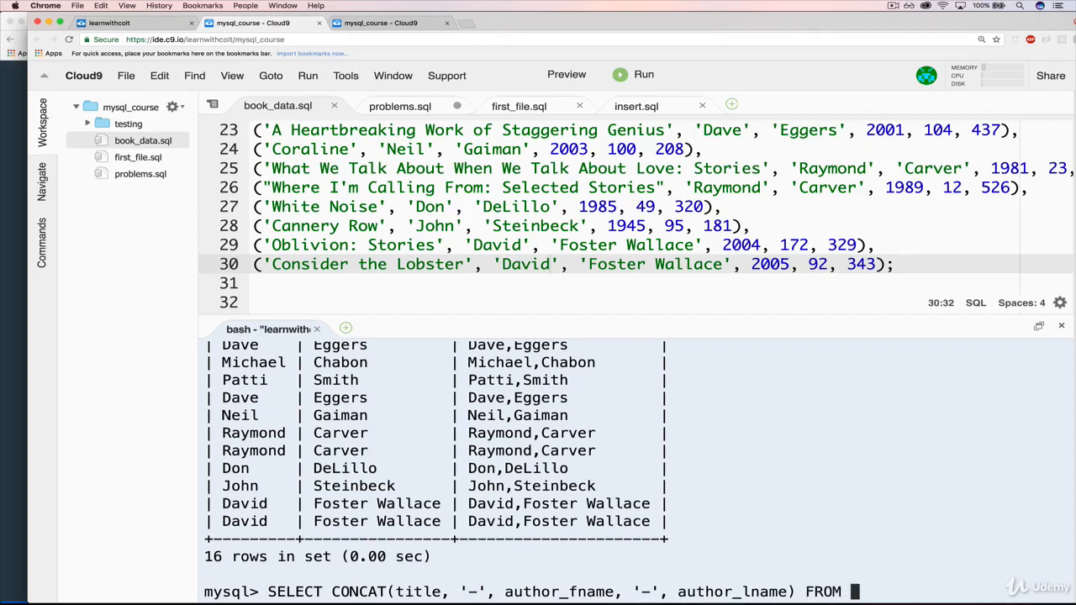
key(Return)
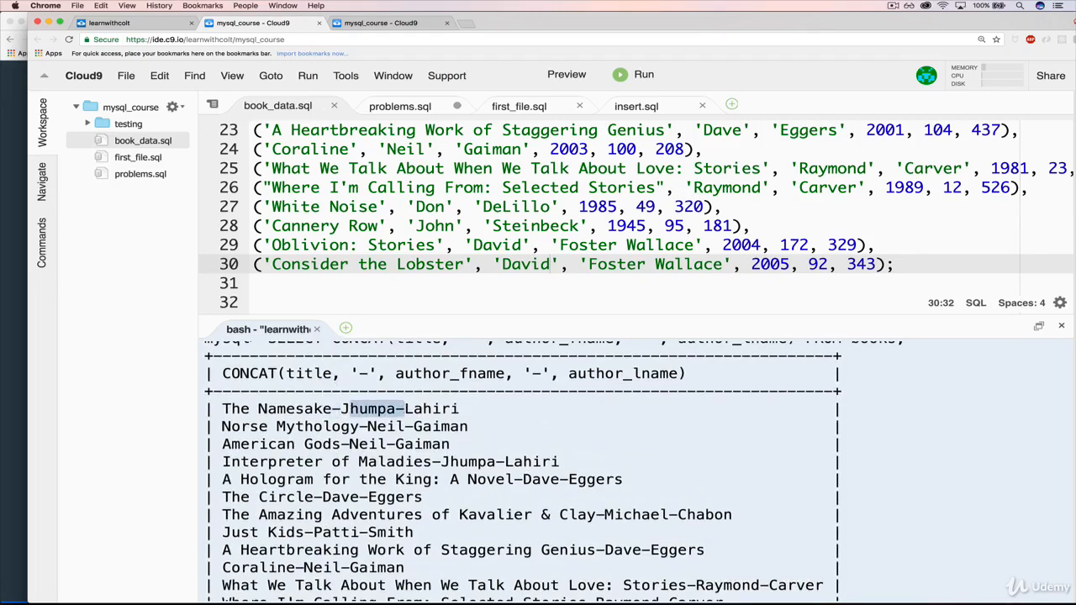
scroll(down, 3)
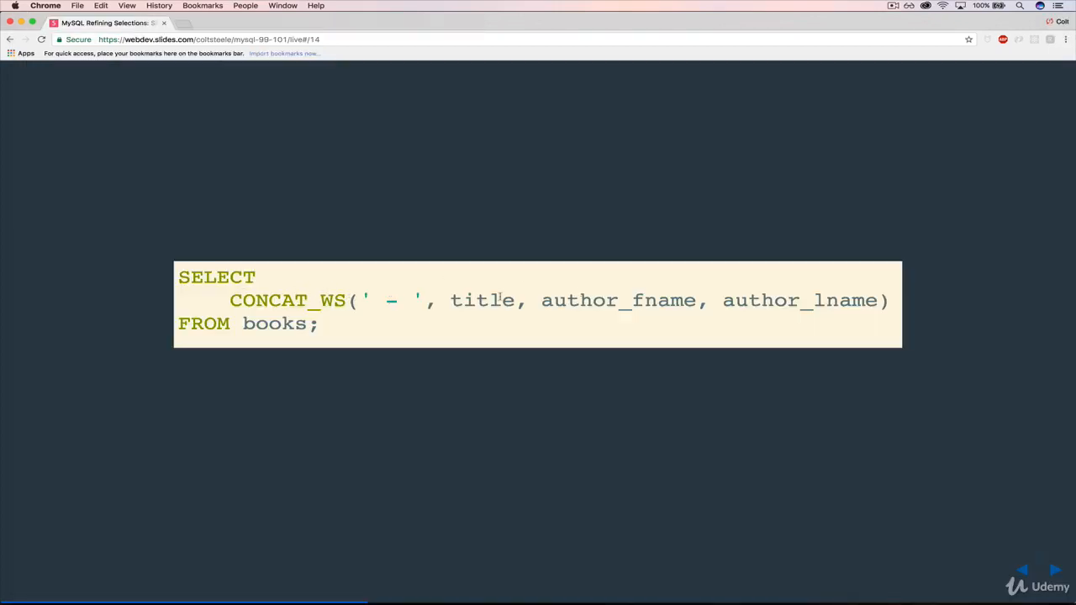
Highlight the ' - ' separator argument in the CONCAT_WS example slide.
double_click(391, 300)
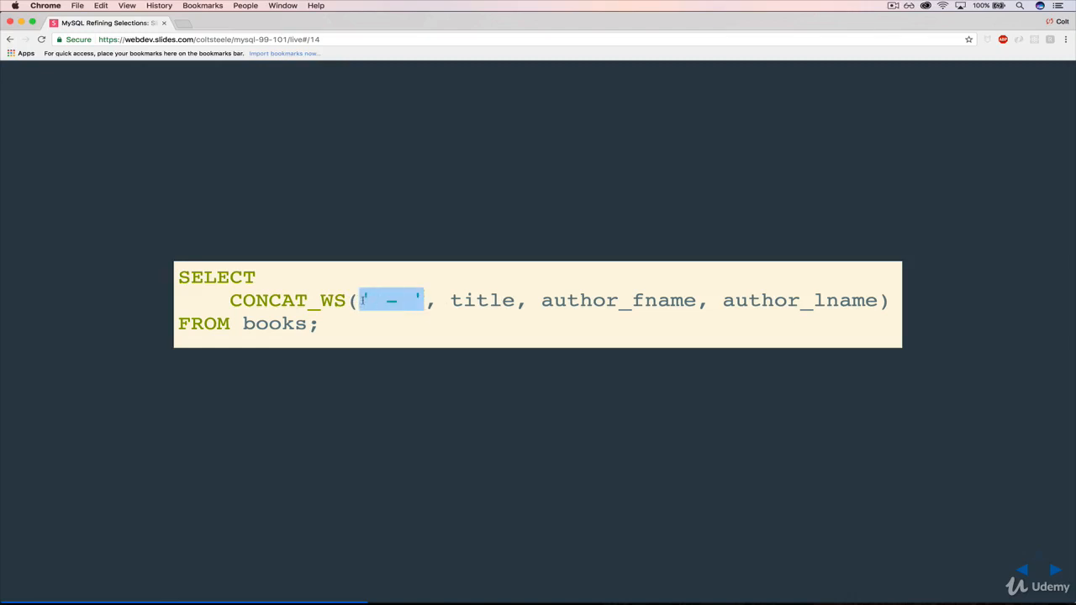